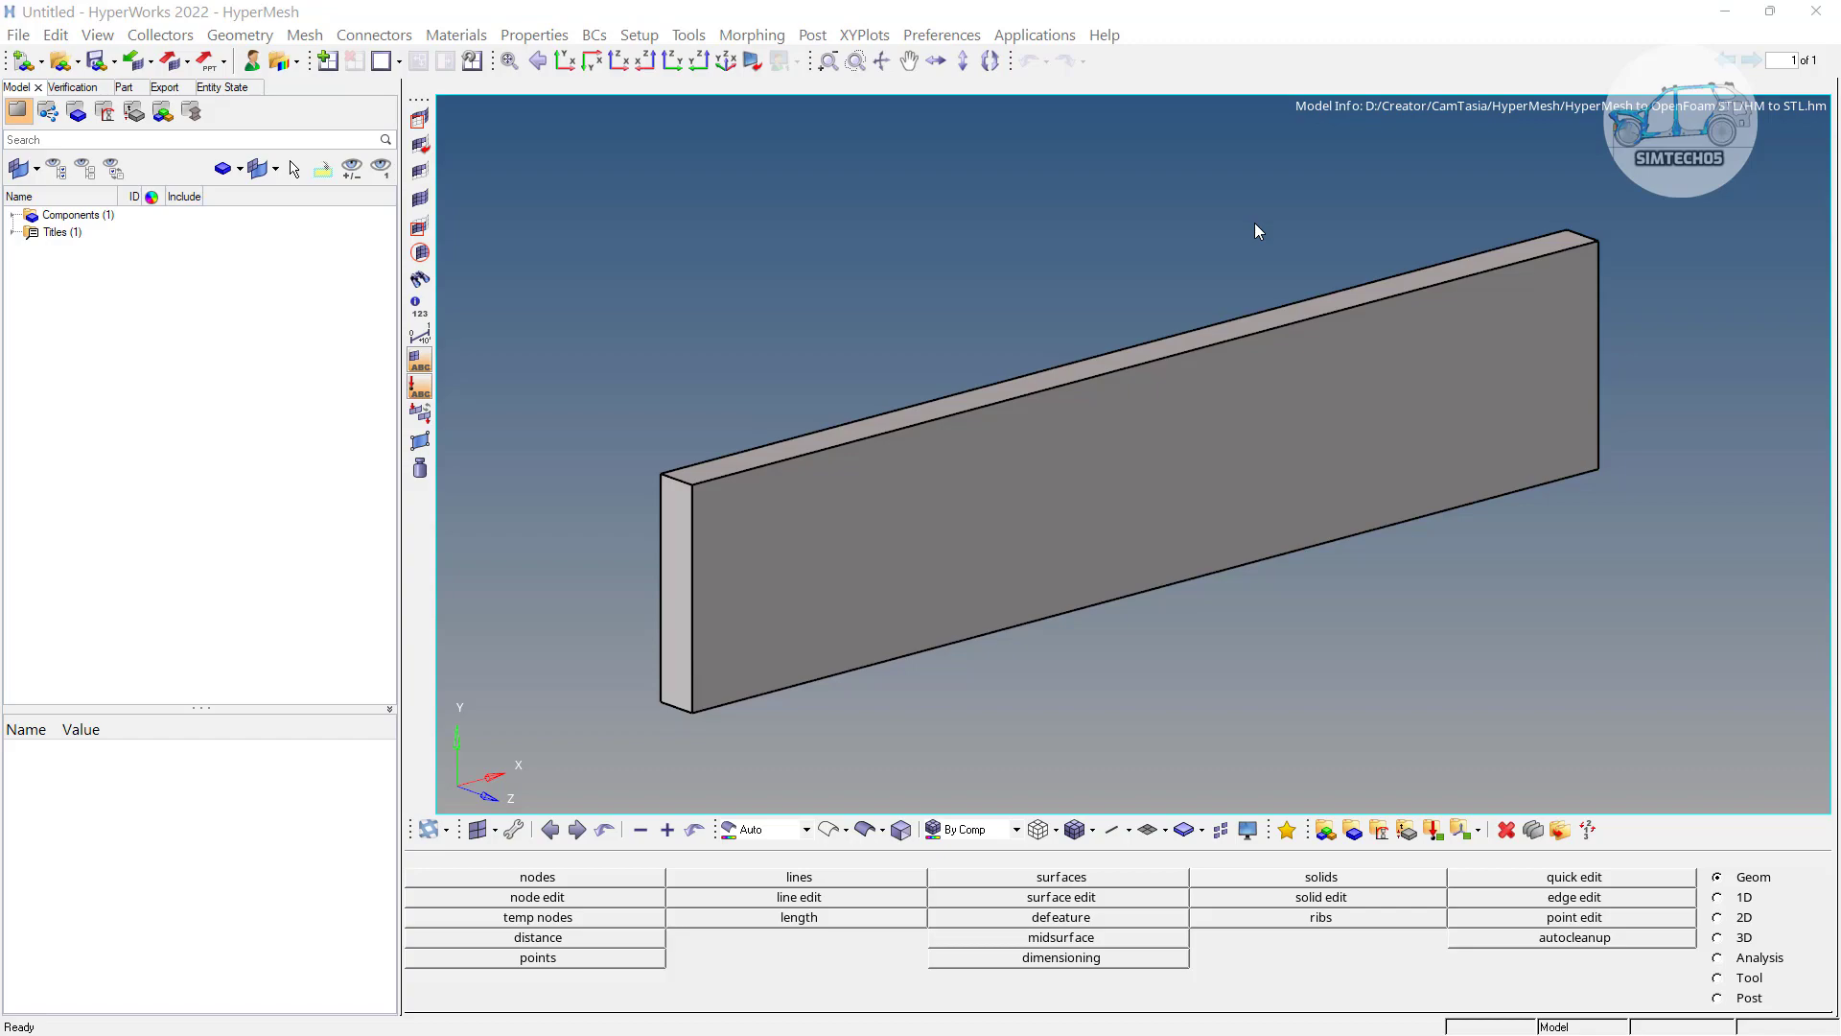
# Switch the main menu to the 3D element tools page with the plate model displayed
pyautogui.click(1720, 937)
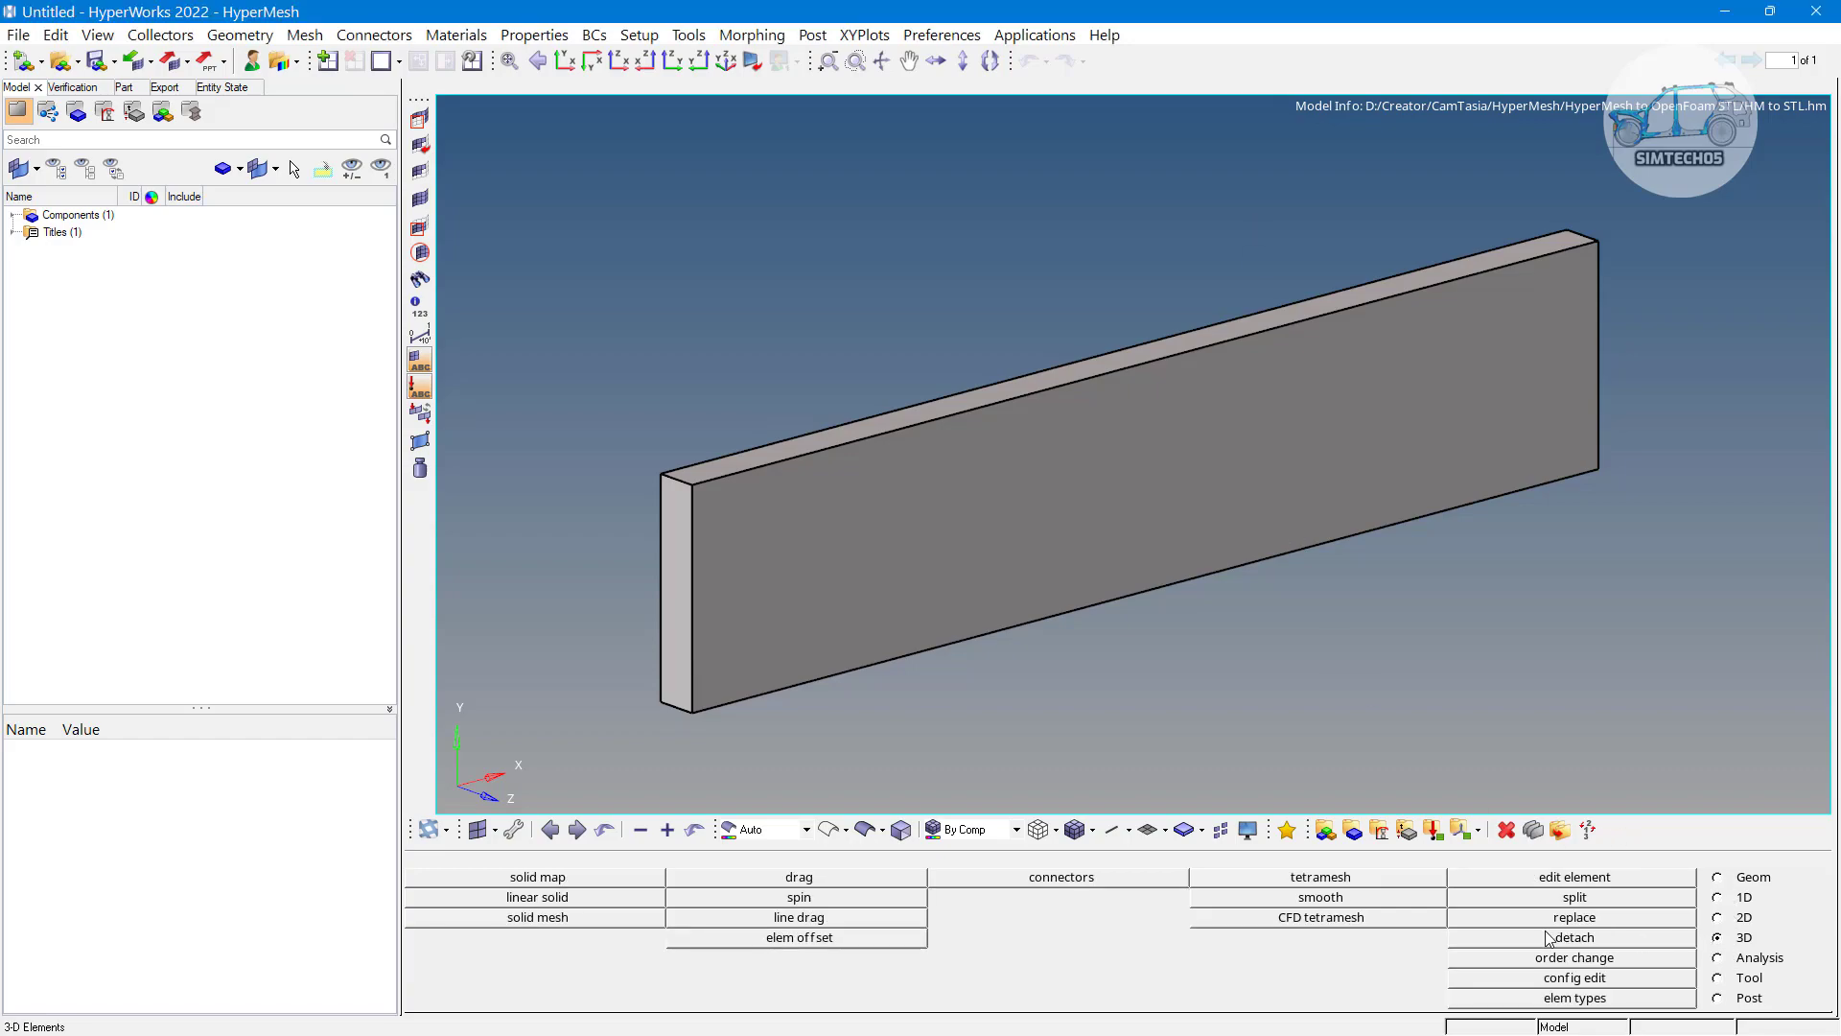
pyautogui.moveTo(1307, 927)
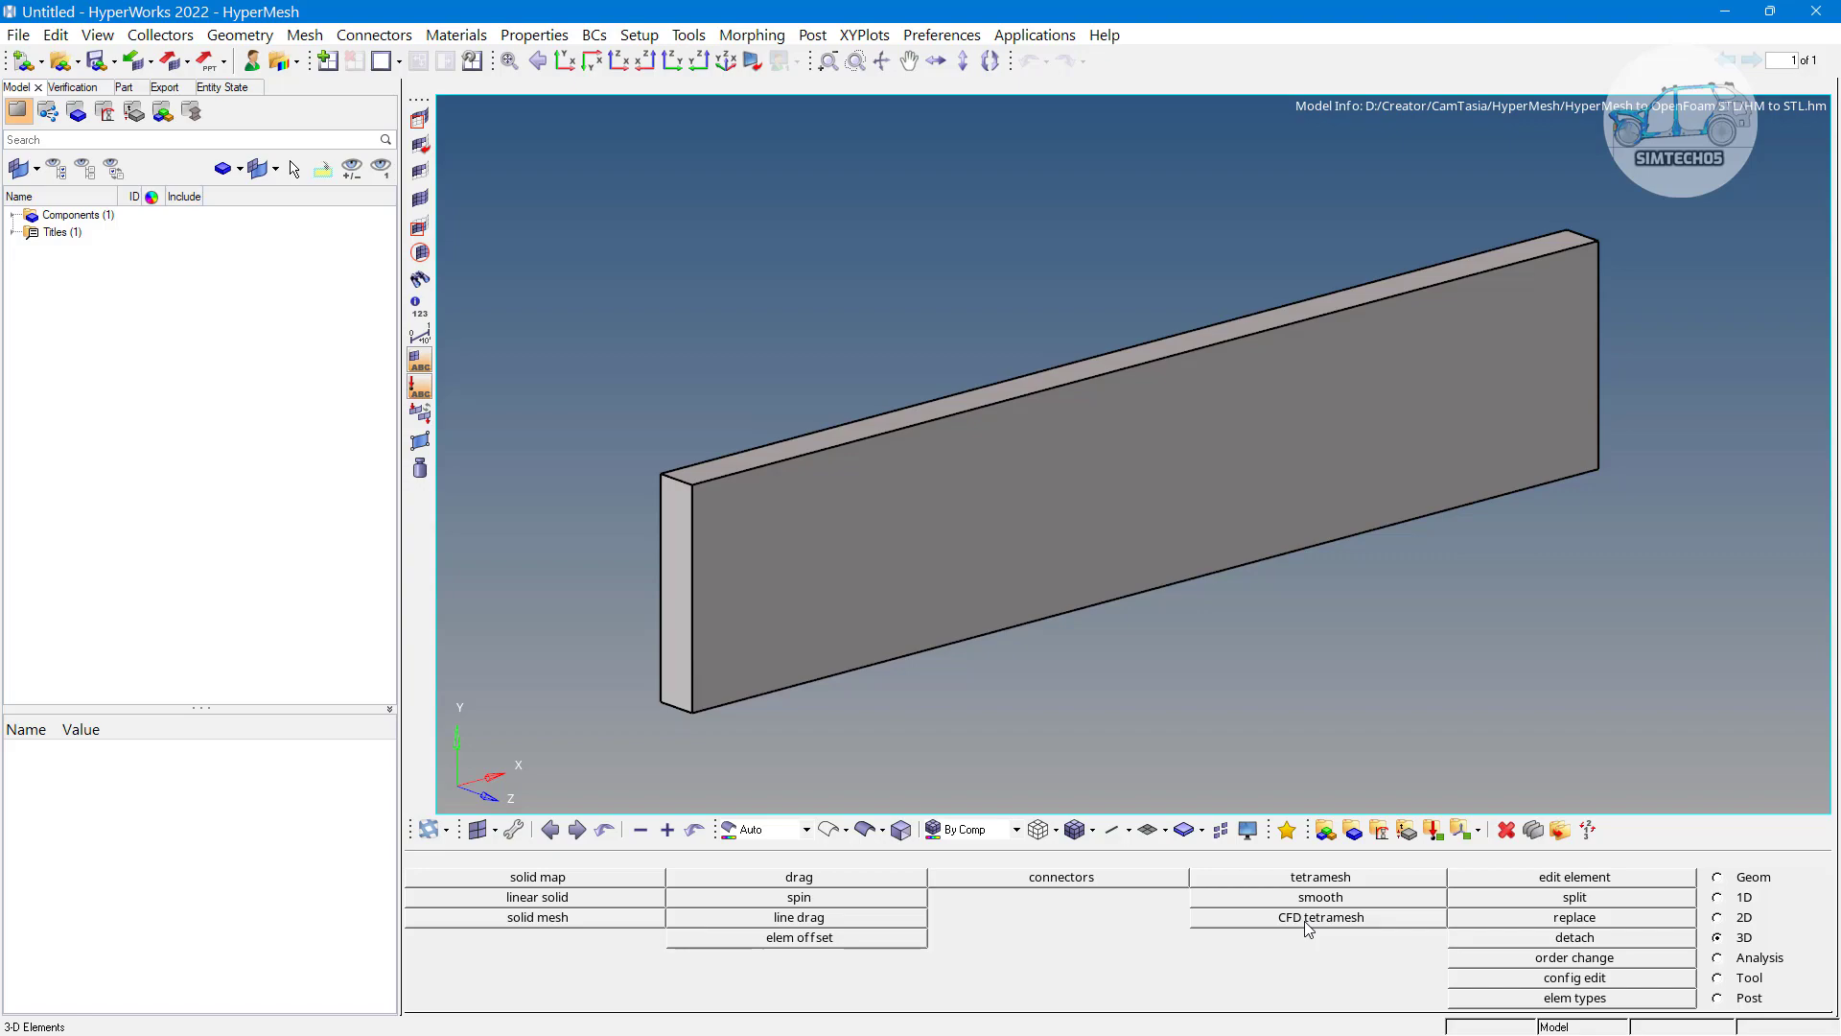
pyautogui.click(1320, 916)
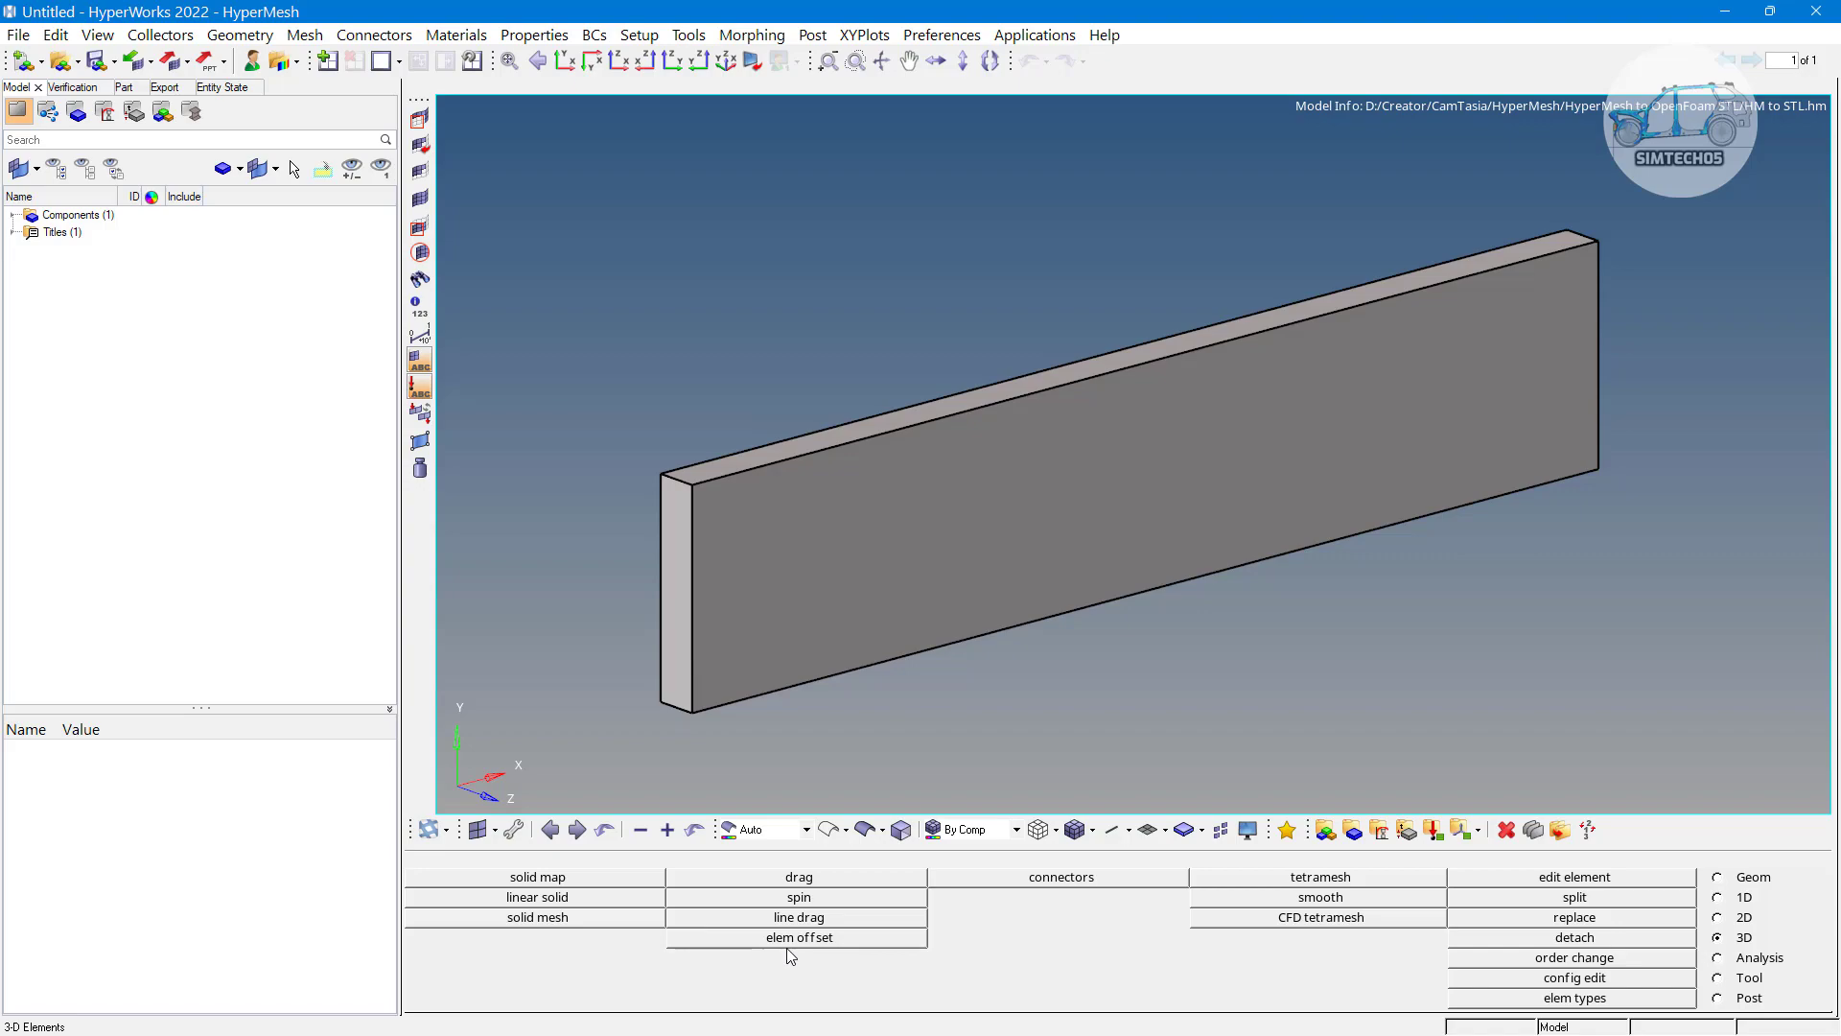
pyautogui.moveTo(992, 559)
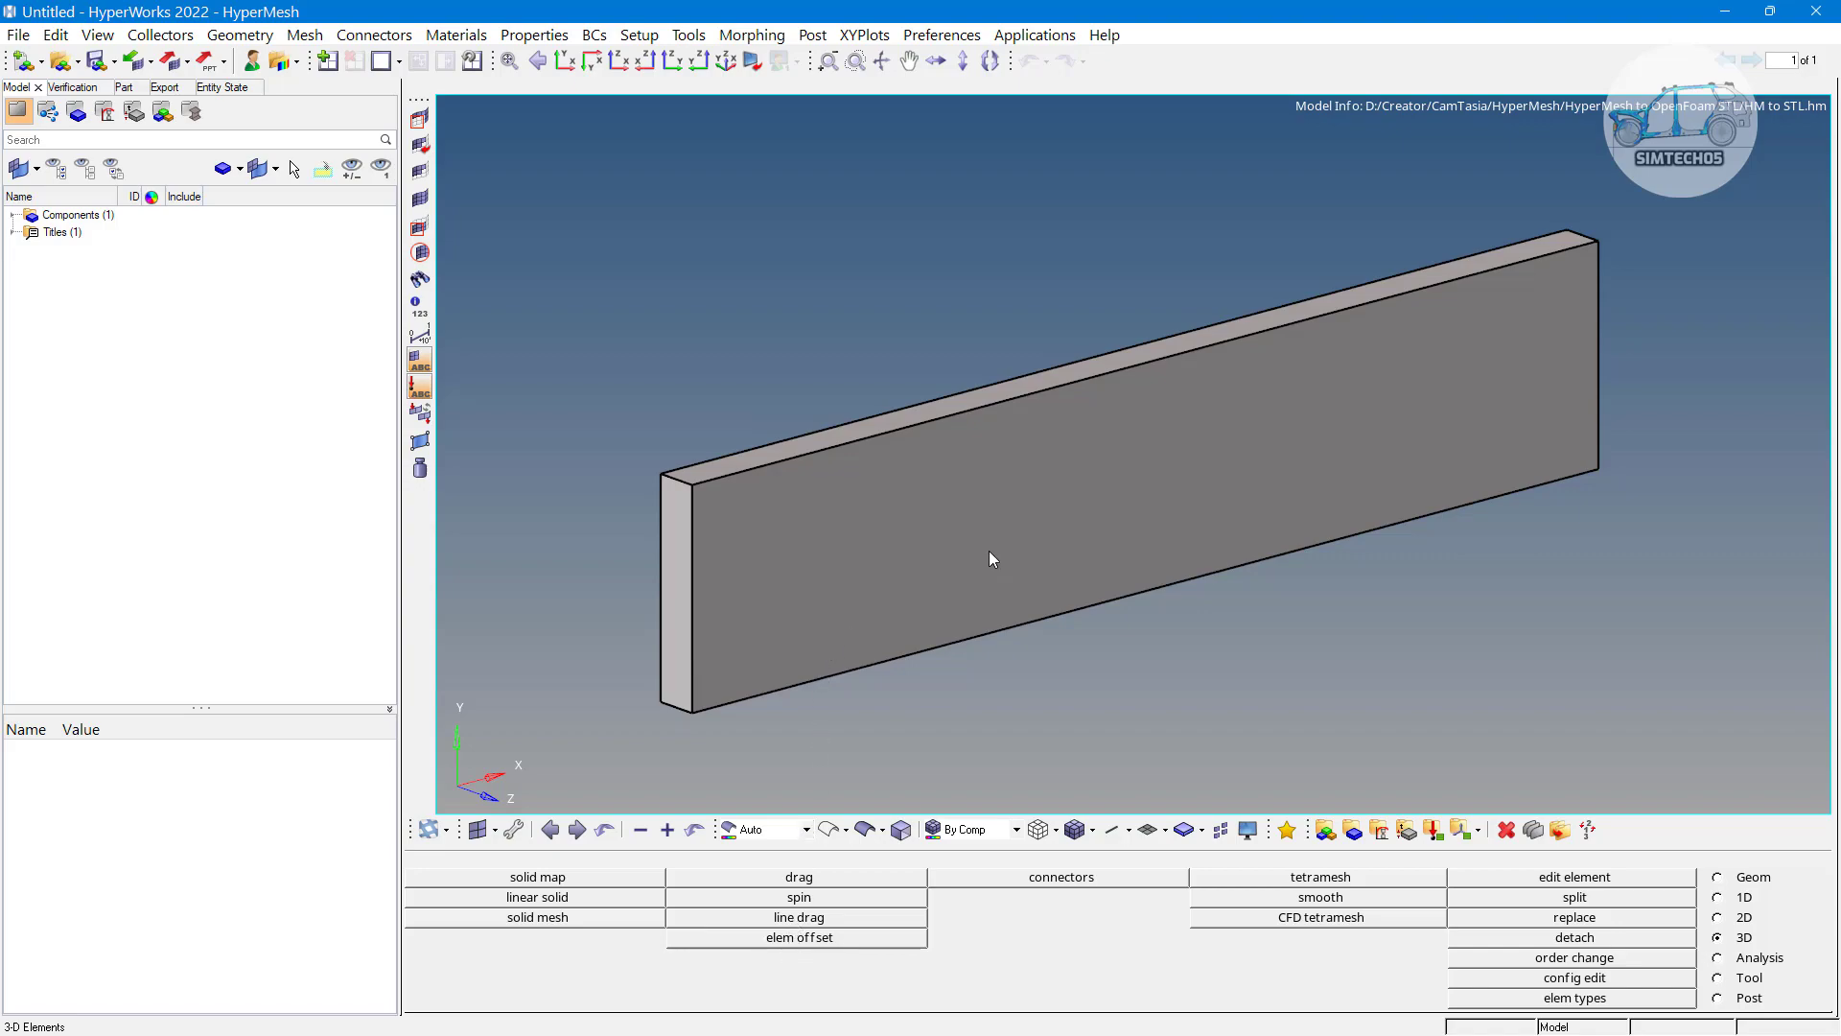
pyautogui.moveTo(996, 557)
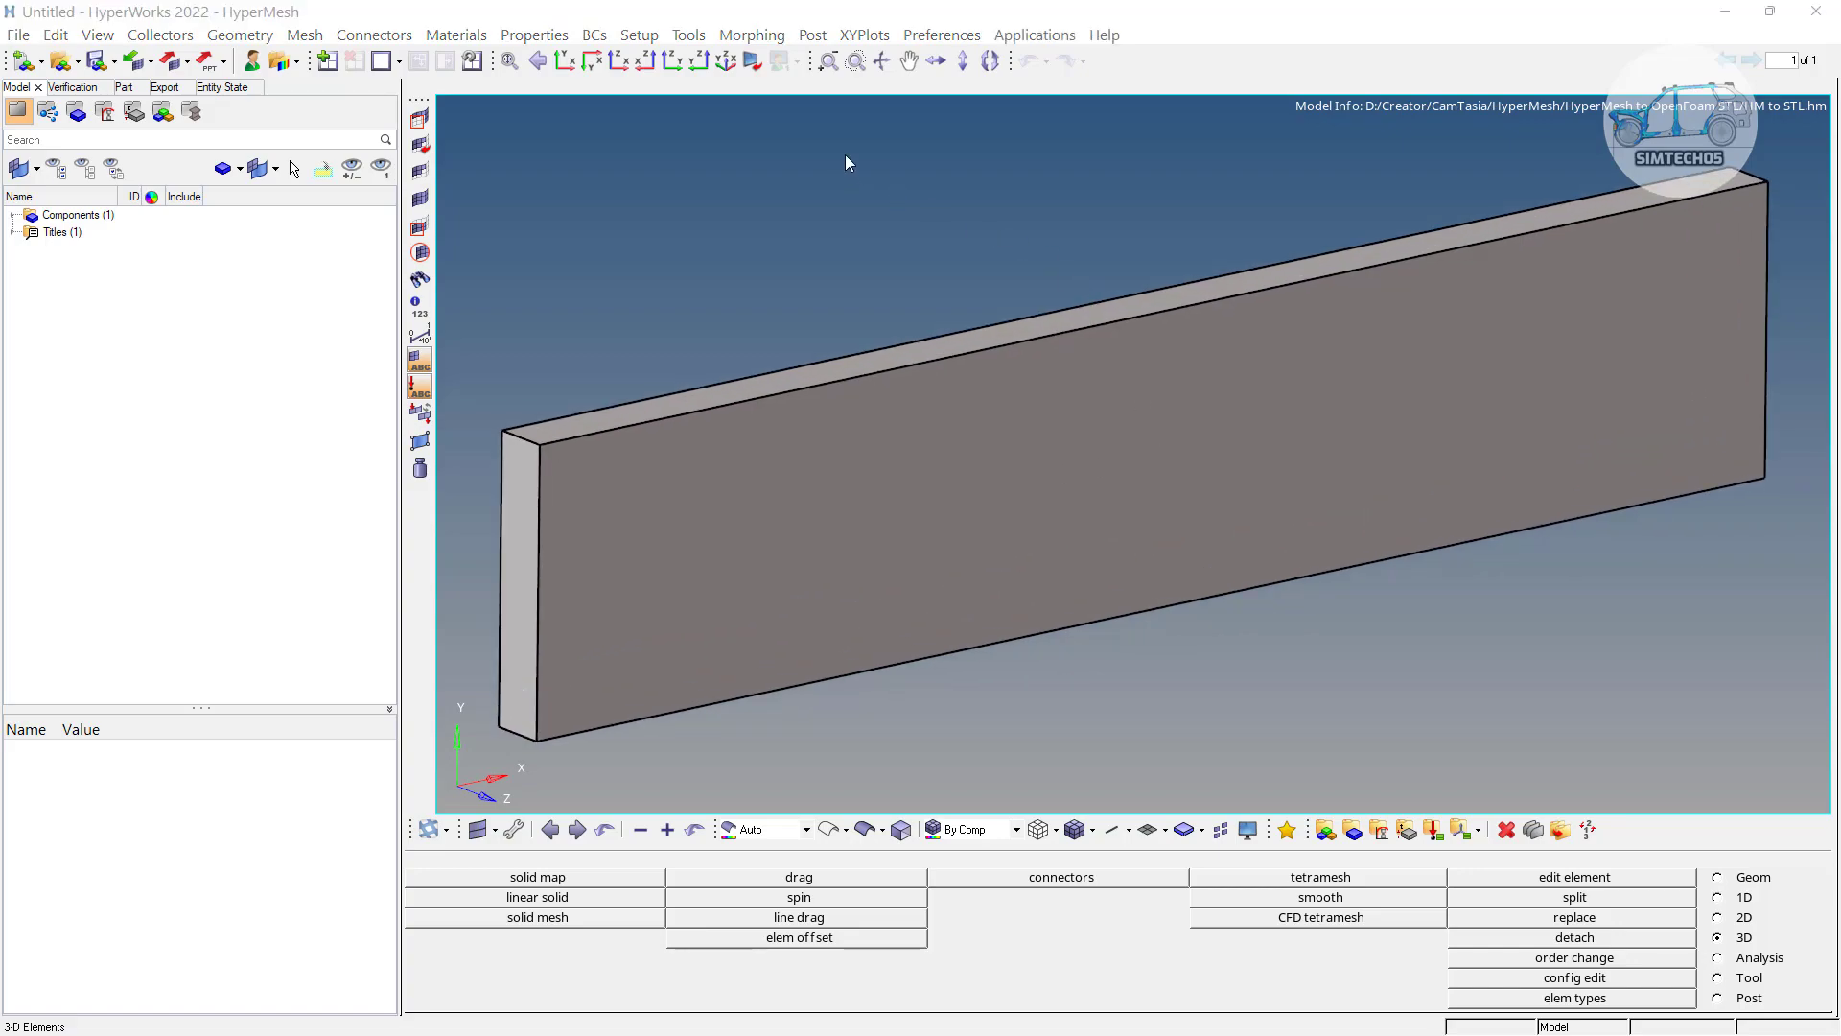
# Expand Components to show the Plate component's properties and orbit the plate view
pyautogui.moveTo(845, 162); pyautogui.dragTo(1066, 335)
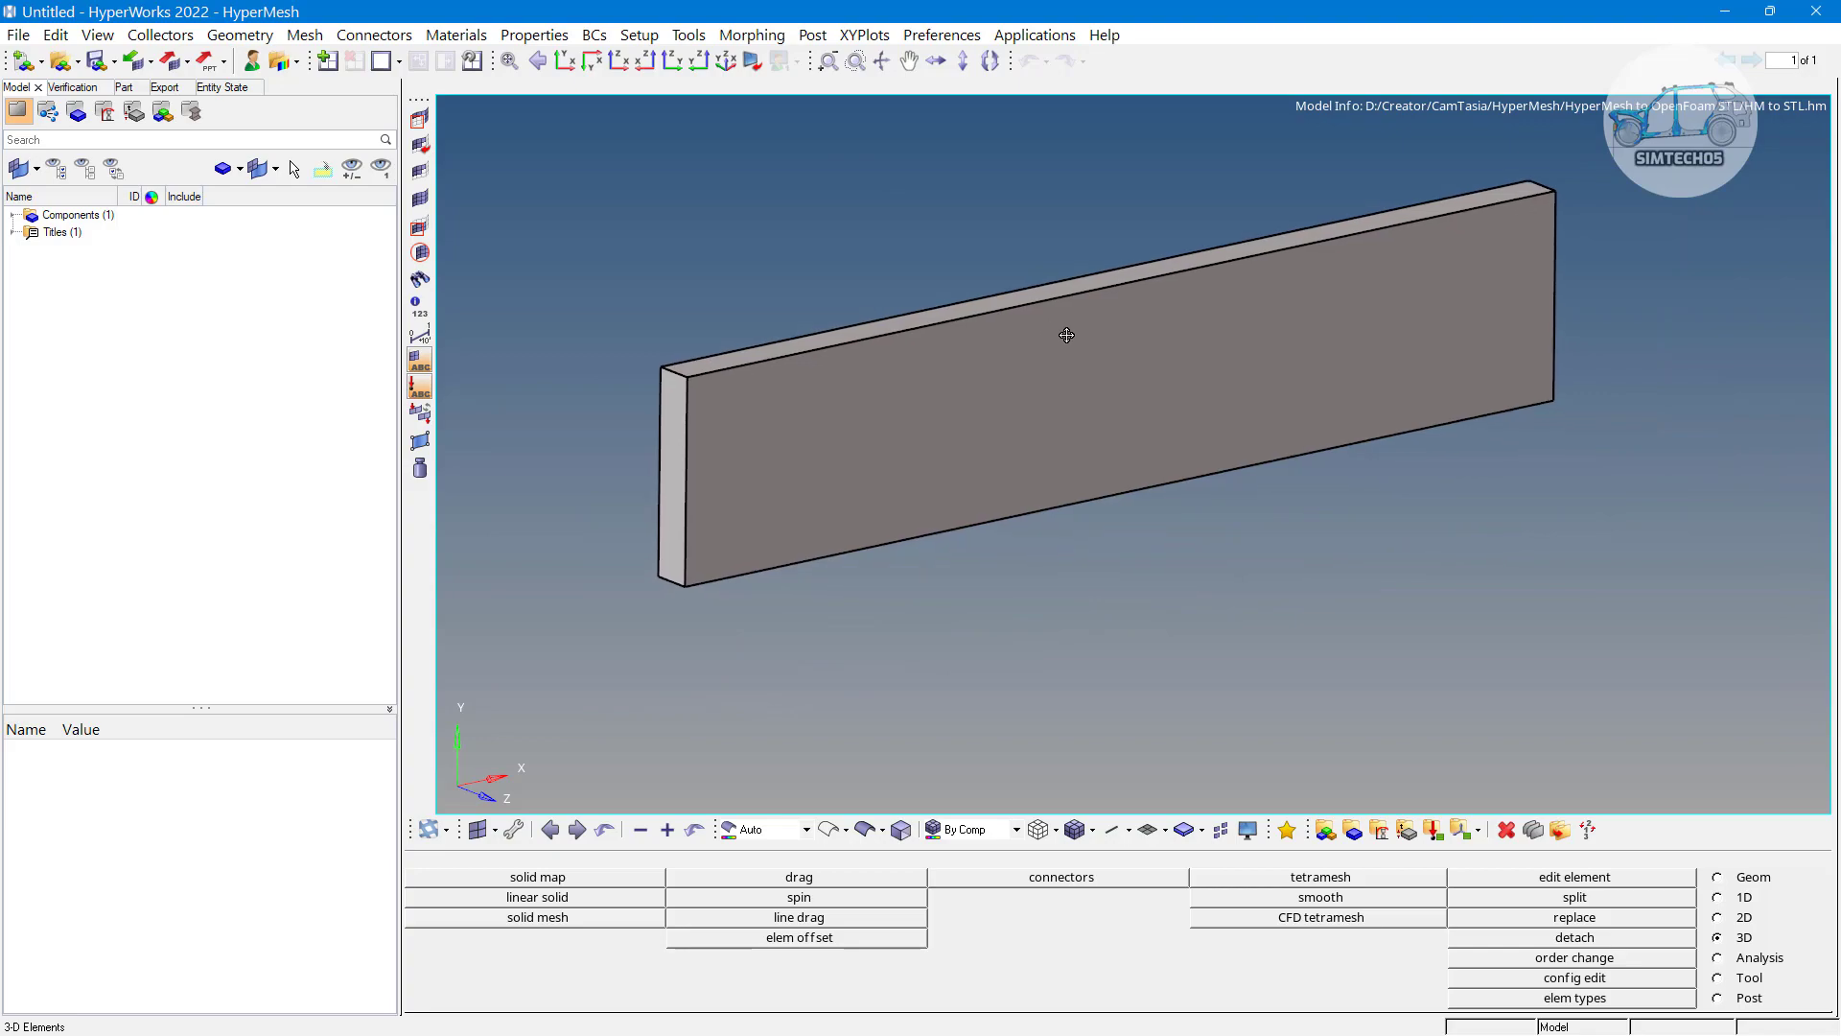
pyautogui.click(13, 214)
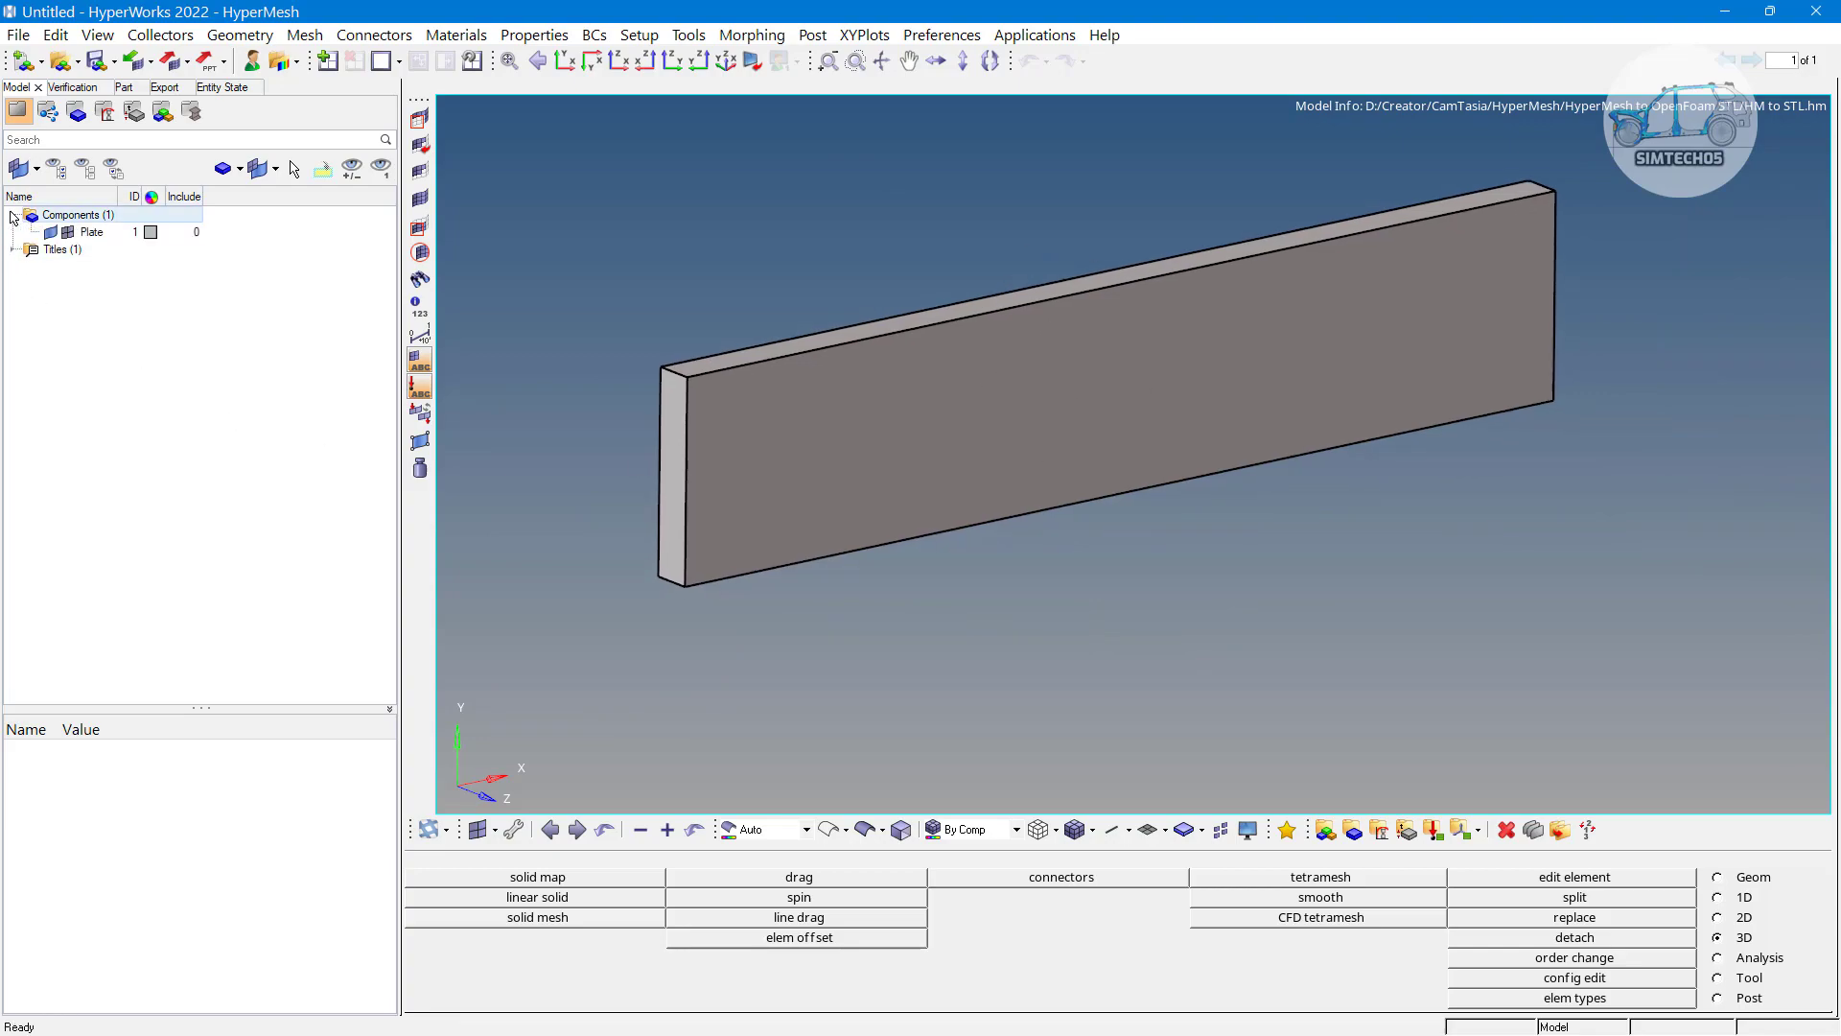
pyautogui.click(88, 232)
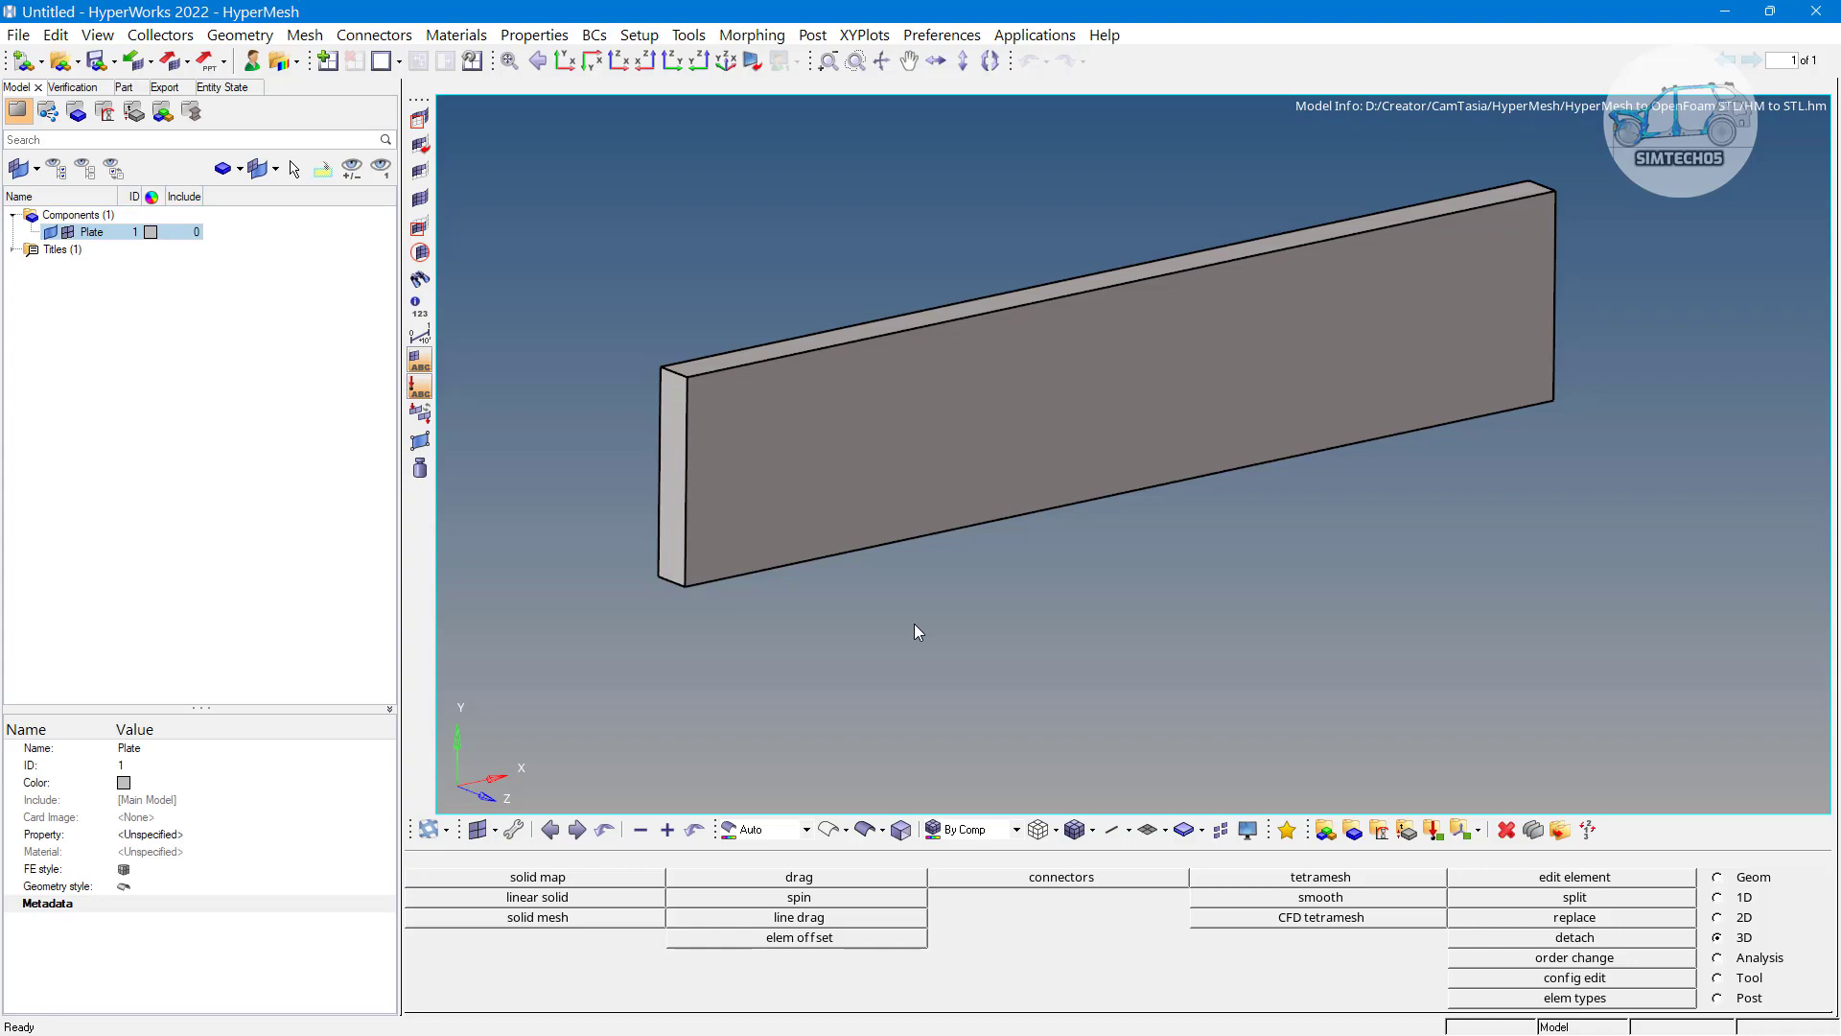
pyautogui.moveTo(995, 392)
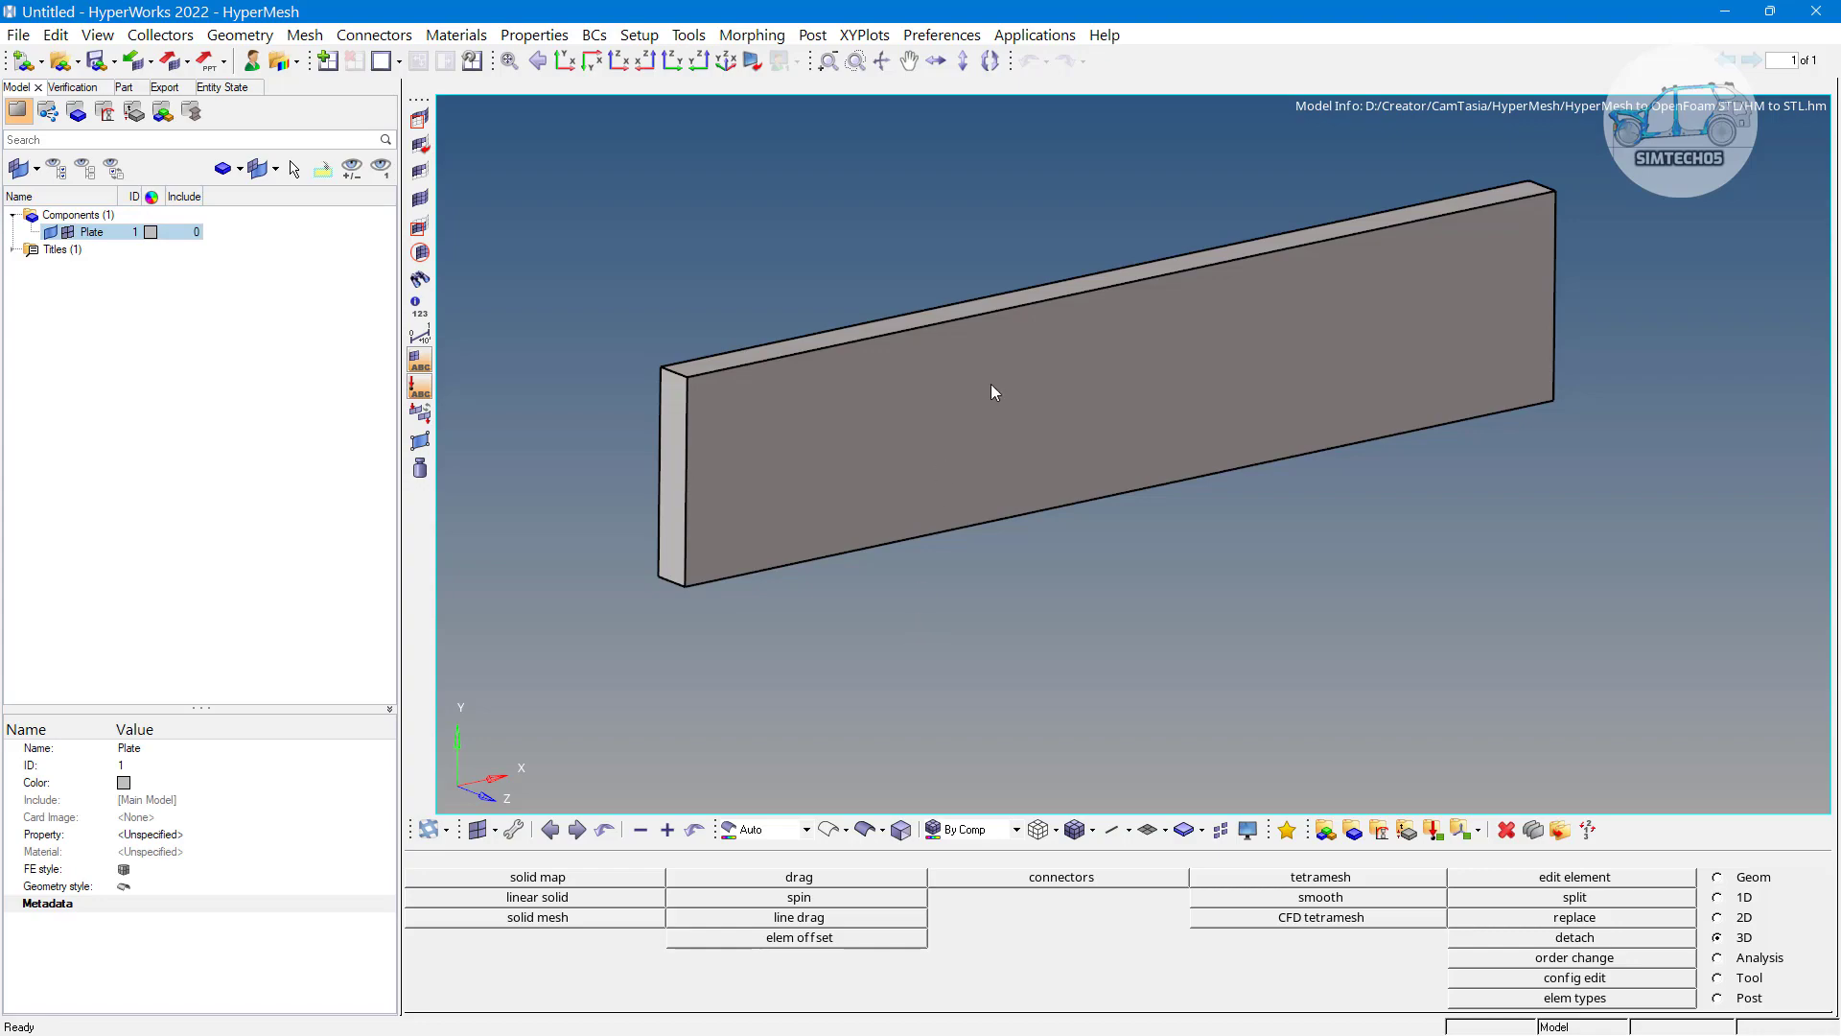
pyautogui.moveTo(992, 392); pyautogui.dragTo(704, 441)
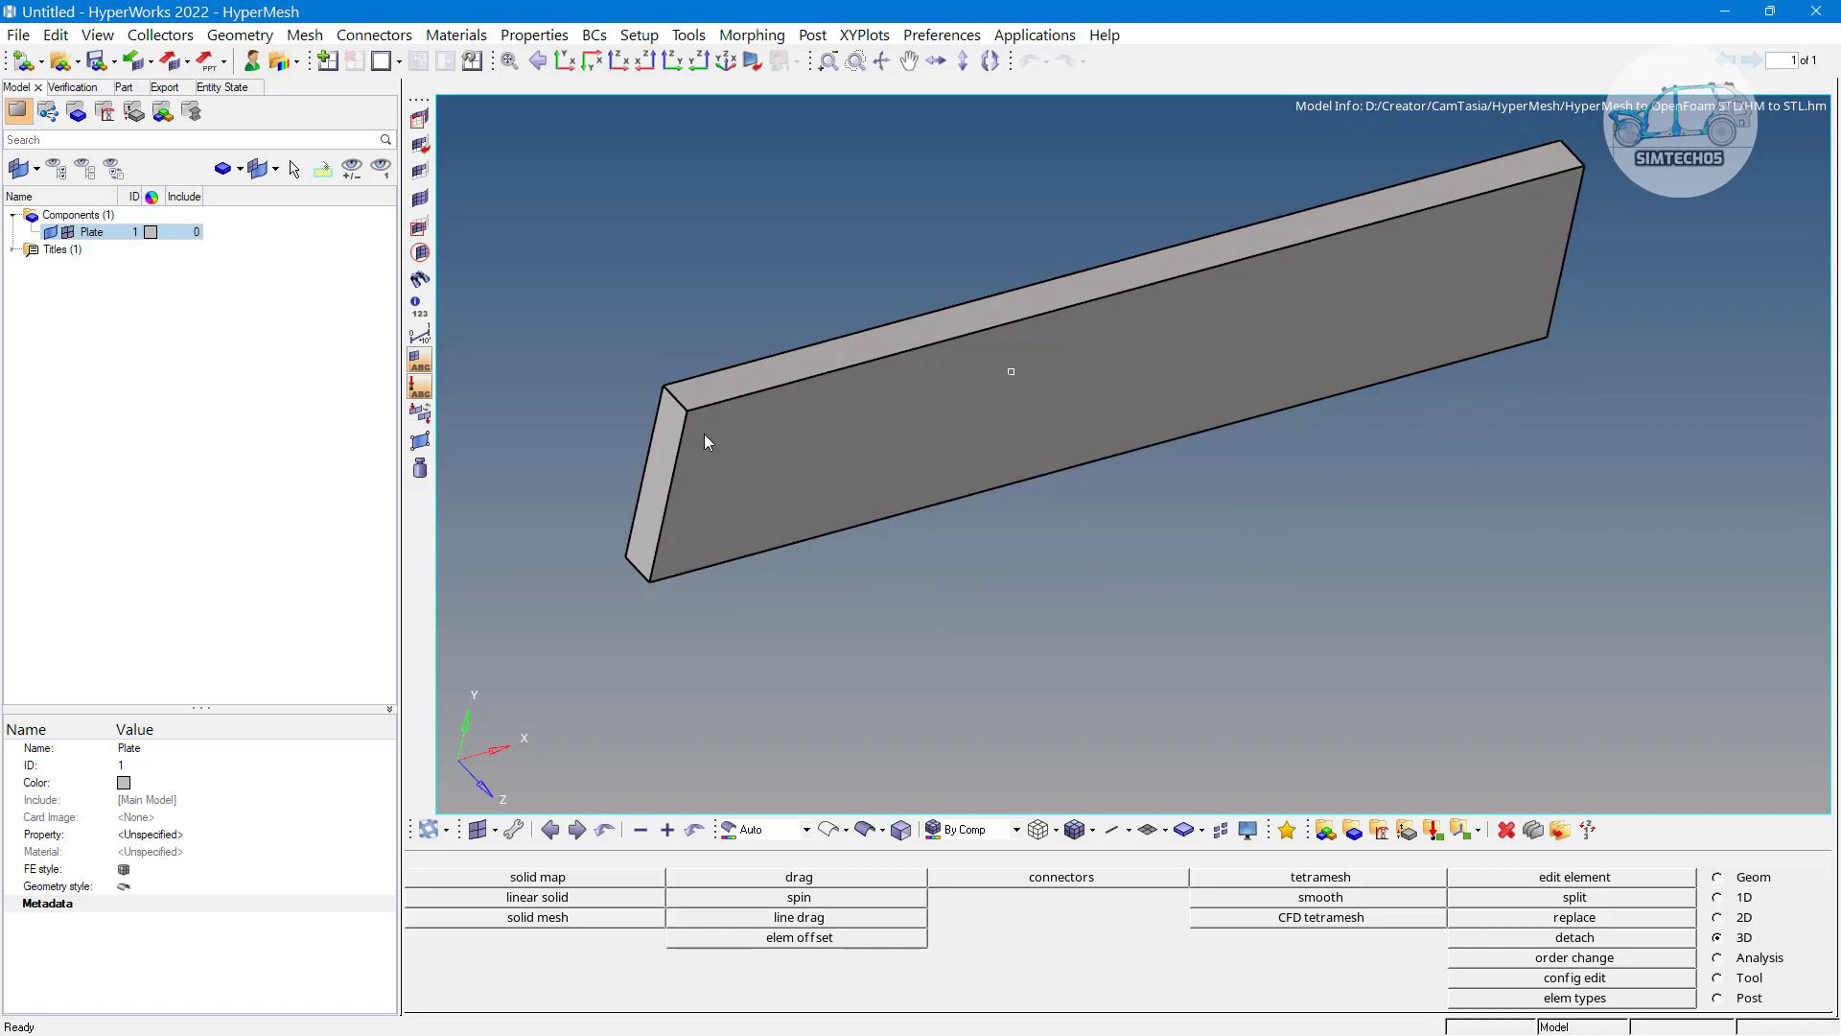
pyautogui.moveTo(1357, 469)
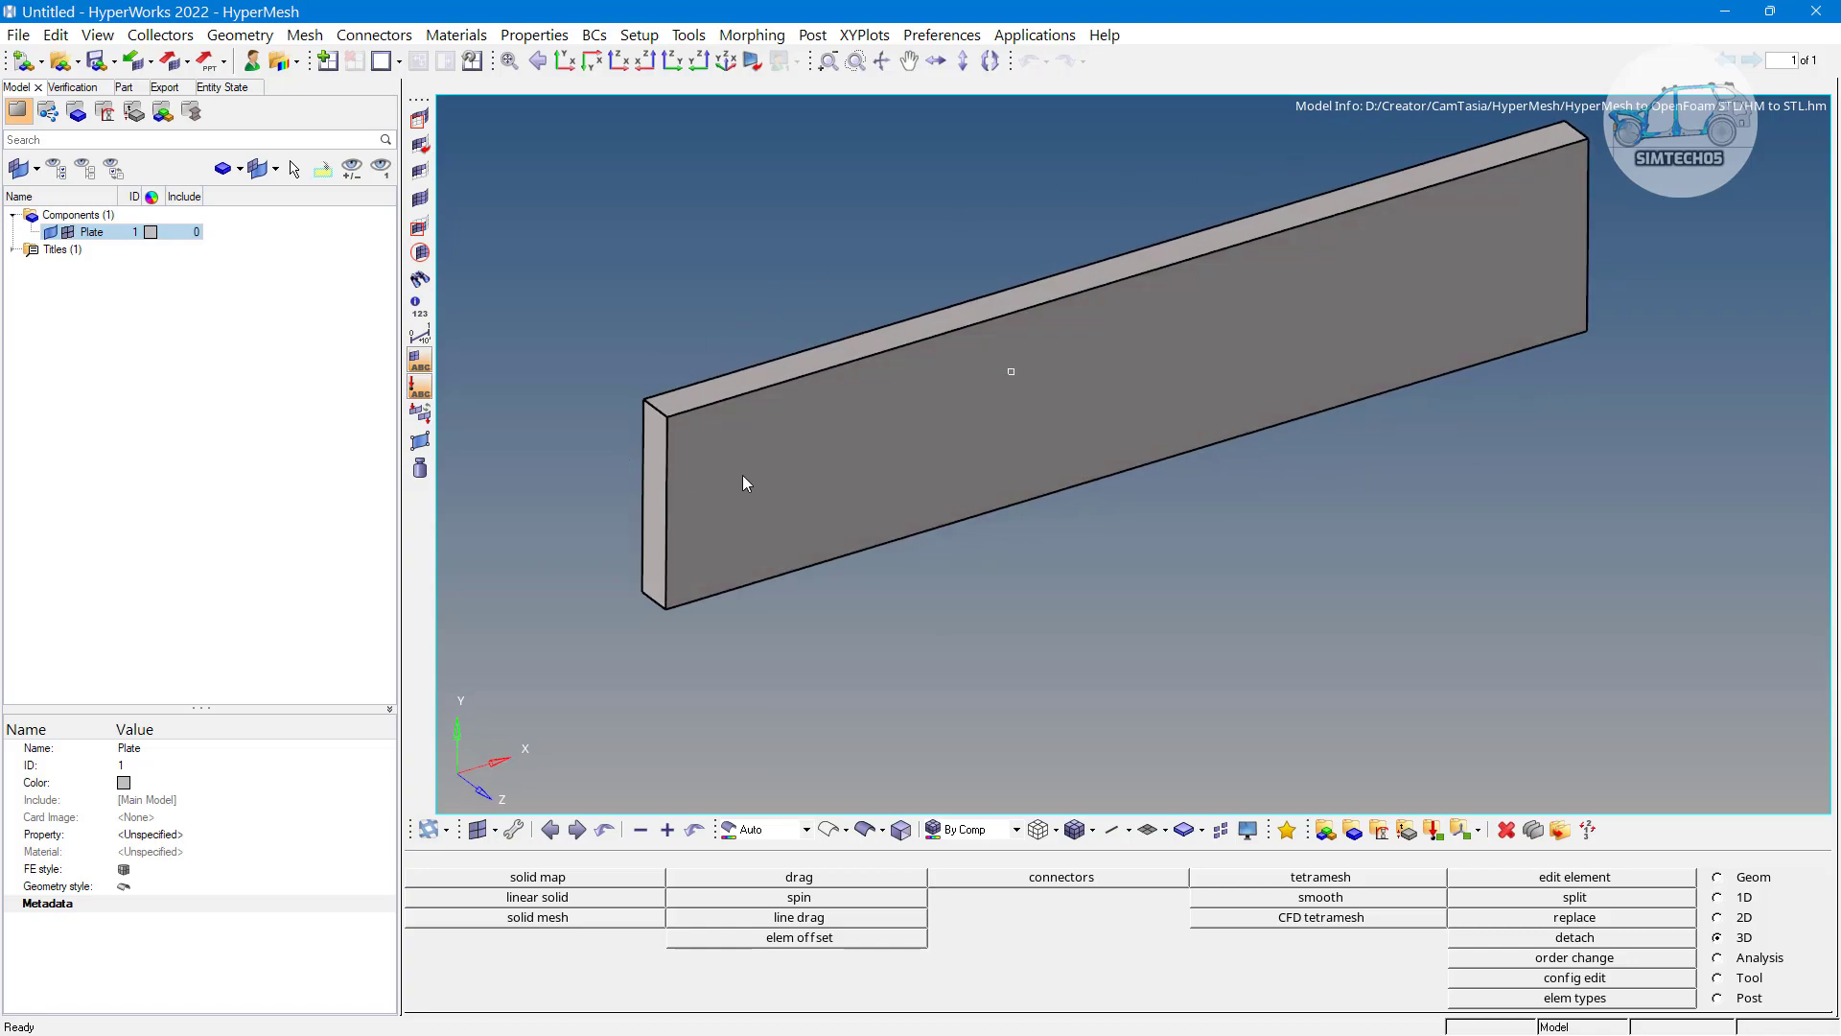
pyautogui.moveTo(671, 482)
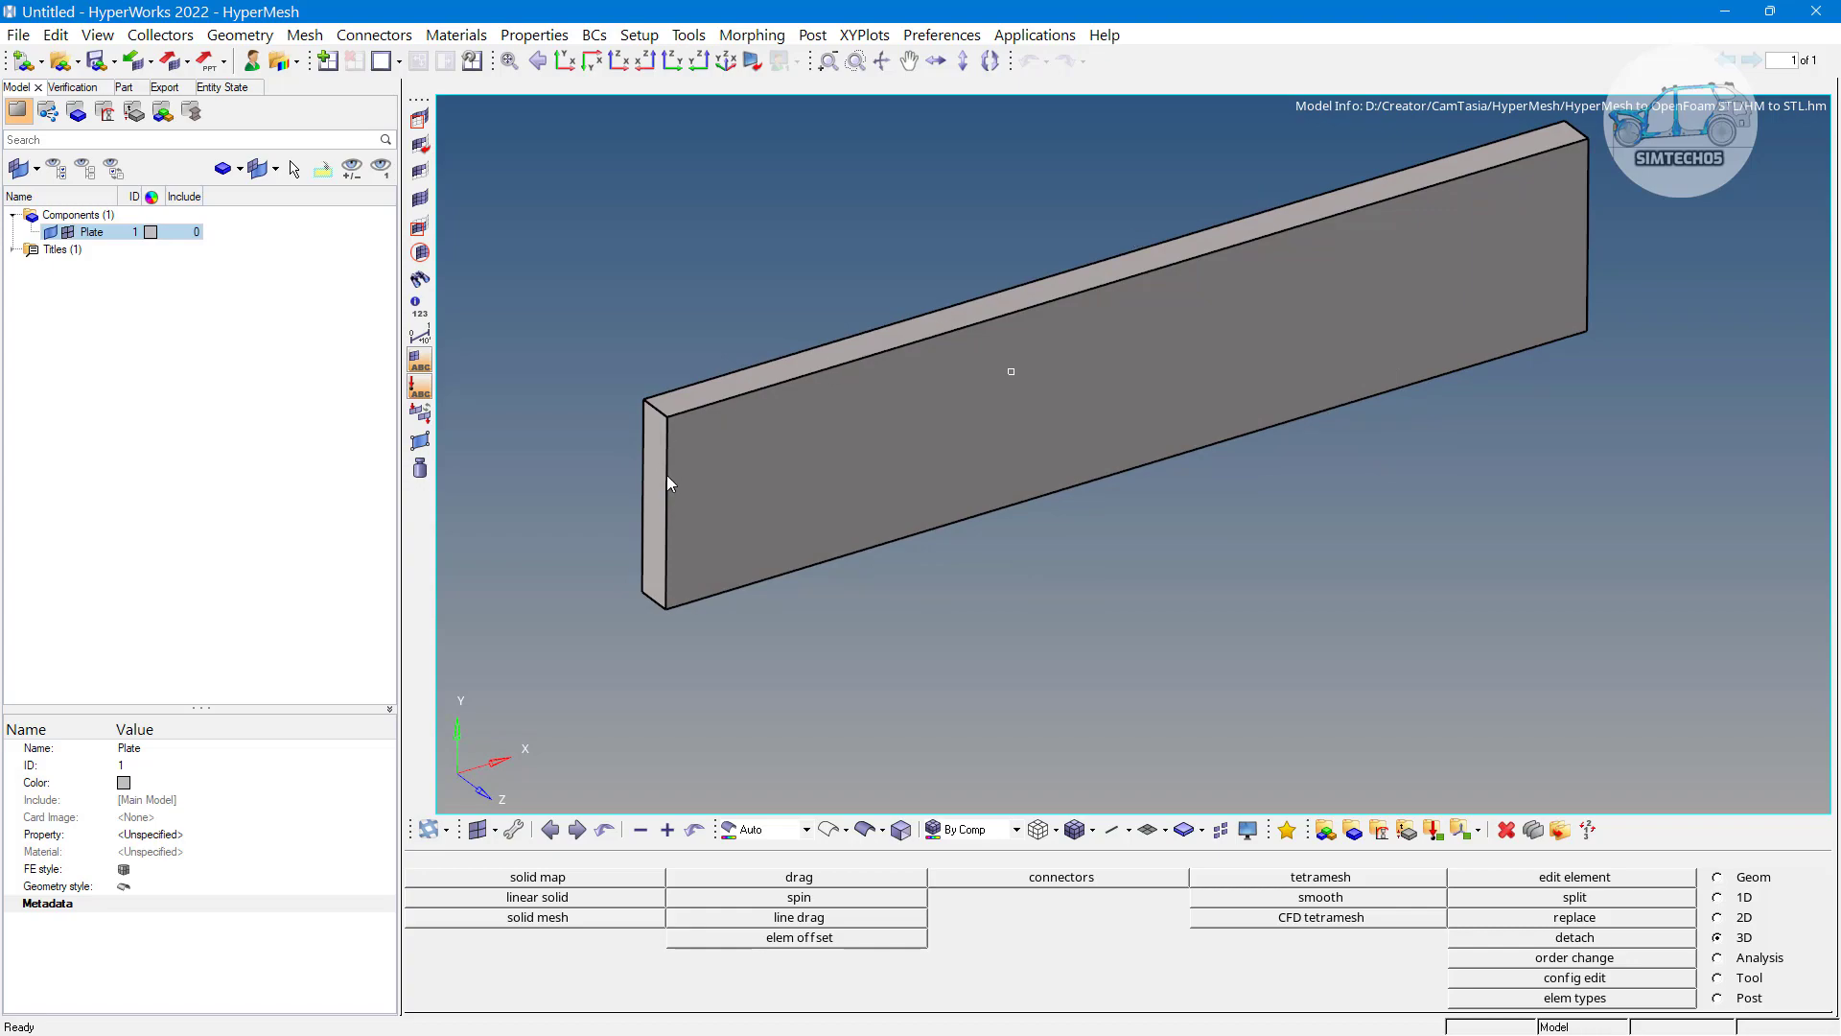
pyautogui.moveTo(986, 482)
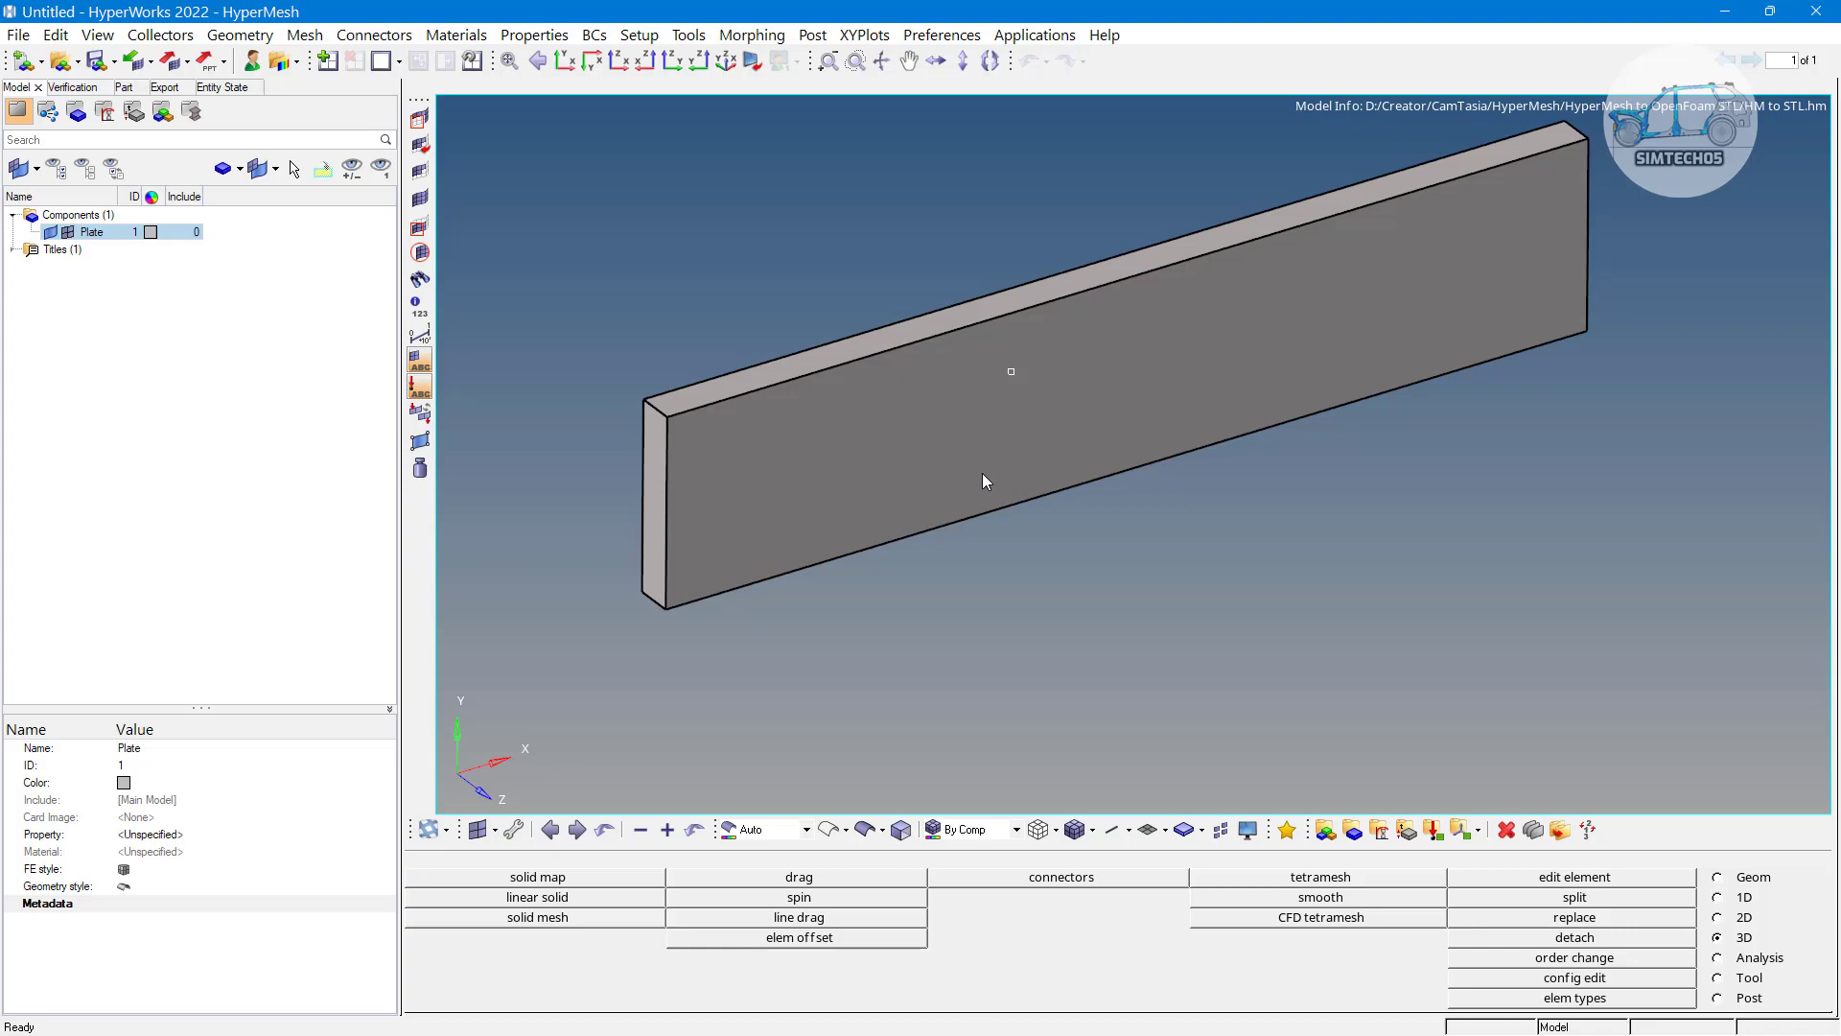
pyautogui.moveTo(1020, 565)
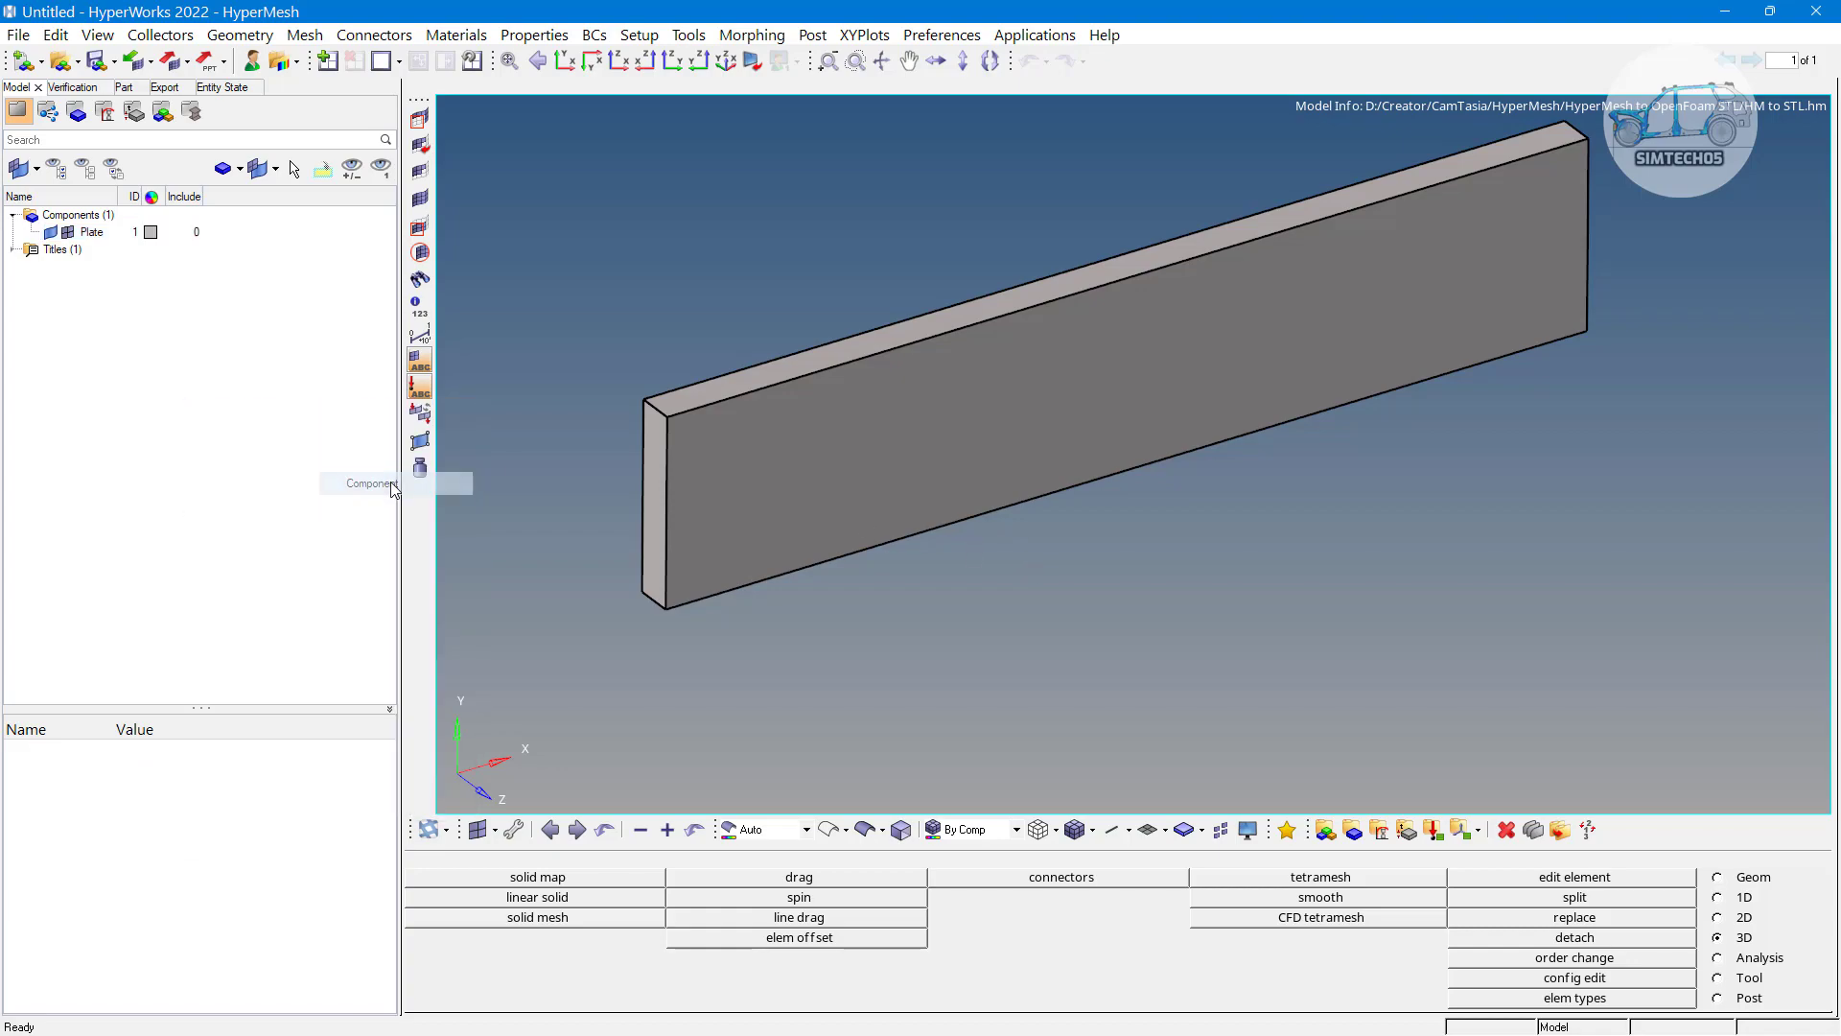
# Create components named Inflow, Outflow and Wall, then cancel the creation window
pyautogui.click(369, 484)
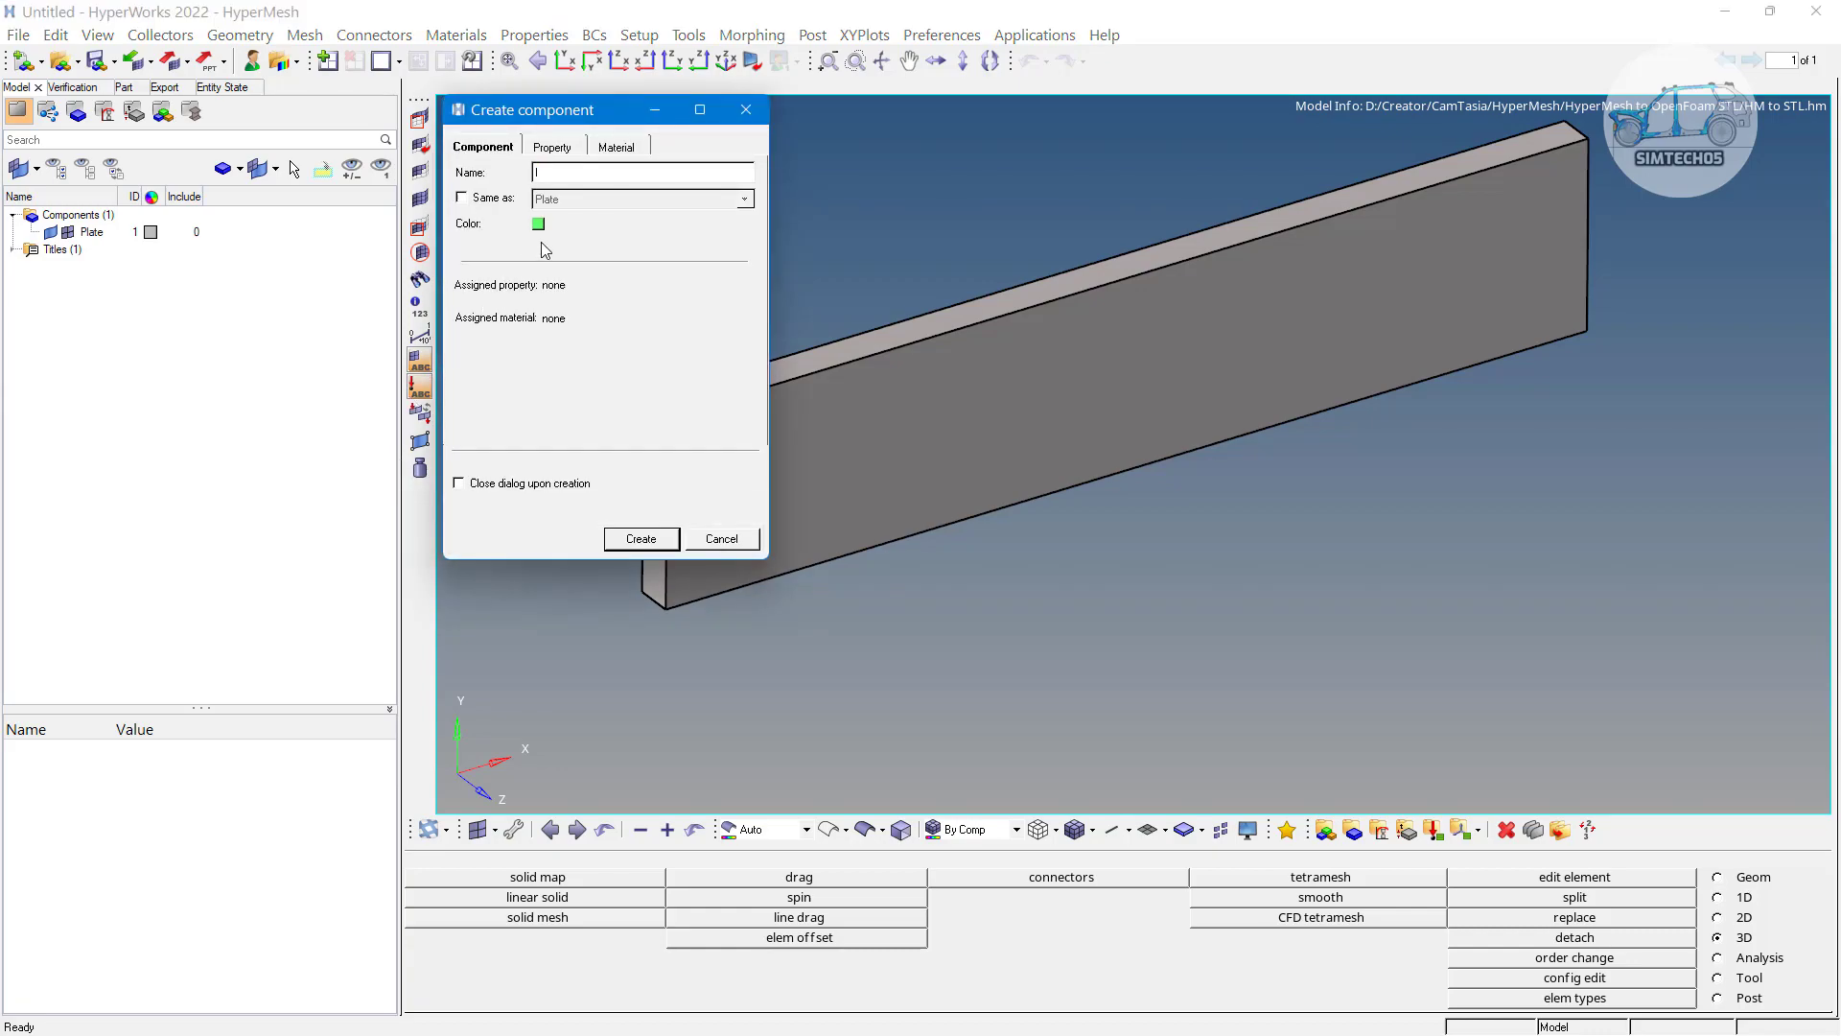
pyautogui.write('Inflow')
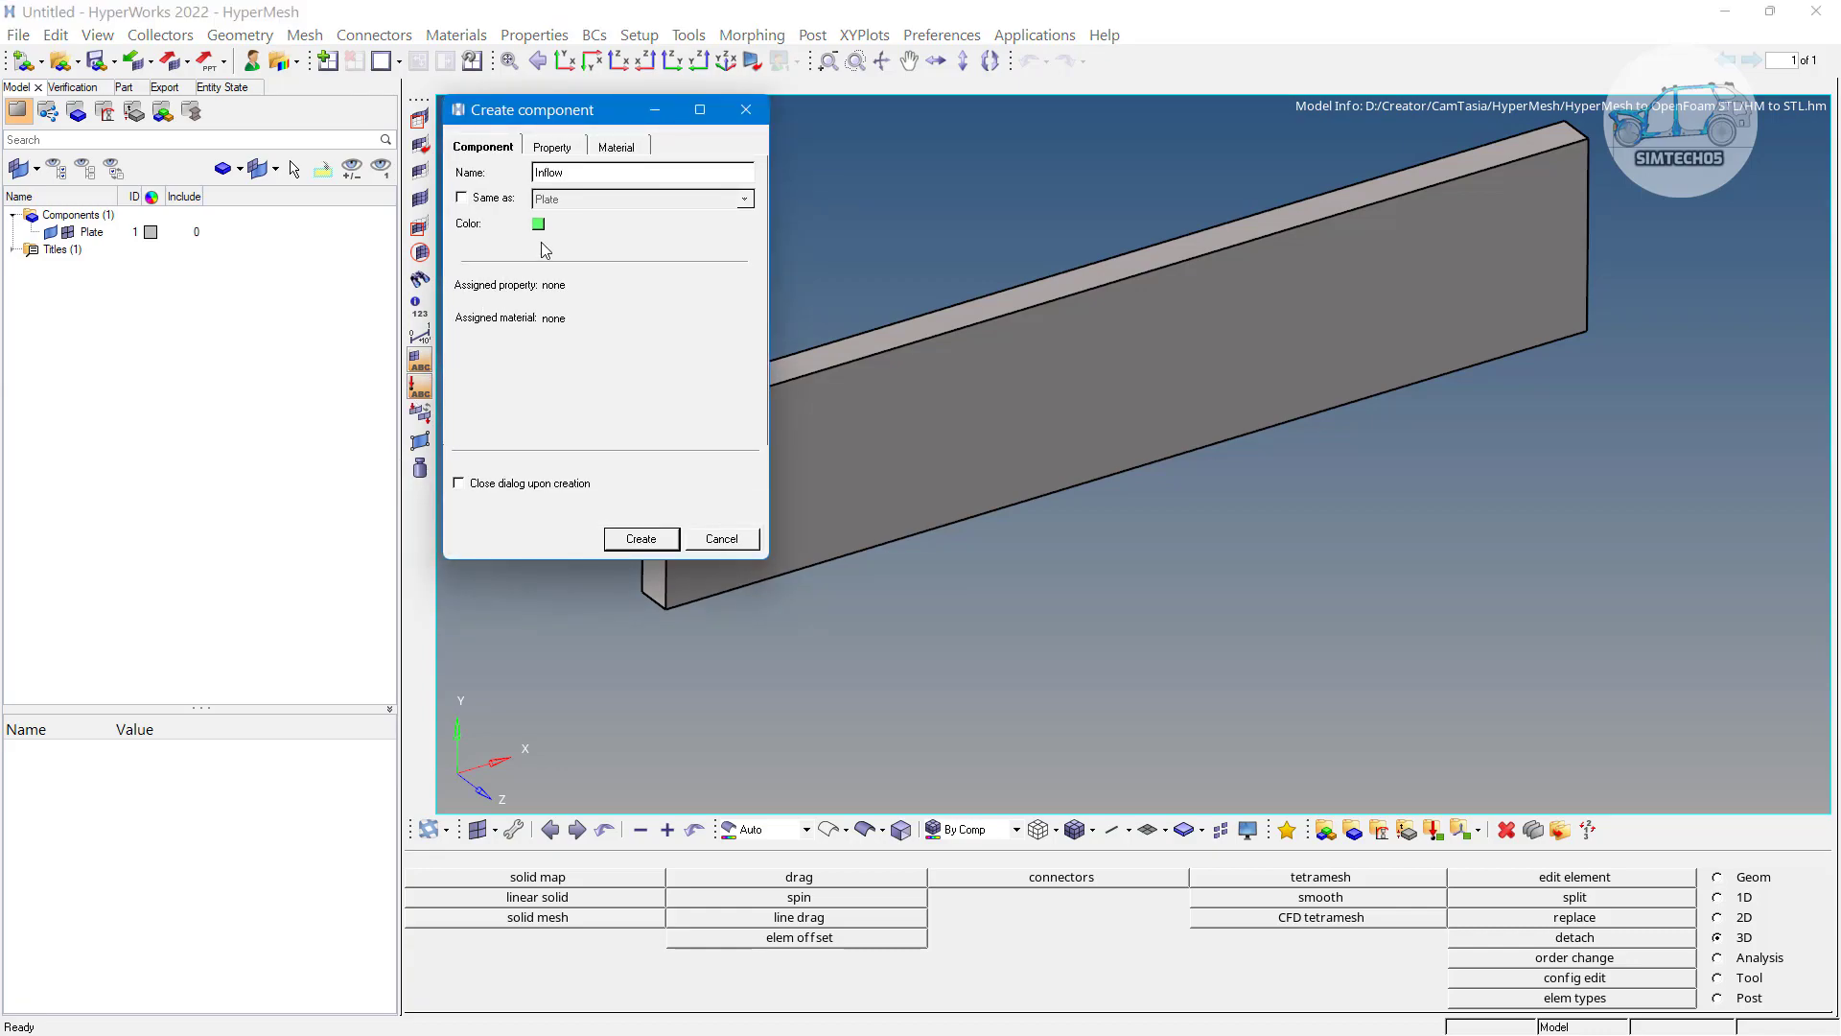
pyautogui.click(641, 538)
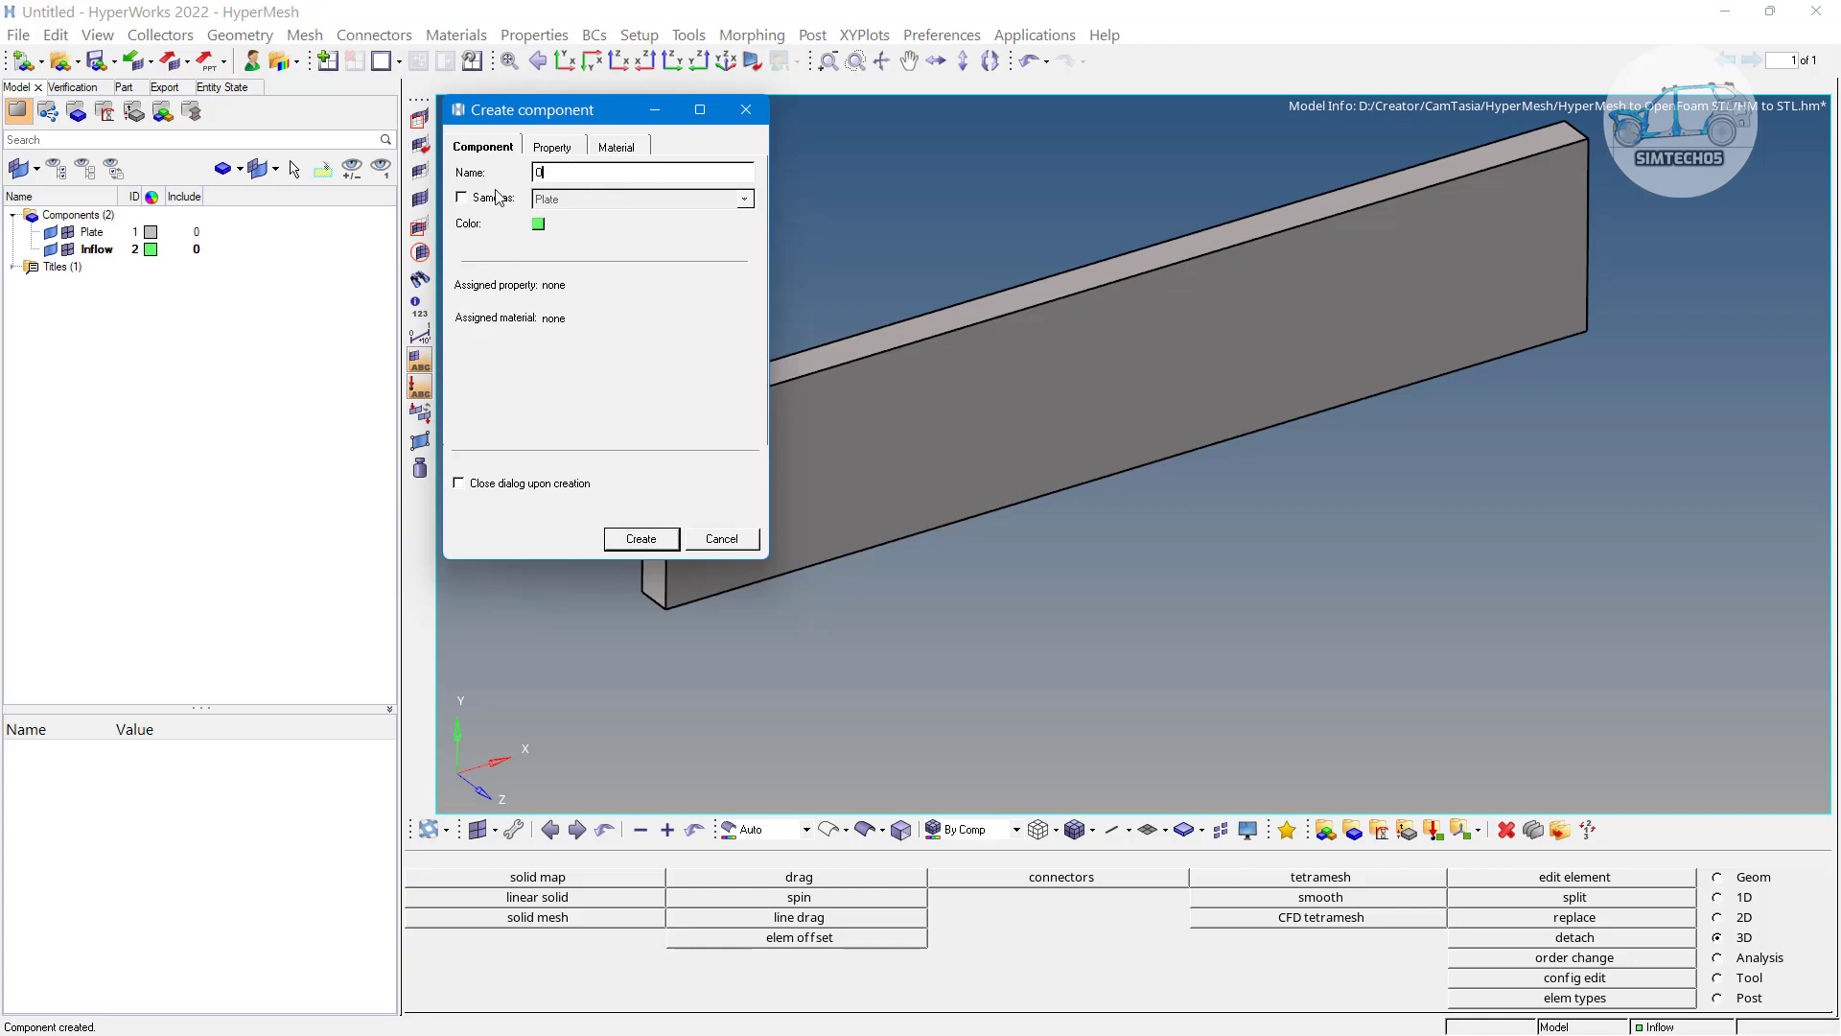
pyautogui.write('Outflo')
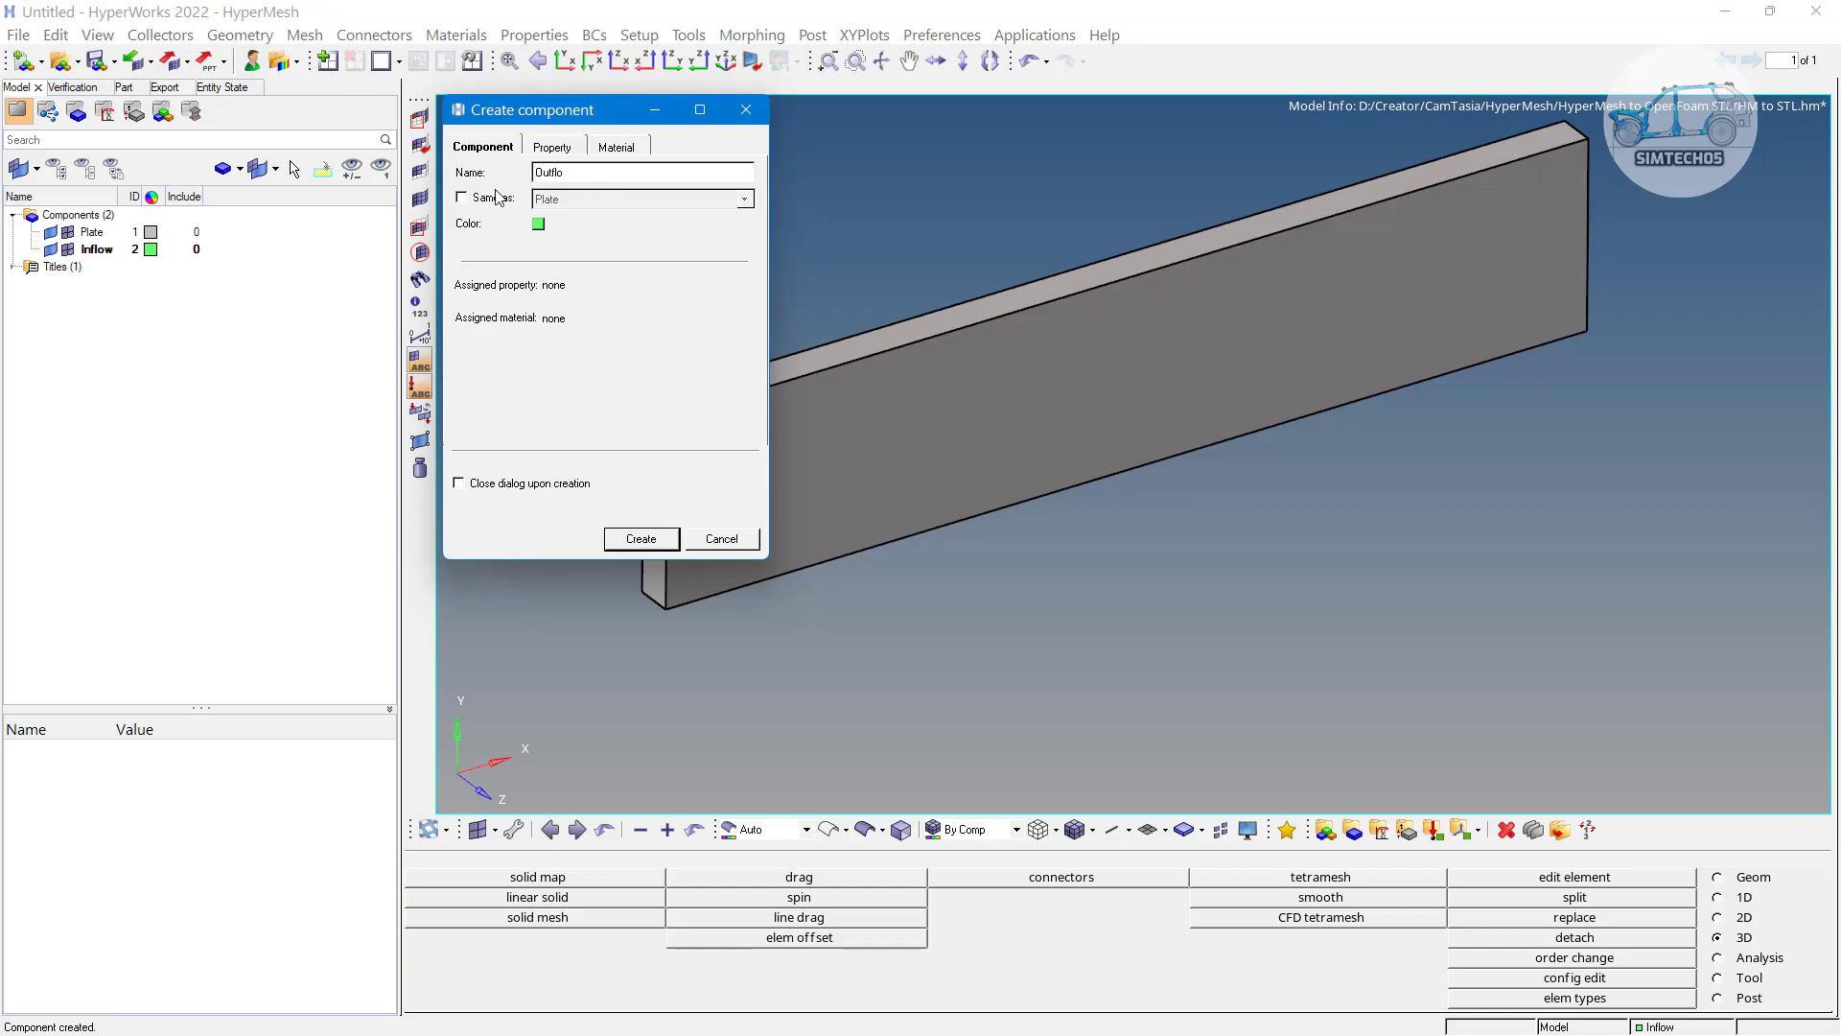
pyautogui.click(641, 539)
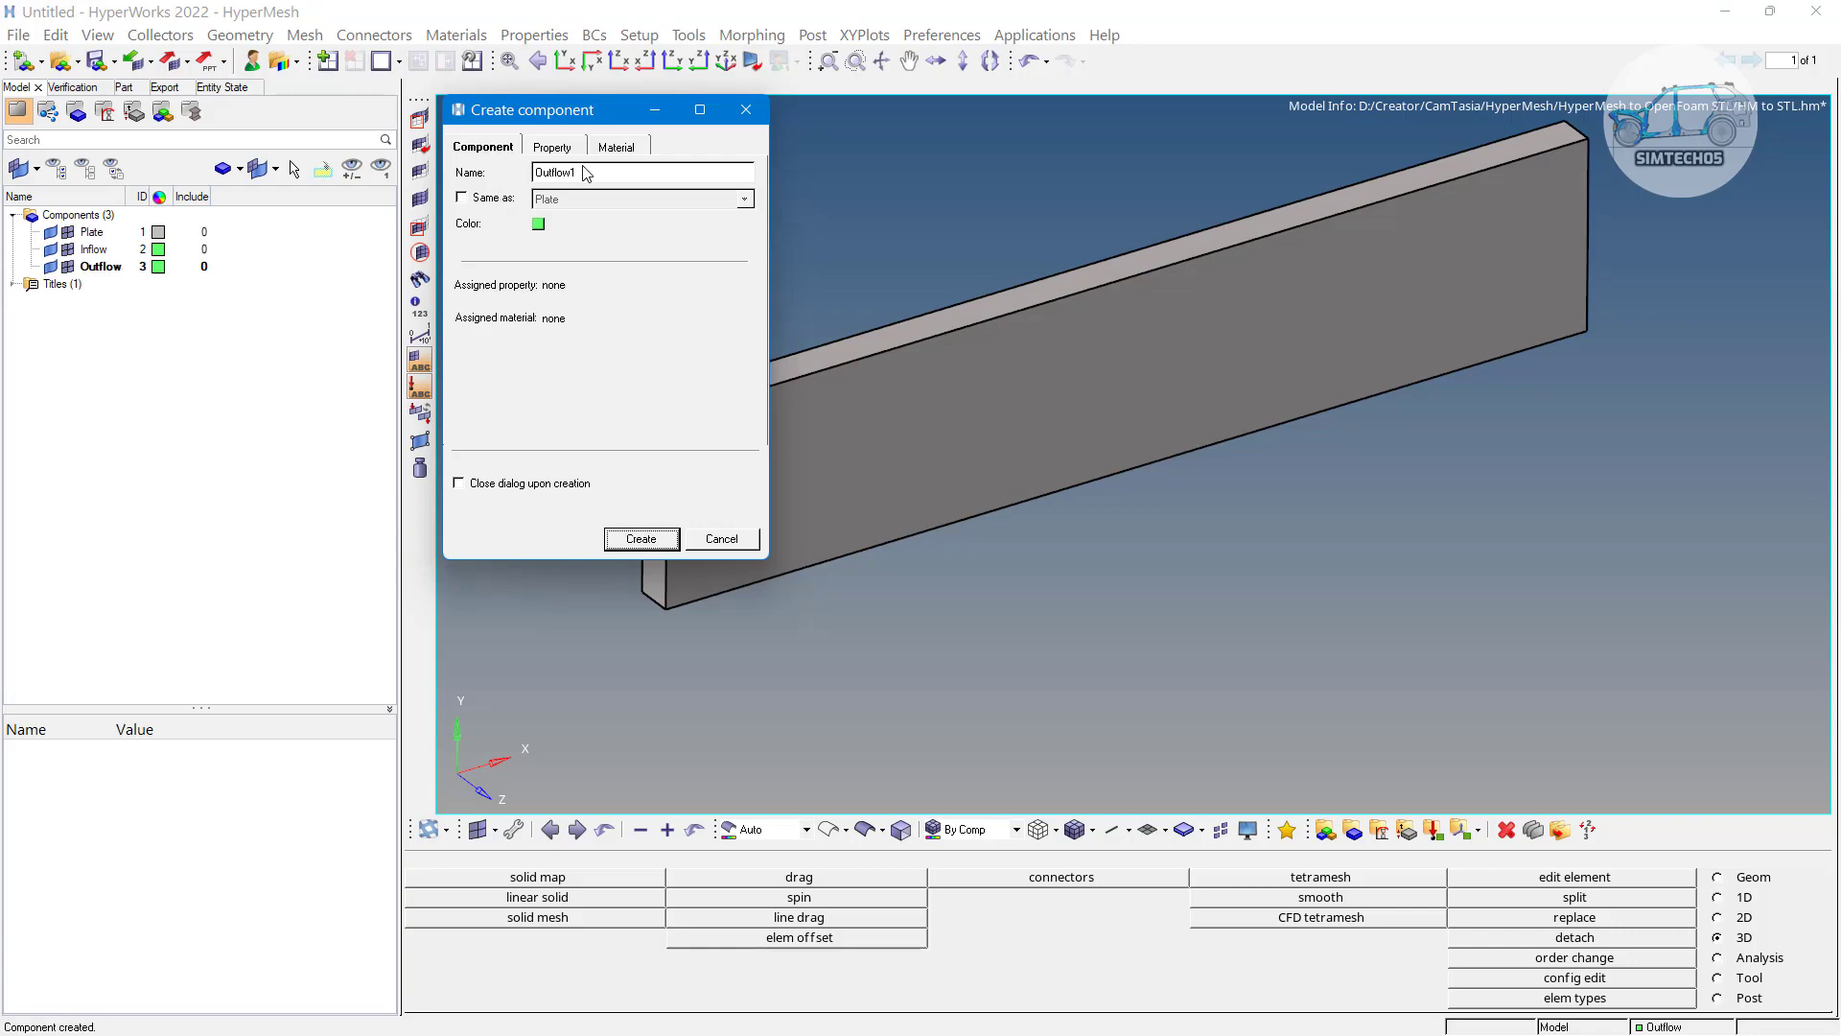
pyautogui.write('Wall')
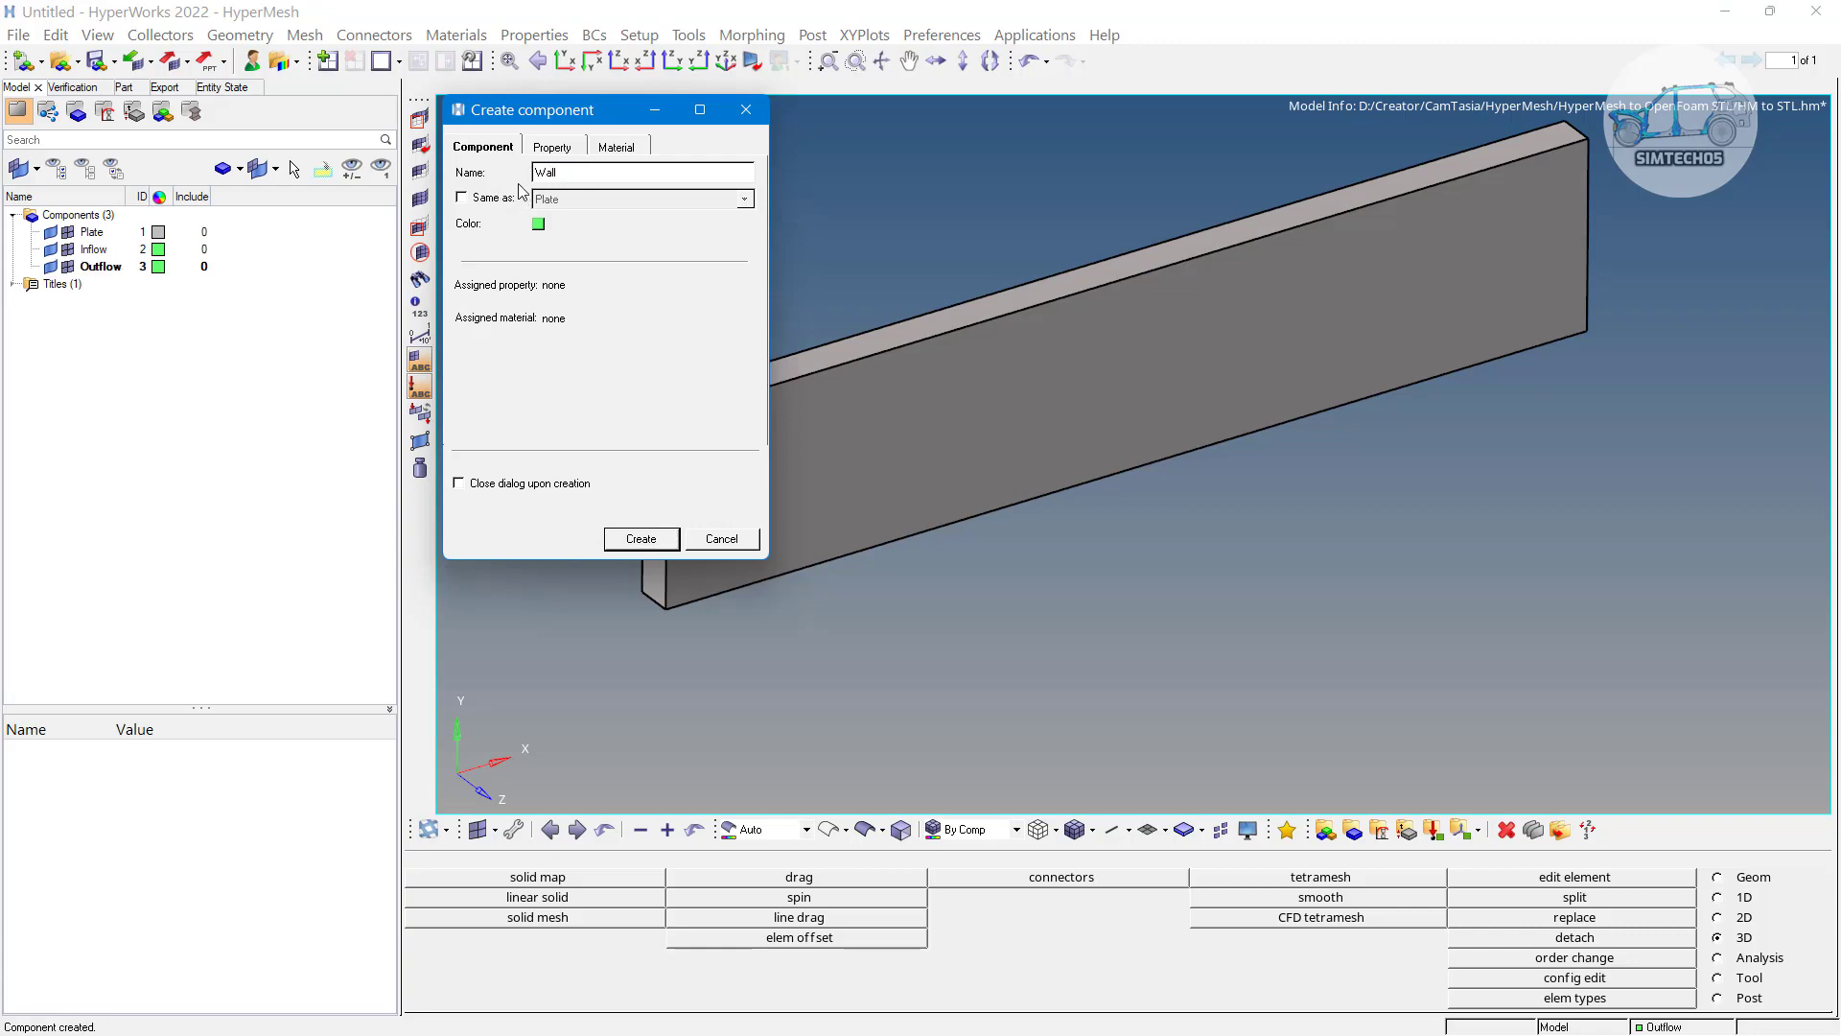
pyautogui.click(642, 539)
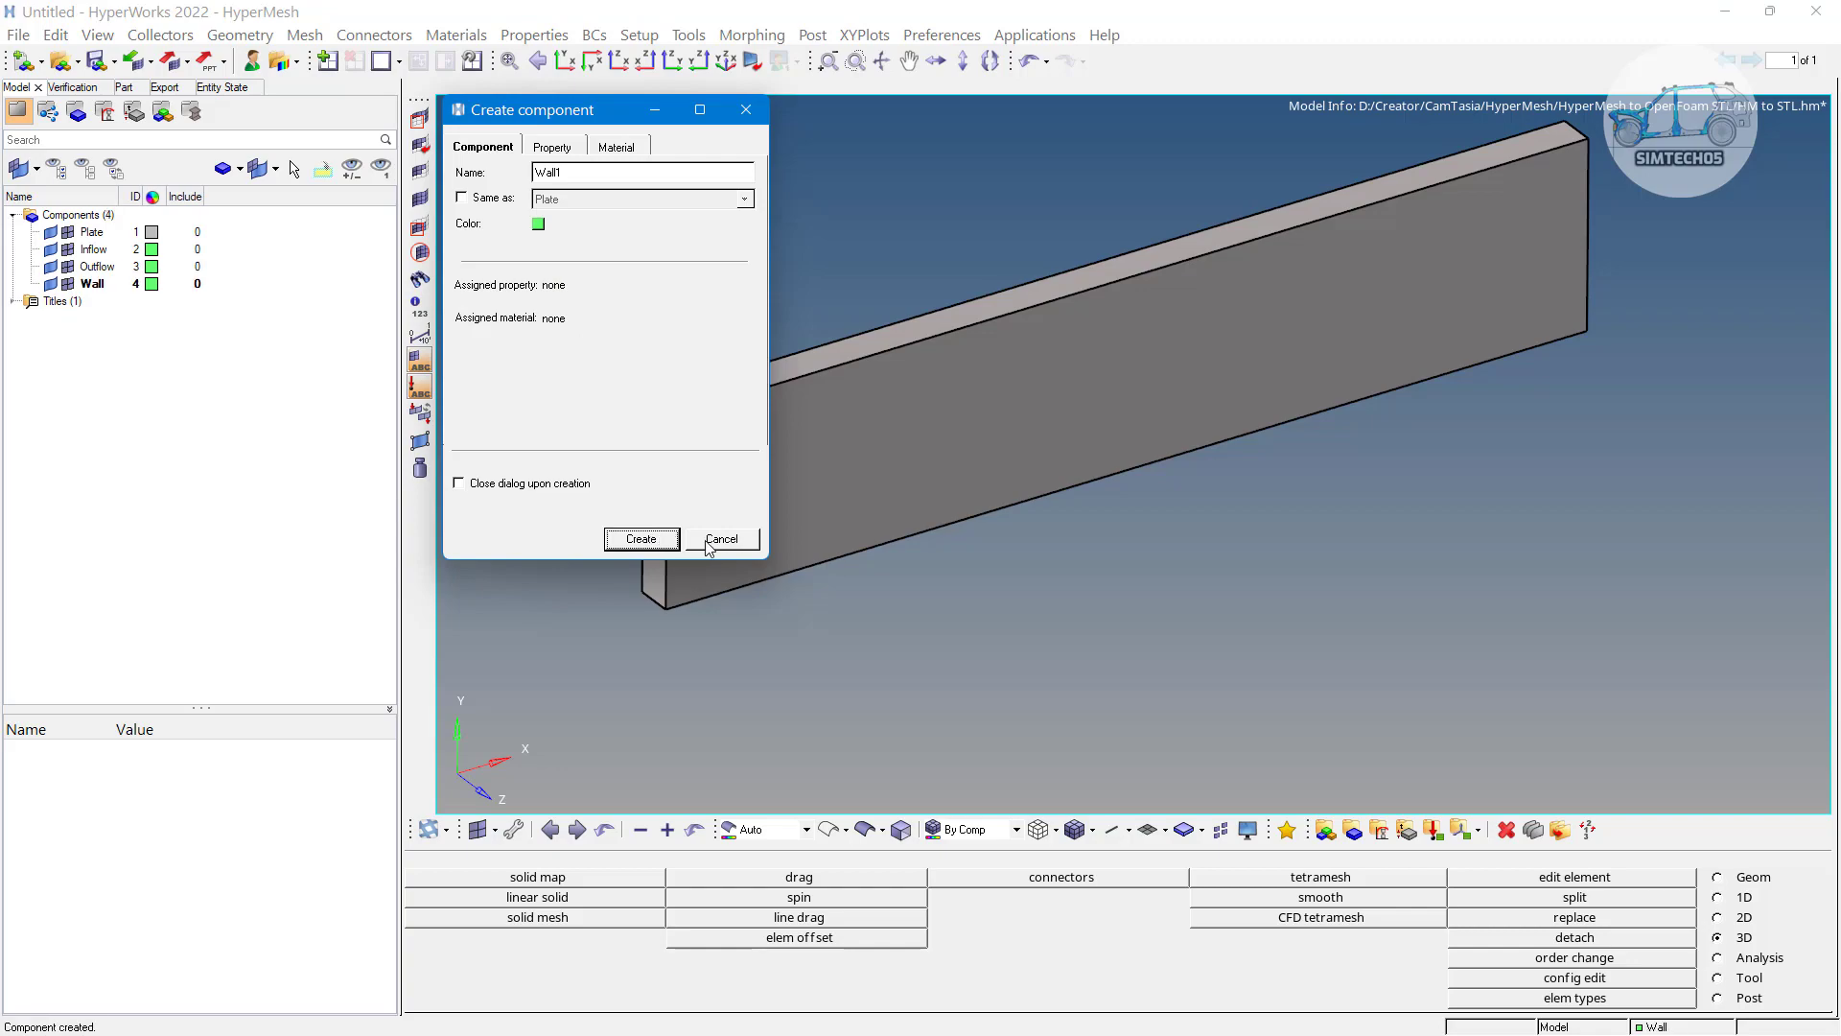
pyautogui.click(721, 539)
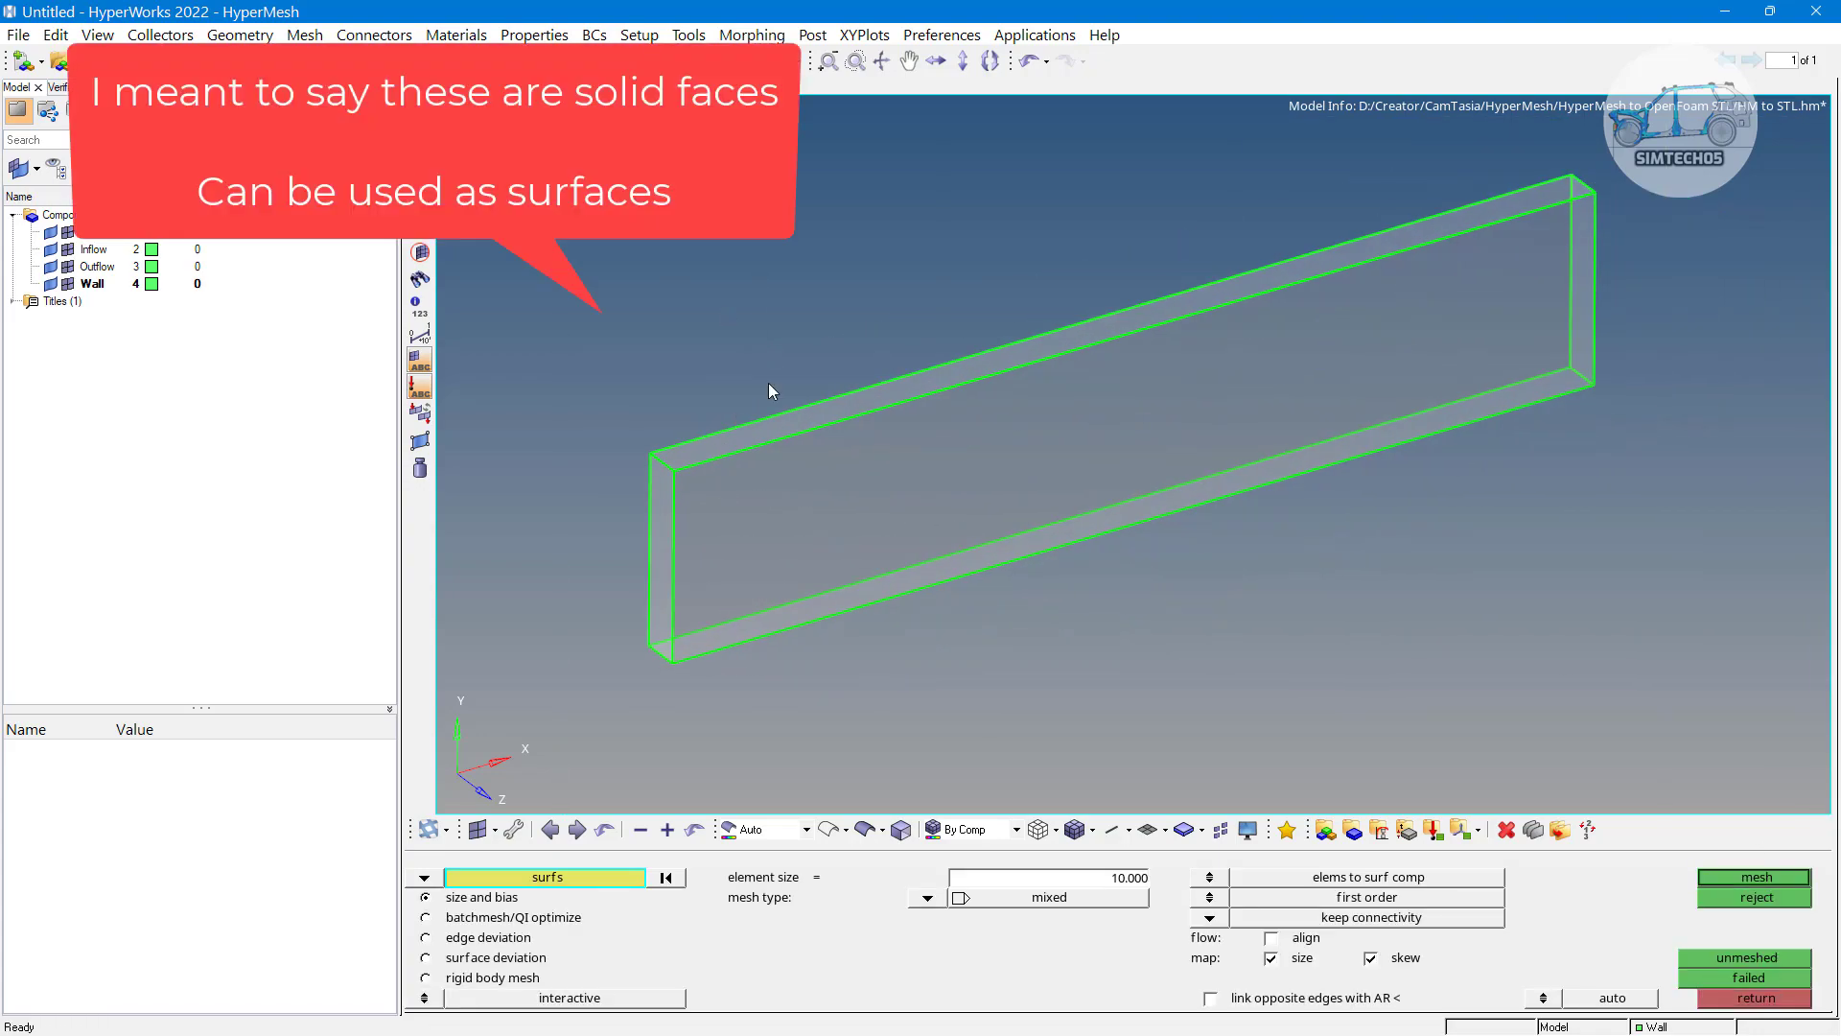
pyautogui.moveTo(876, 483)
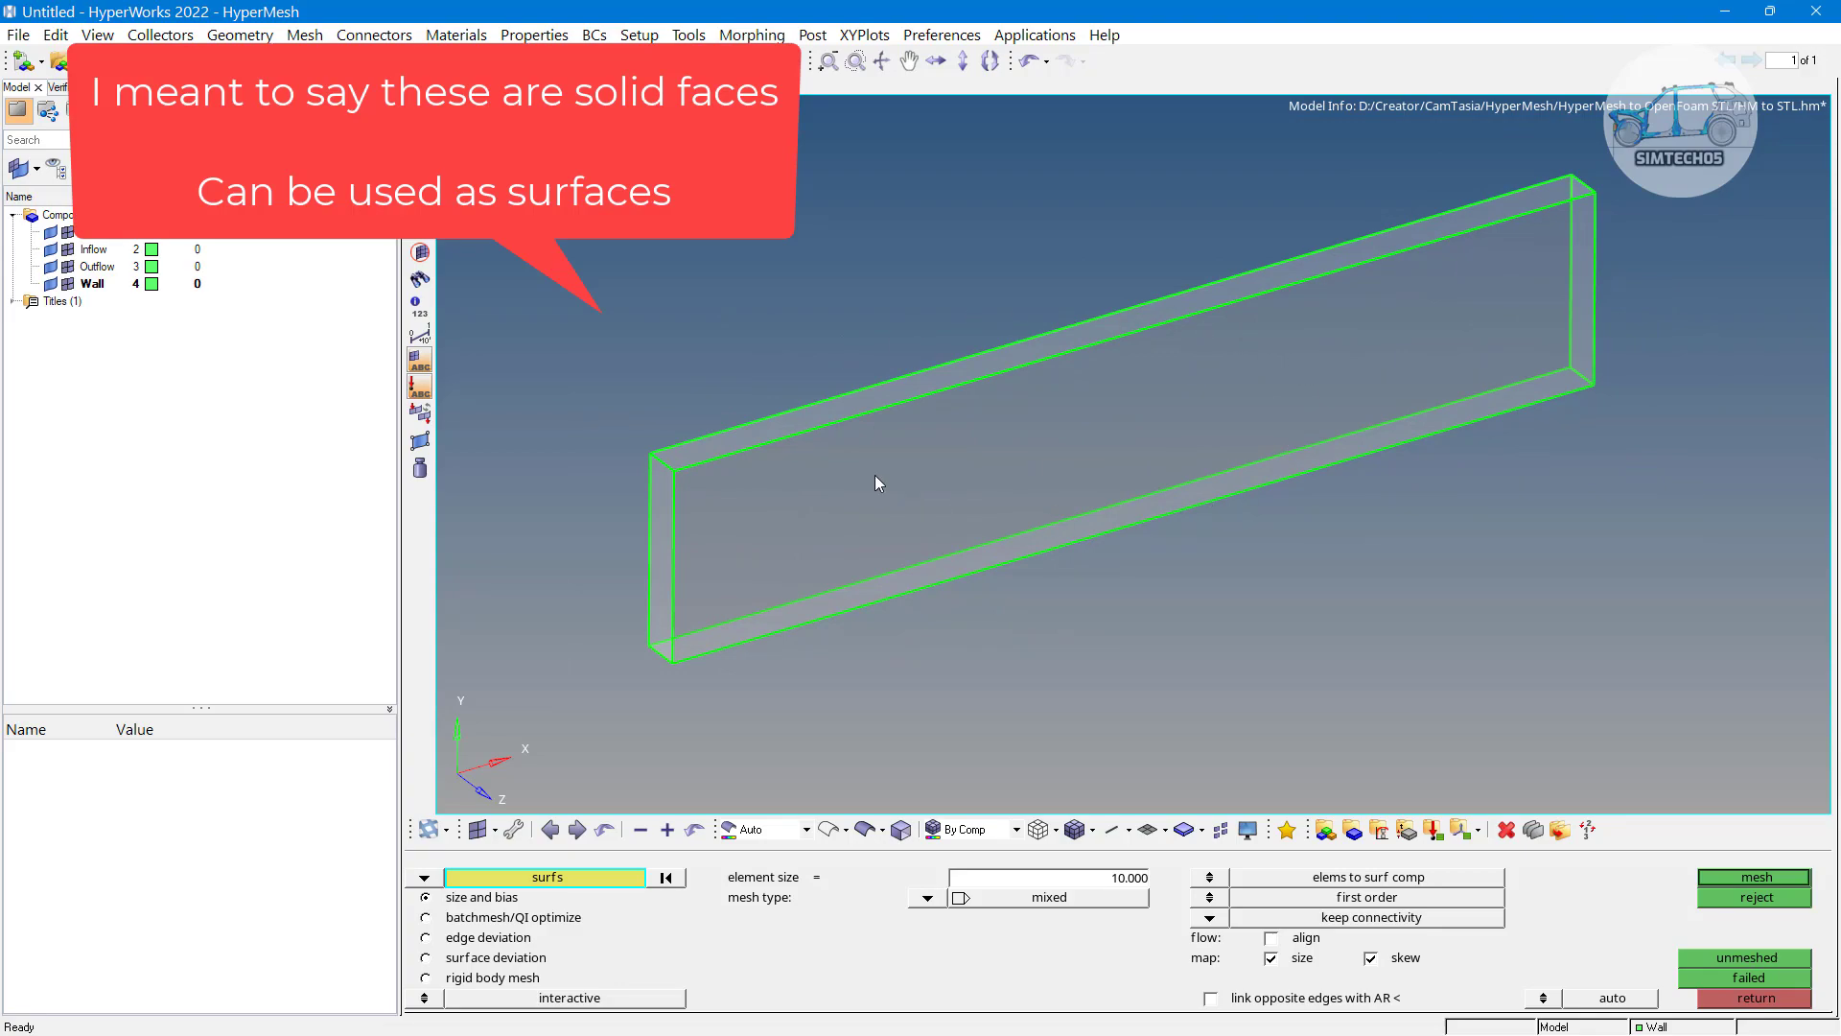
pyautogui.moveTo(1021, 506)
pyautogui.write('2.000')
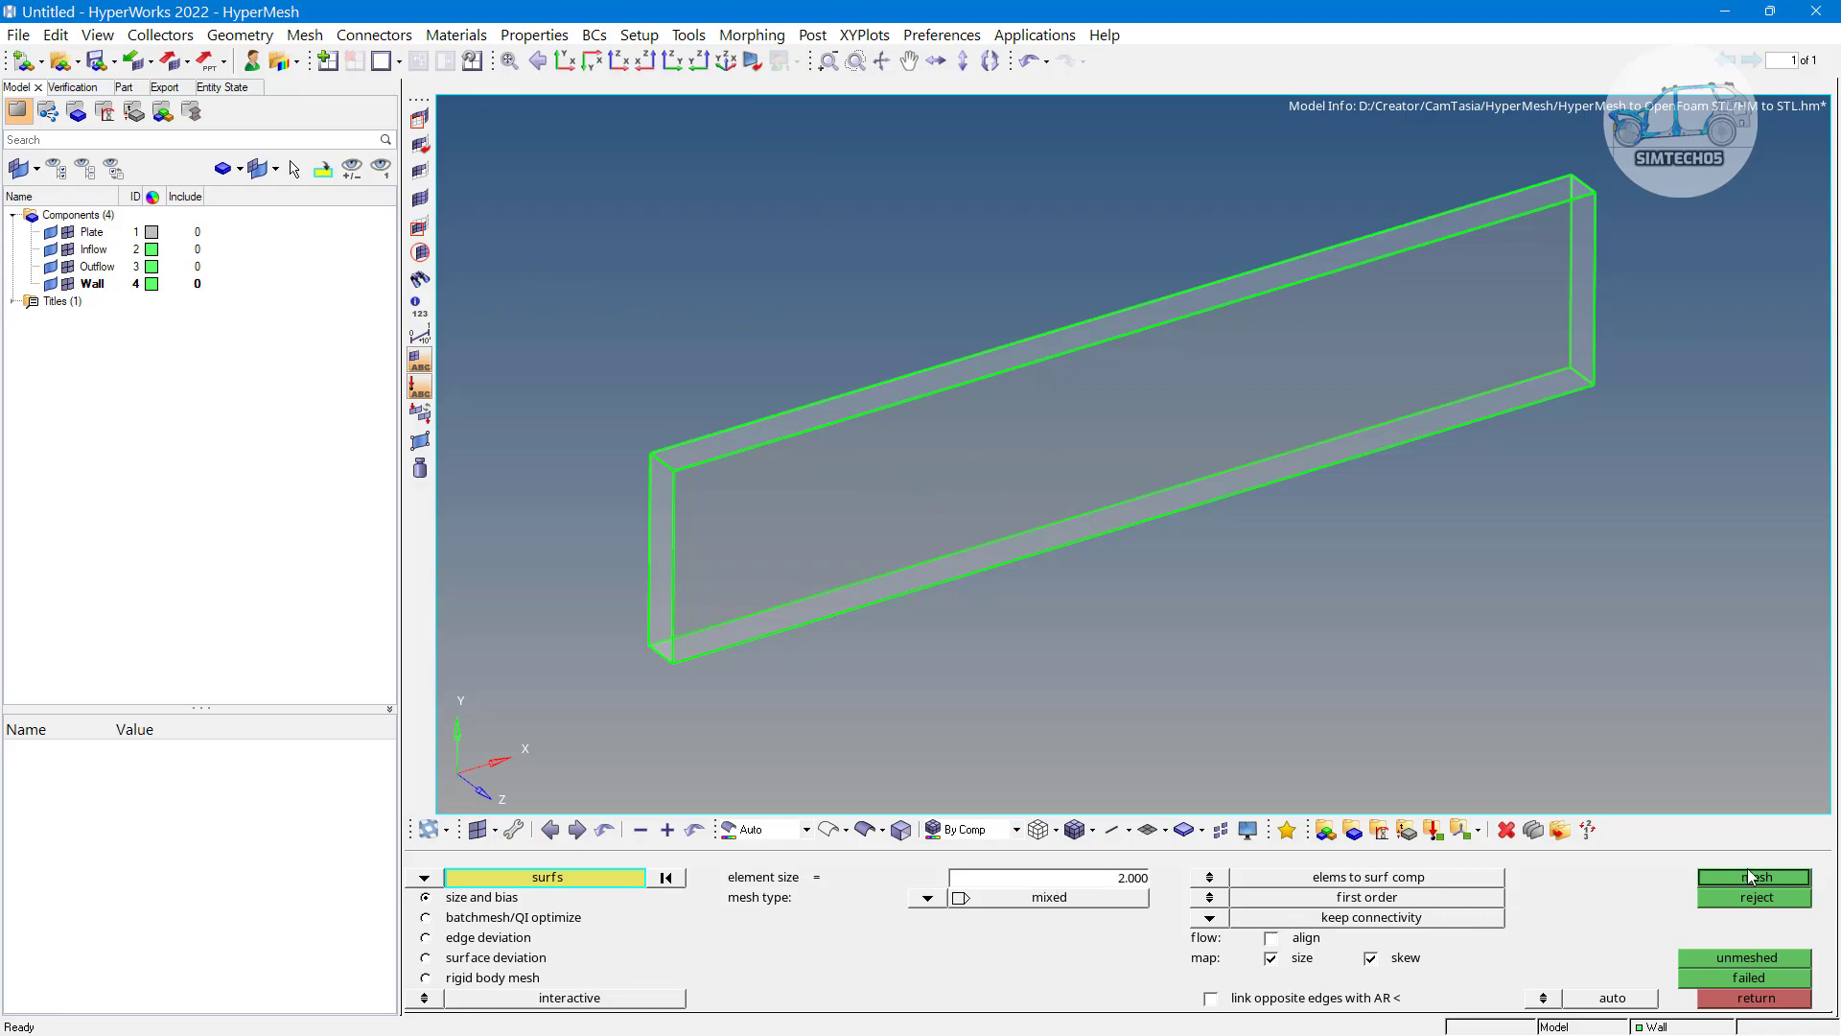
# Generate a 2-unit quad surface mesh on the bar faces and orbit to inspect it
pyautogui.click(1754, 876)
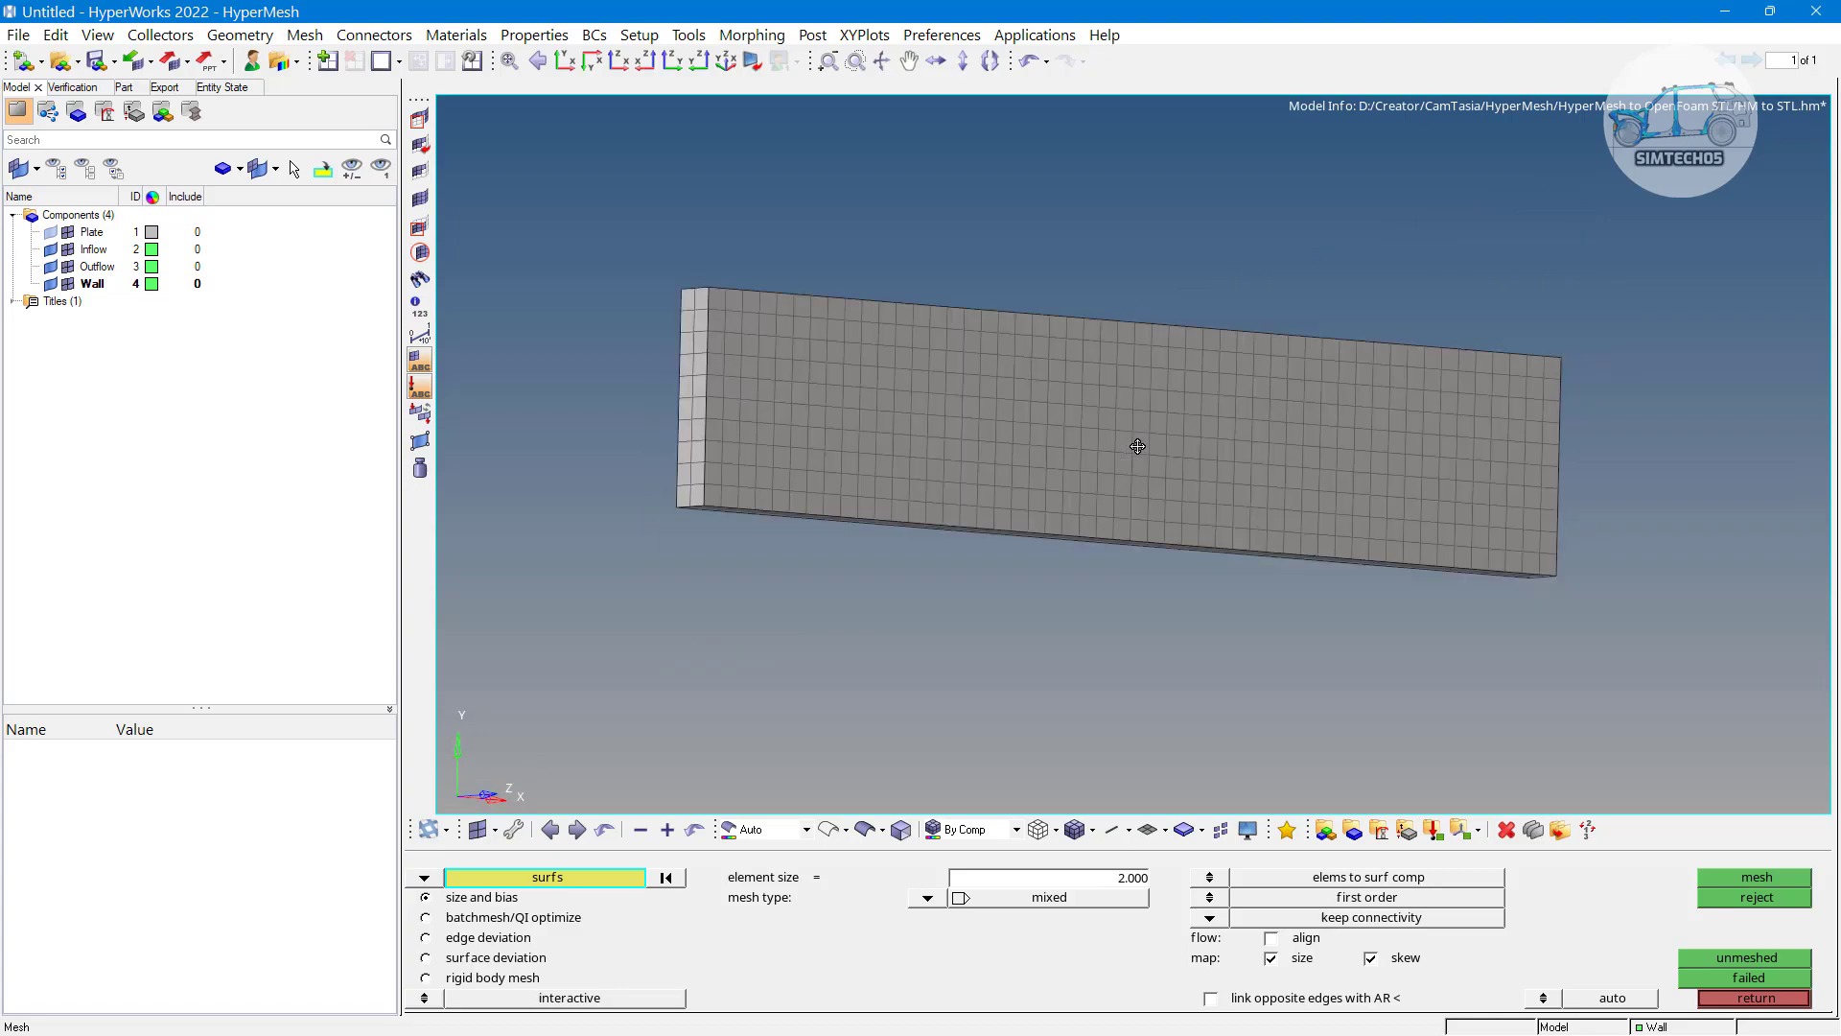
pyautogui.moveTo(1137, 446); pyautogui.dragTo(1188, 336)
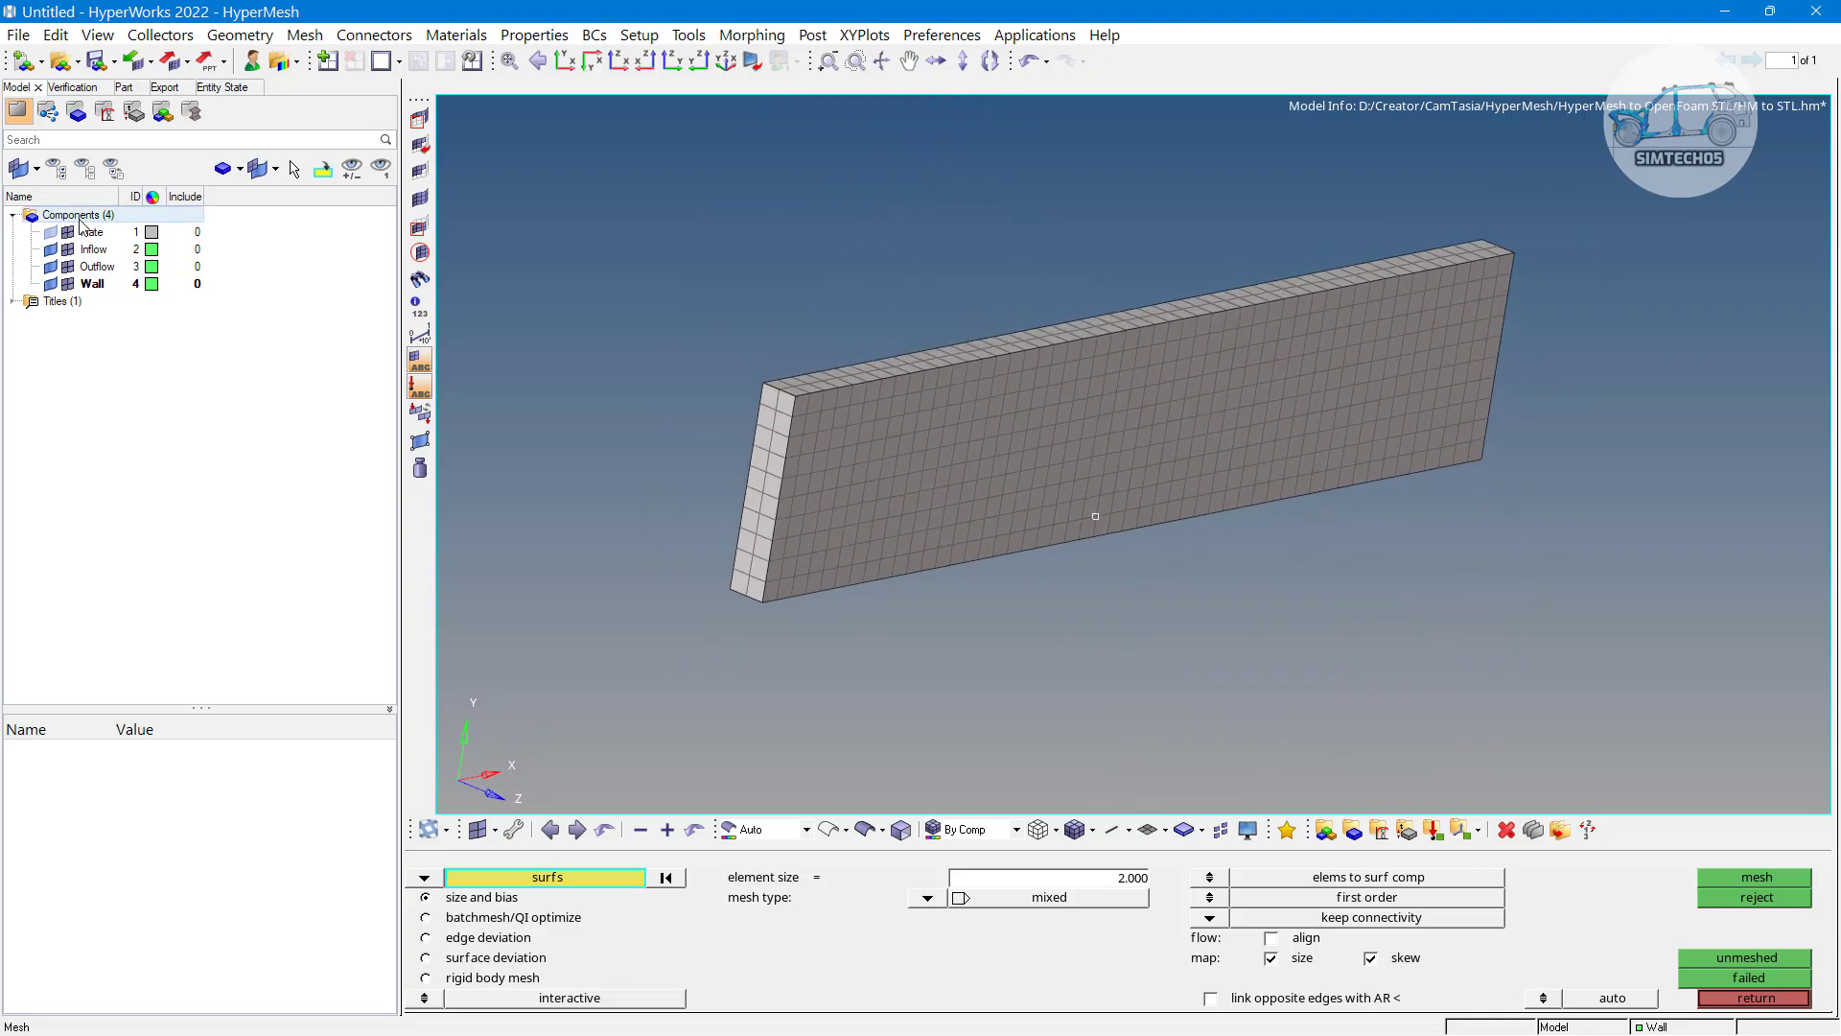
# Select all four components and assign each a distinct colour
pyautogui.click(87, 232)
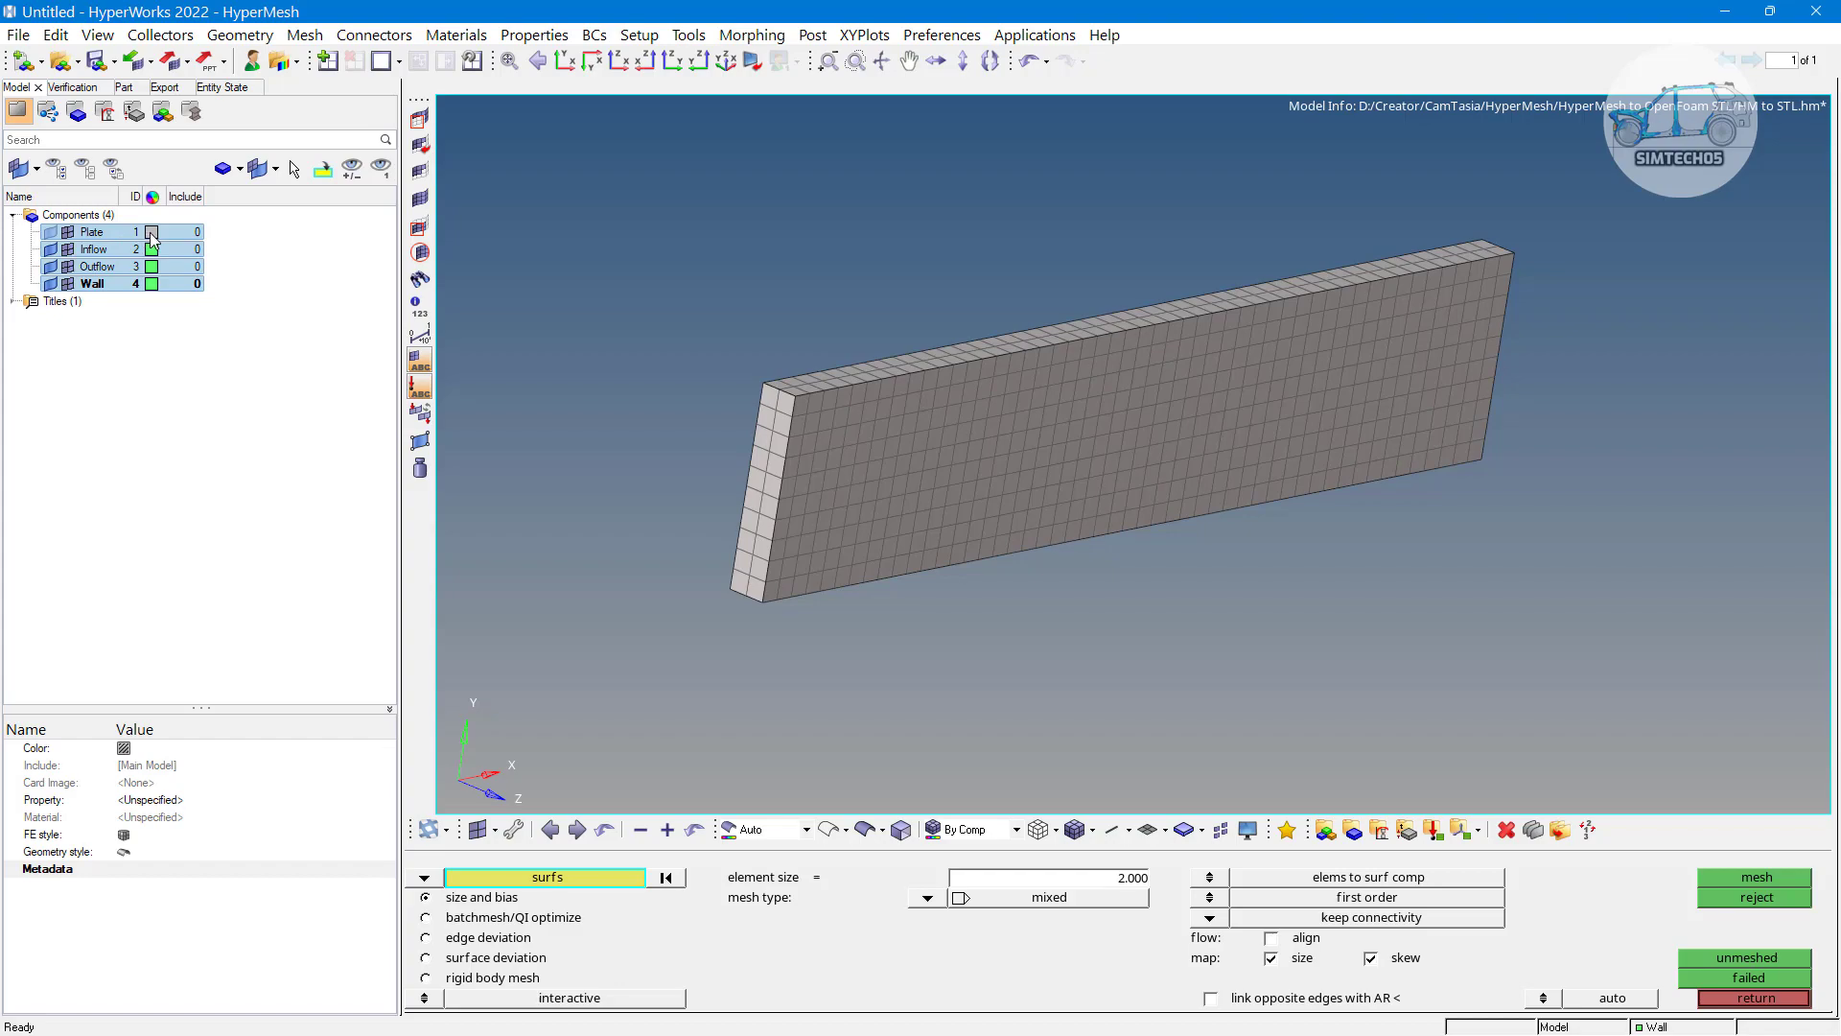
pyautogui.click(151, 233)
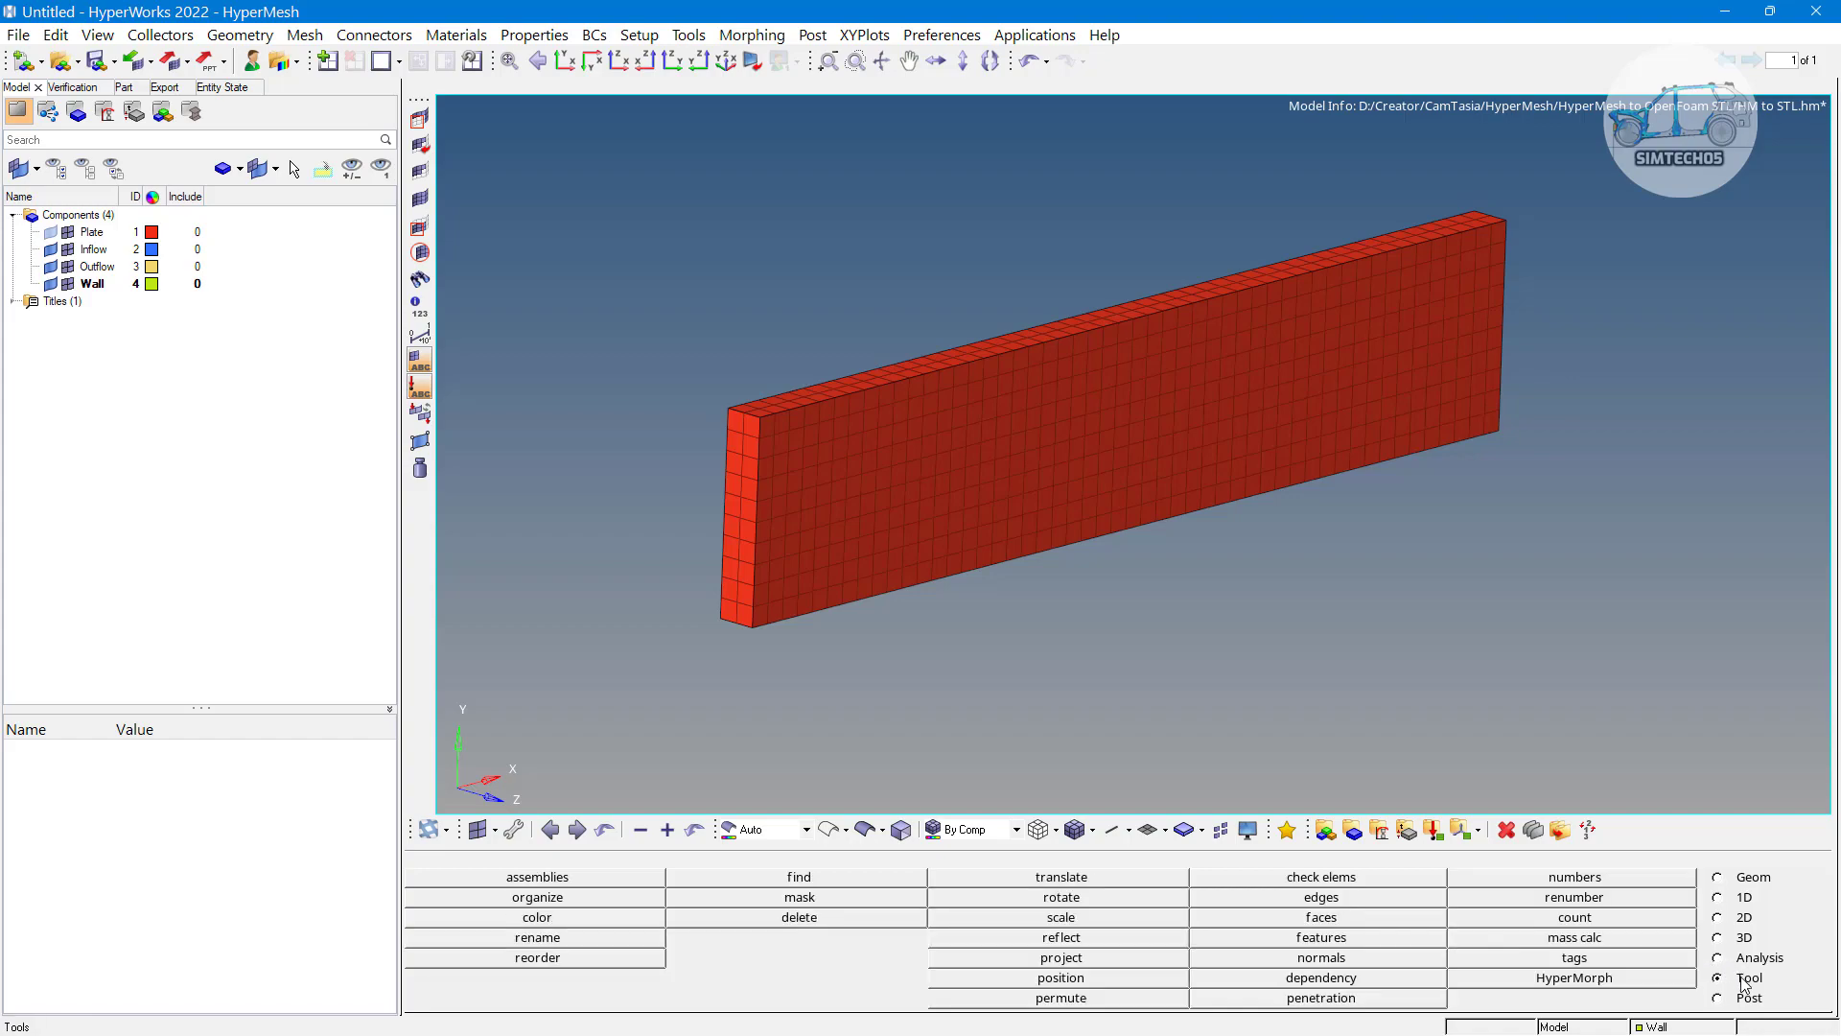
pyautogui.click(537, 896)
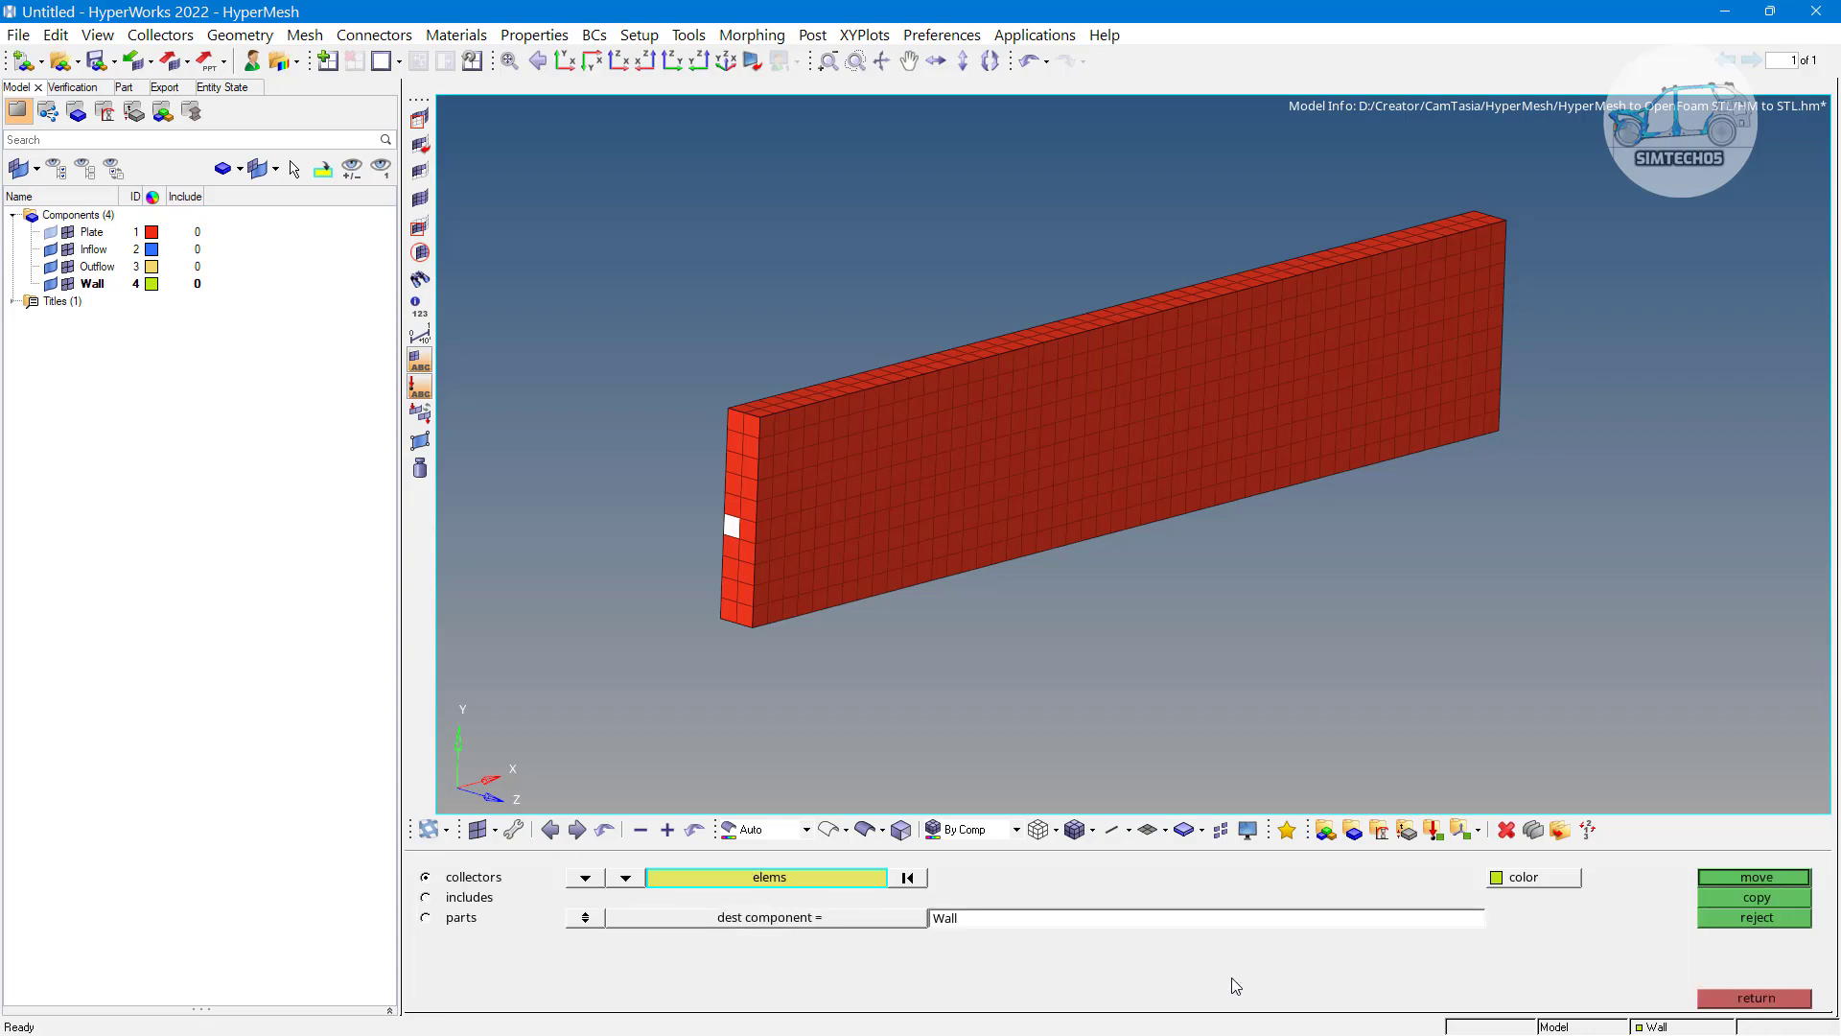
# Pick the near end face's 20 elements by surface and move them into Inflow
pyautogui.click(730, 527)
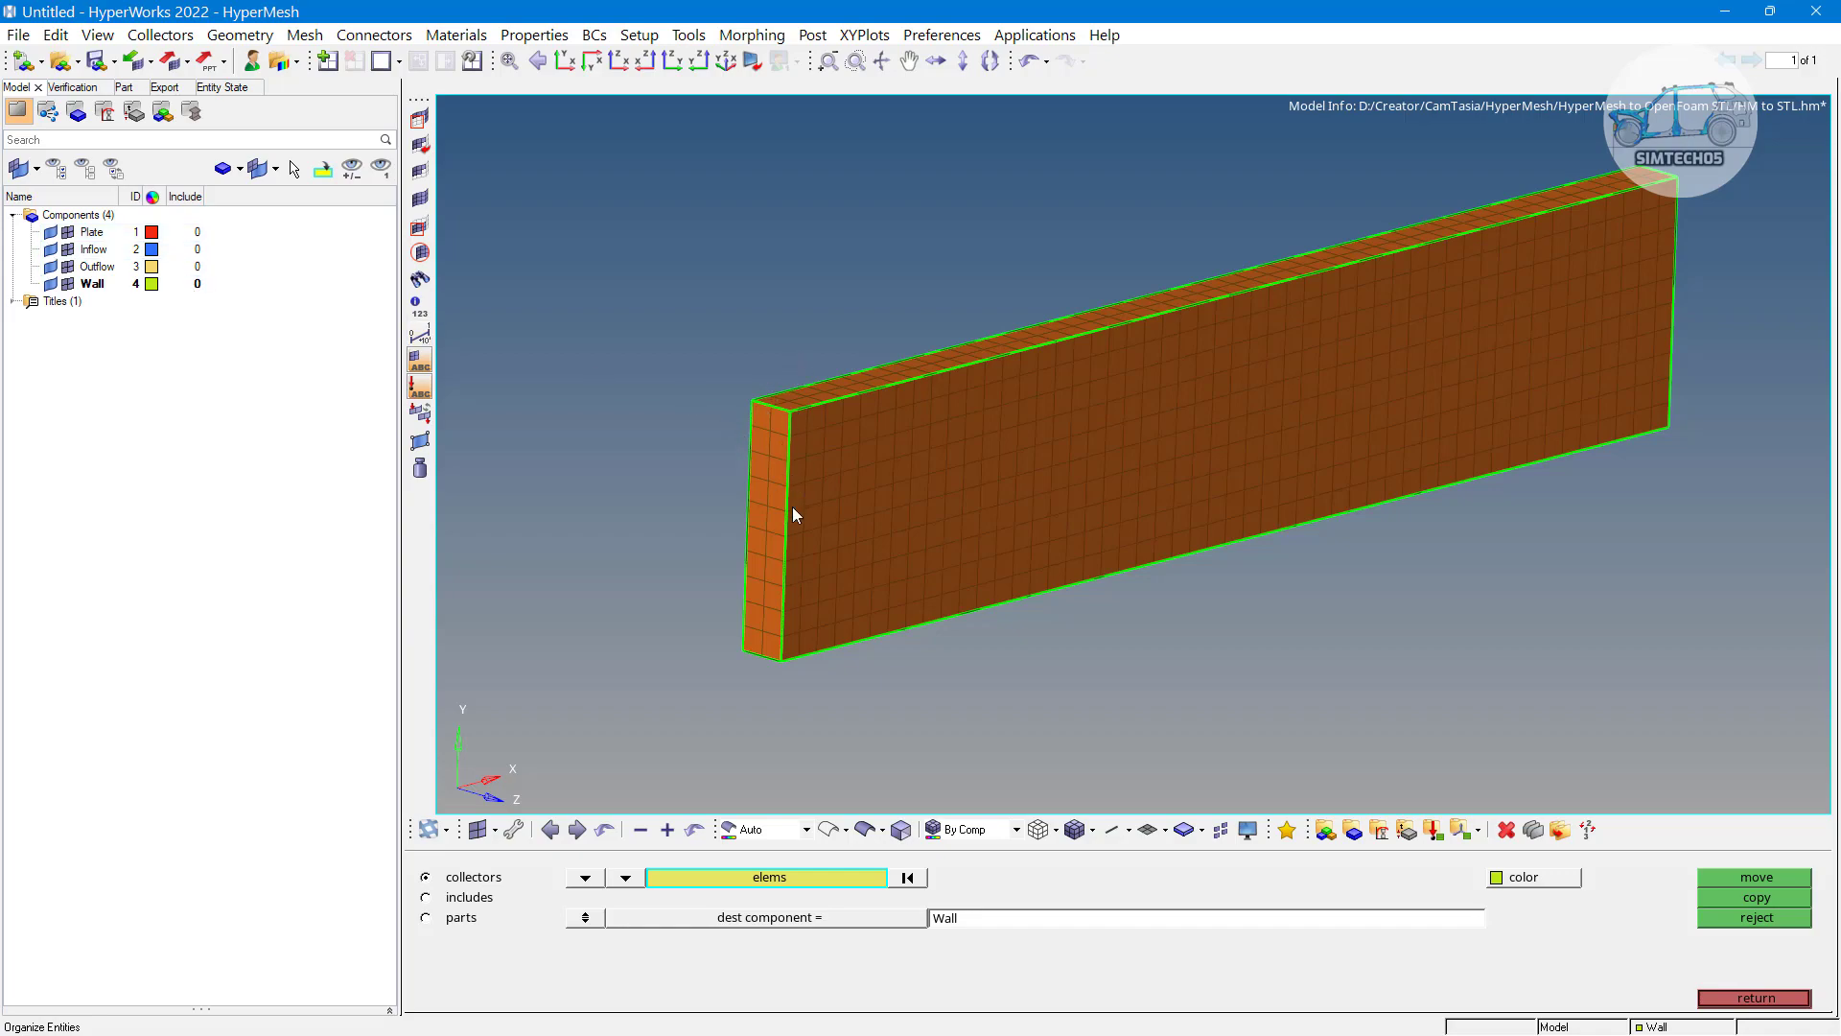
pyautogui.moveTo(766, 461)
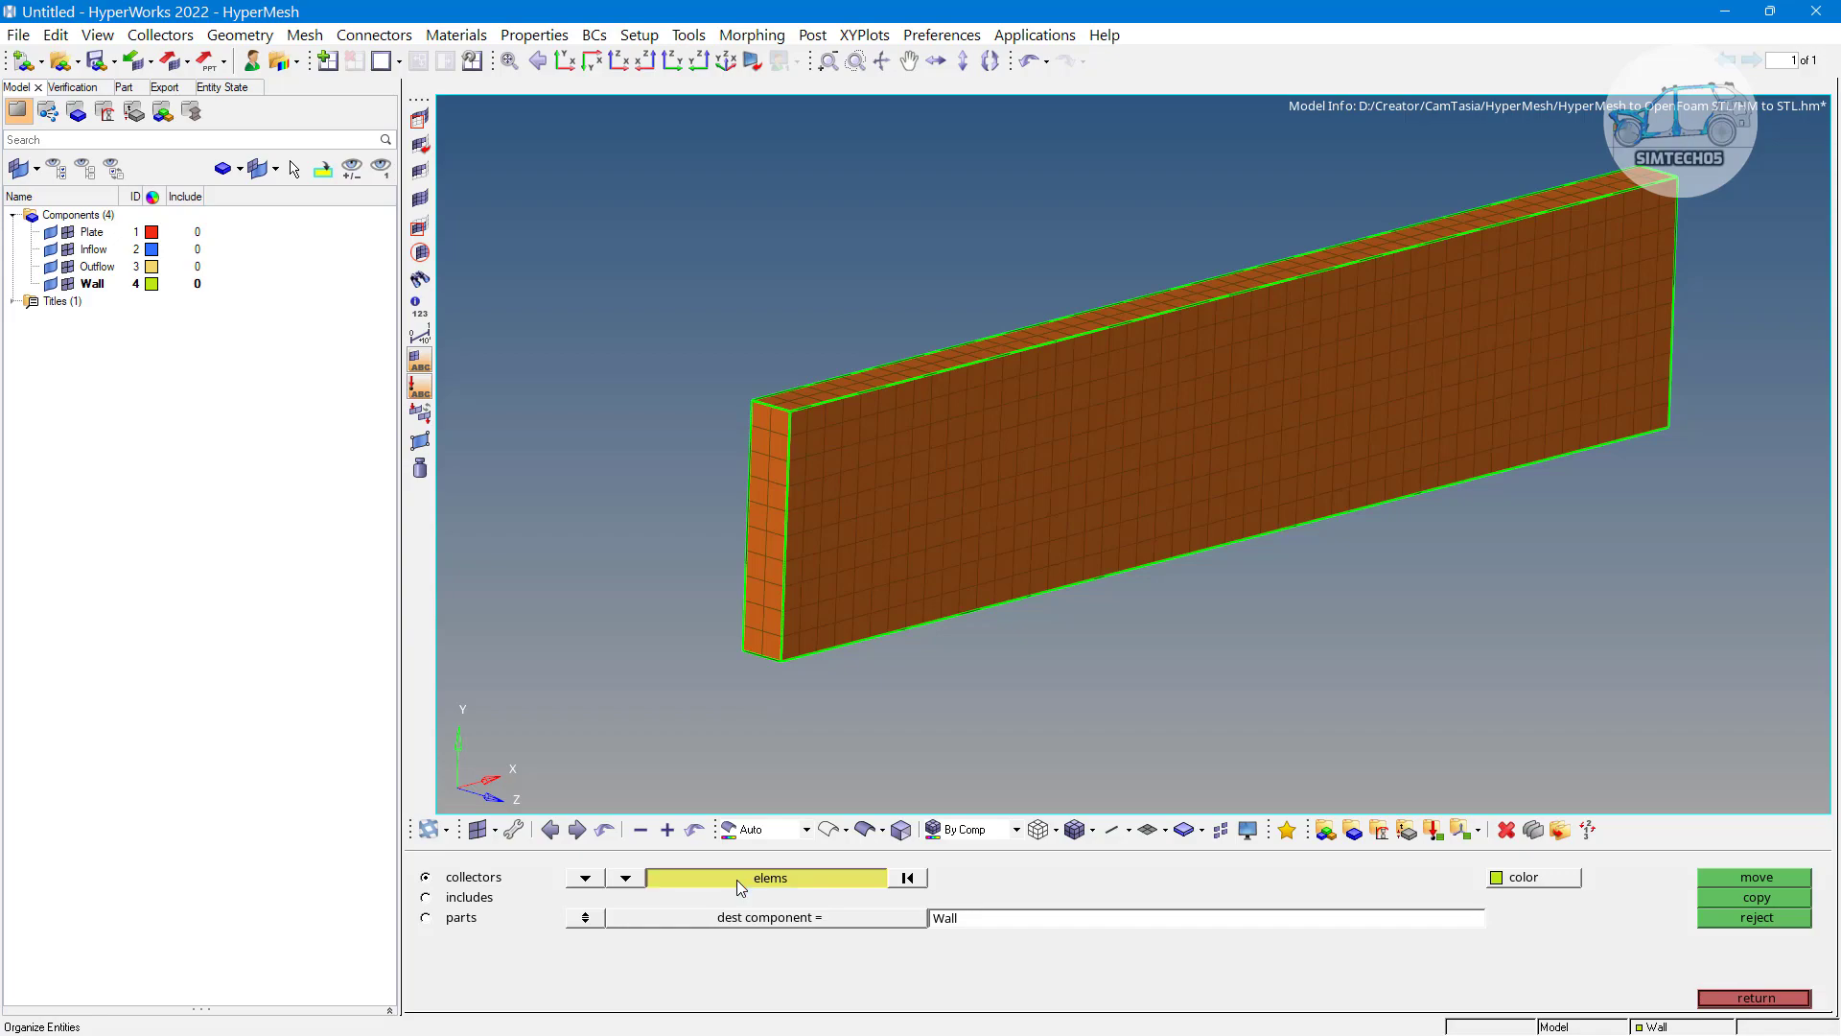
pyautogui.click(768, 877)
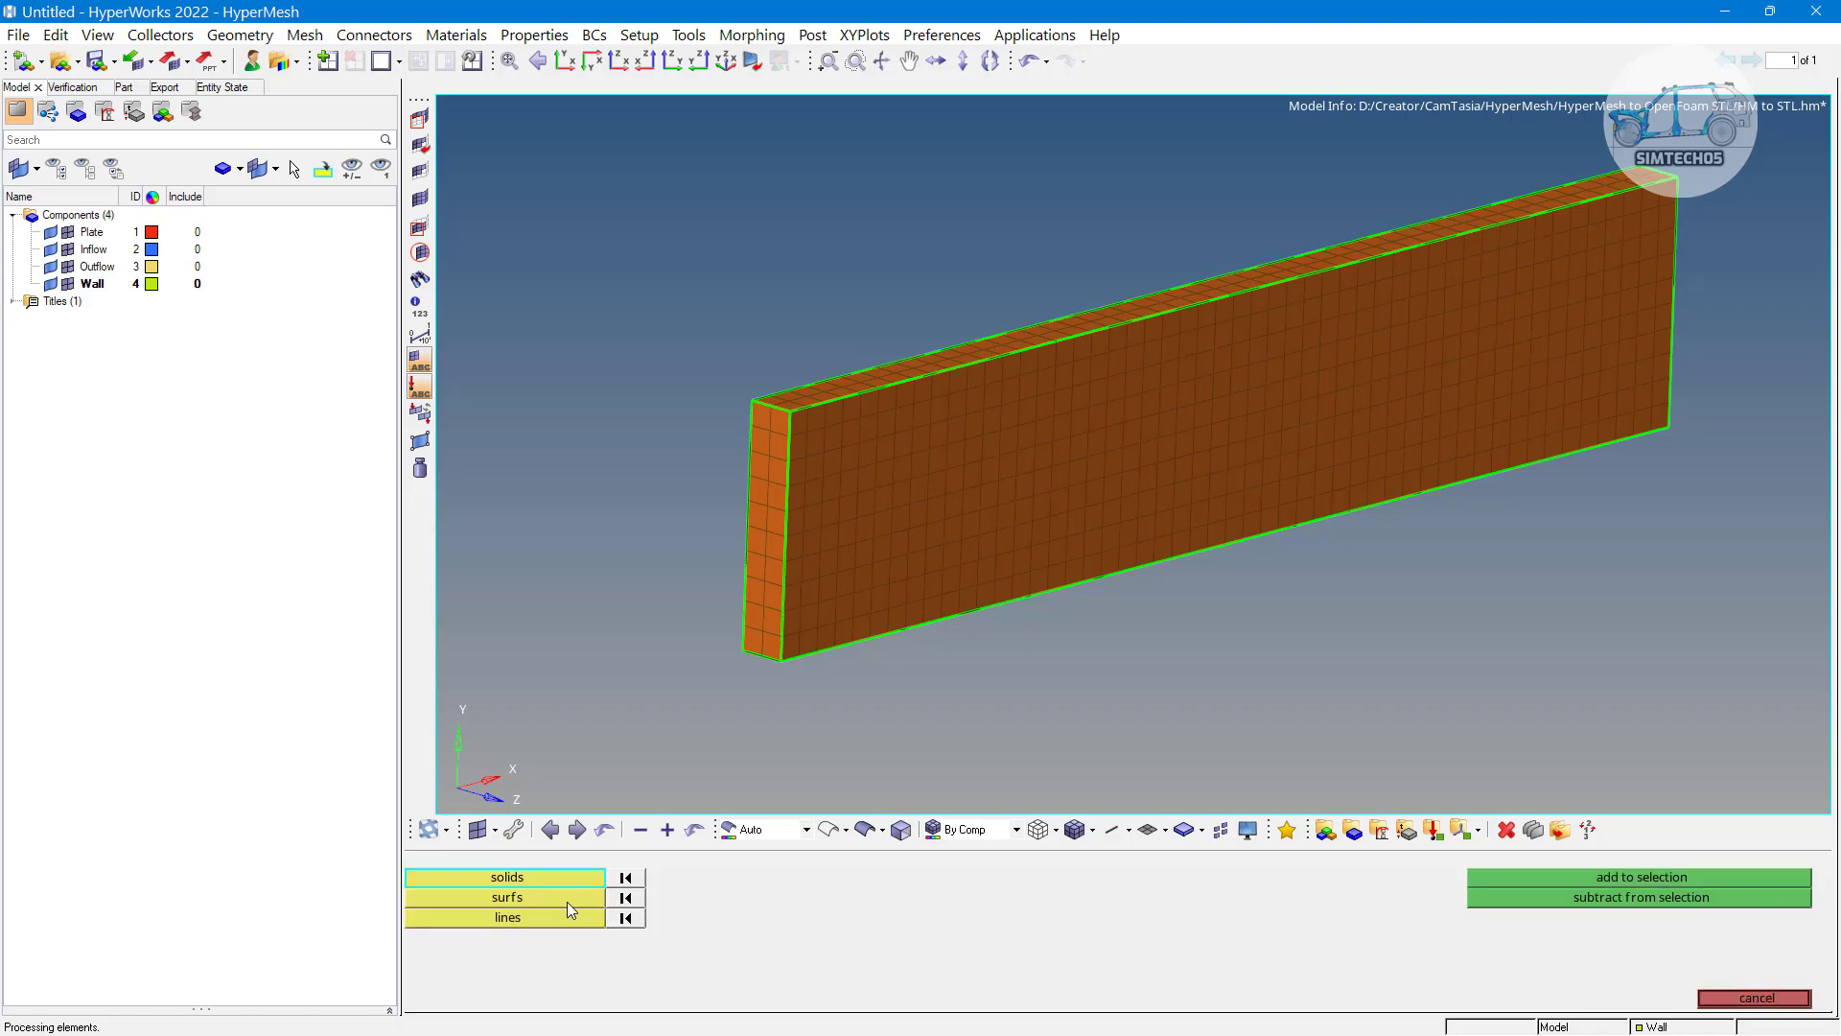
pyautogui.click(506, 897)
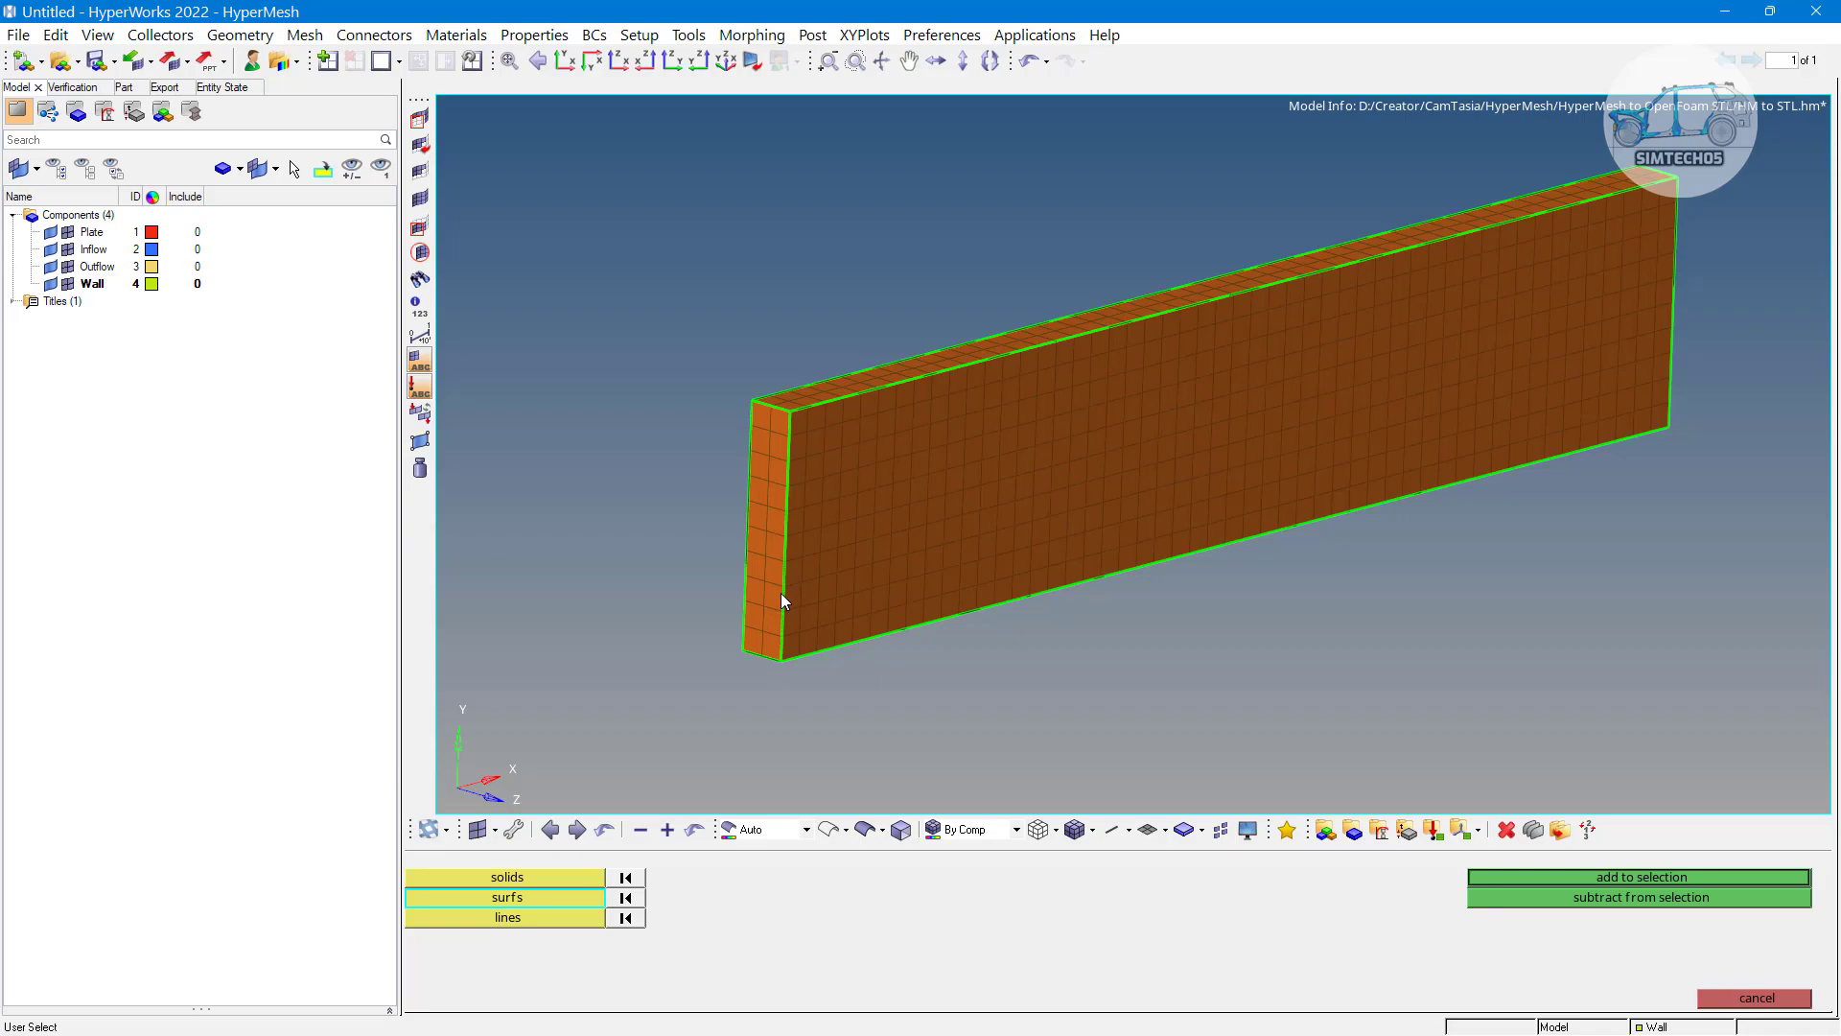
pyautogui.click(760, 533)
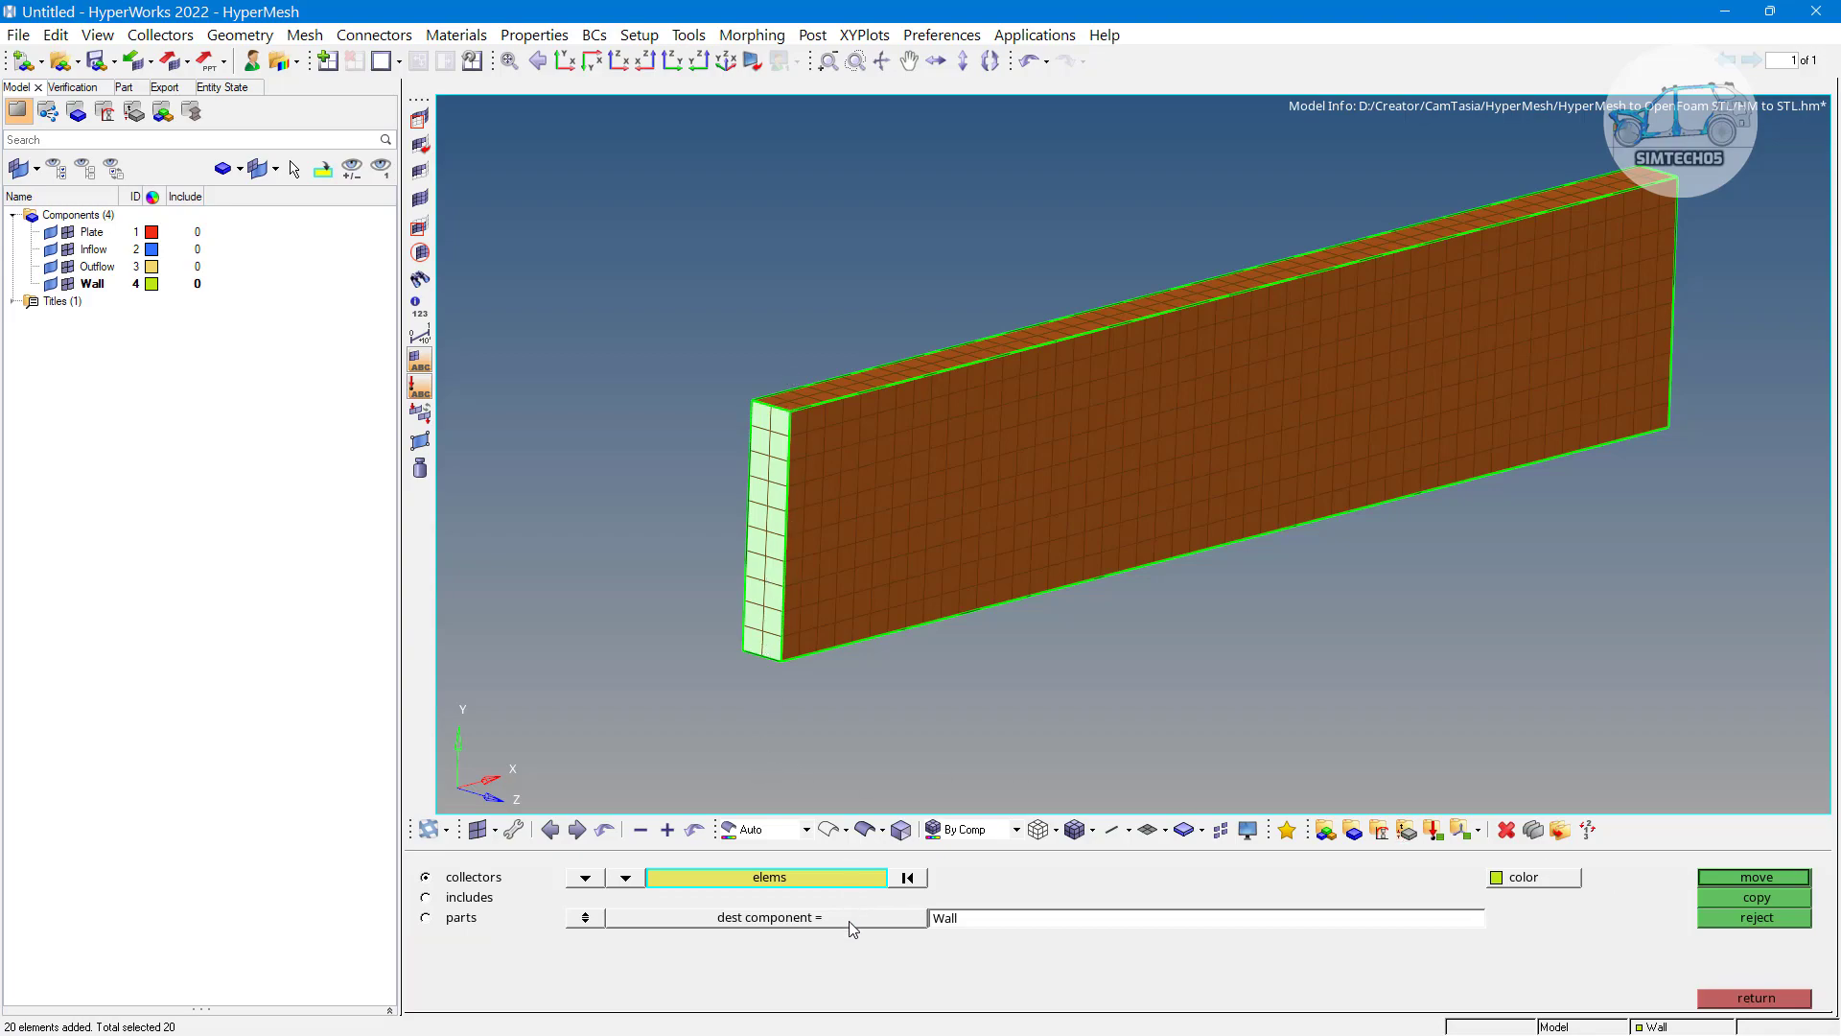
pyautogui.click(626, 877)
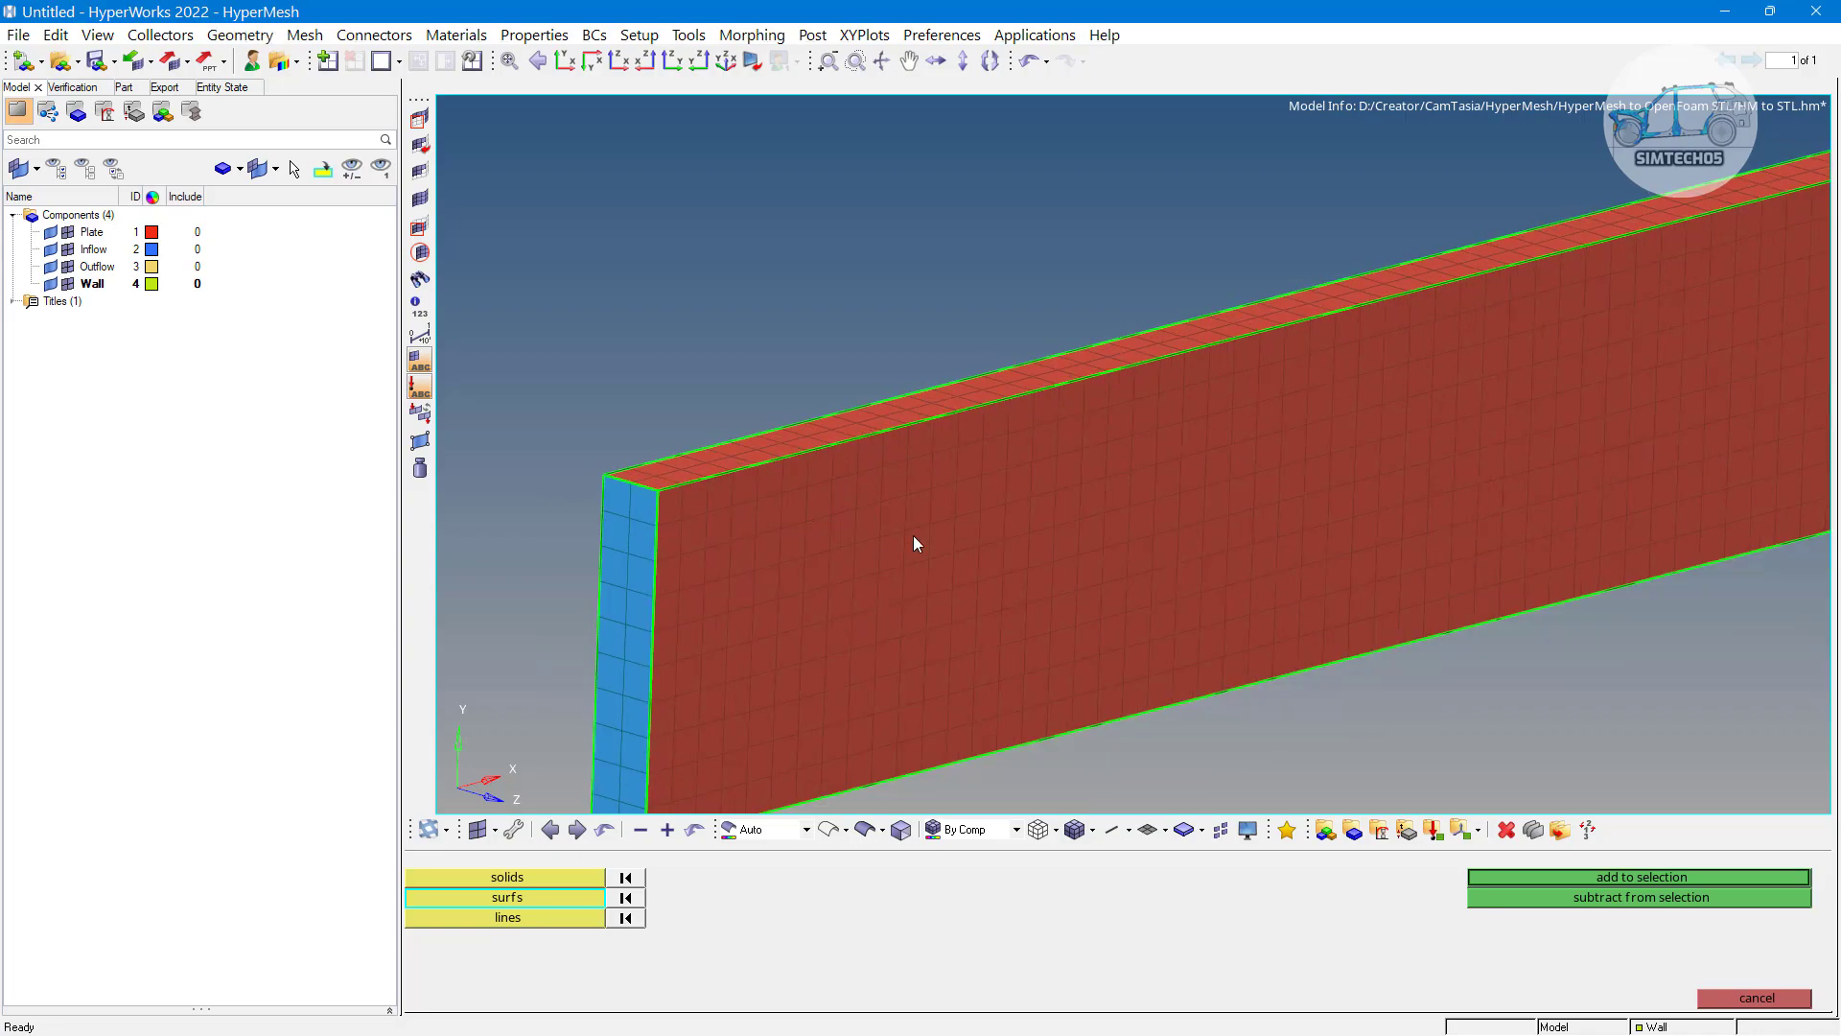
pyautogui.moveTo(916, 543); pyautogui.dragTo(1005, 507)
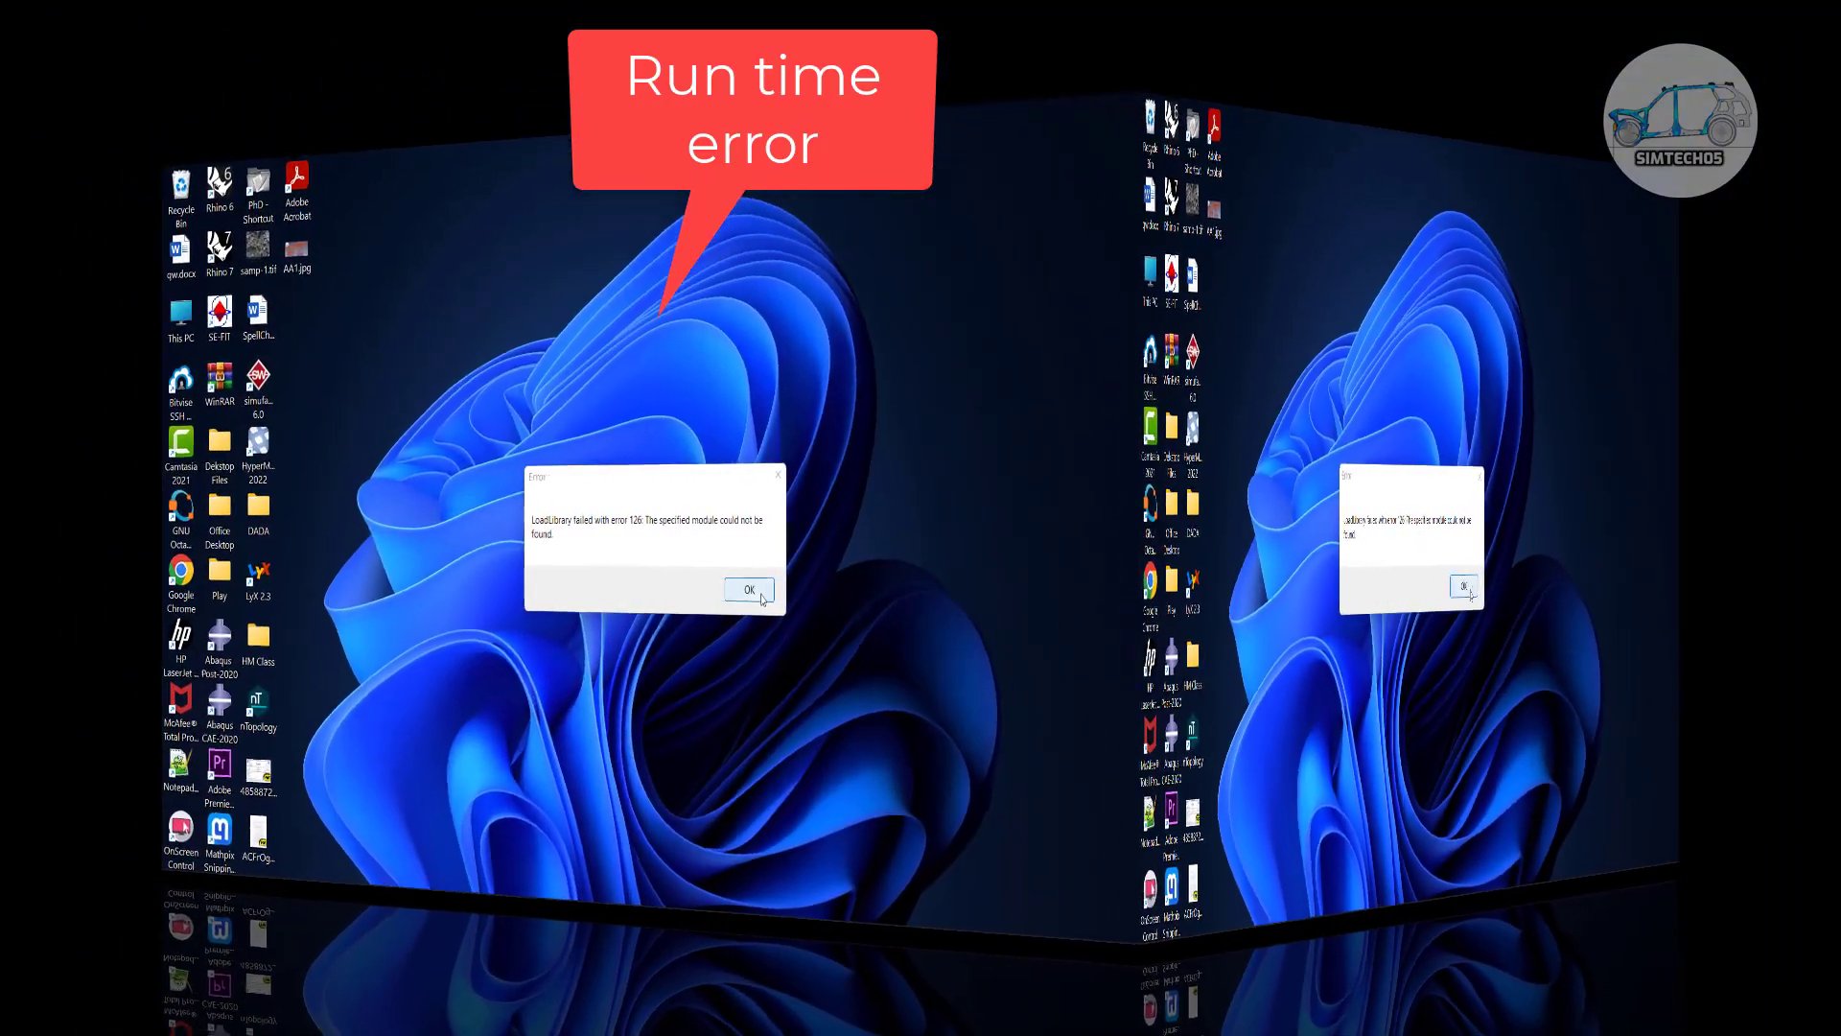
pyautogui.click(750, 589)
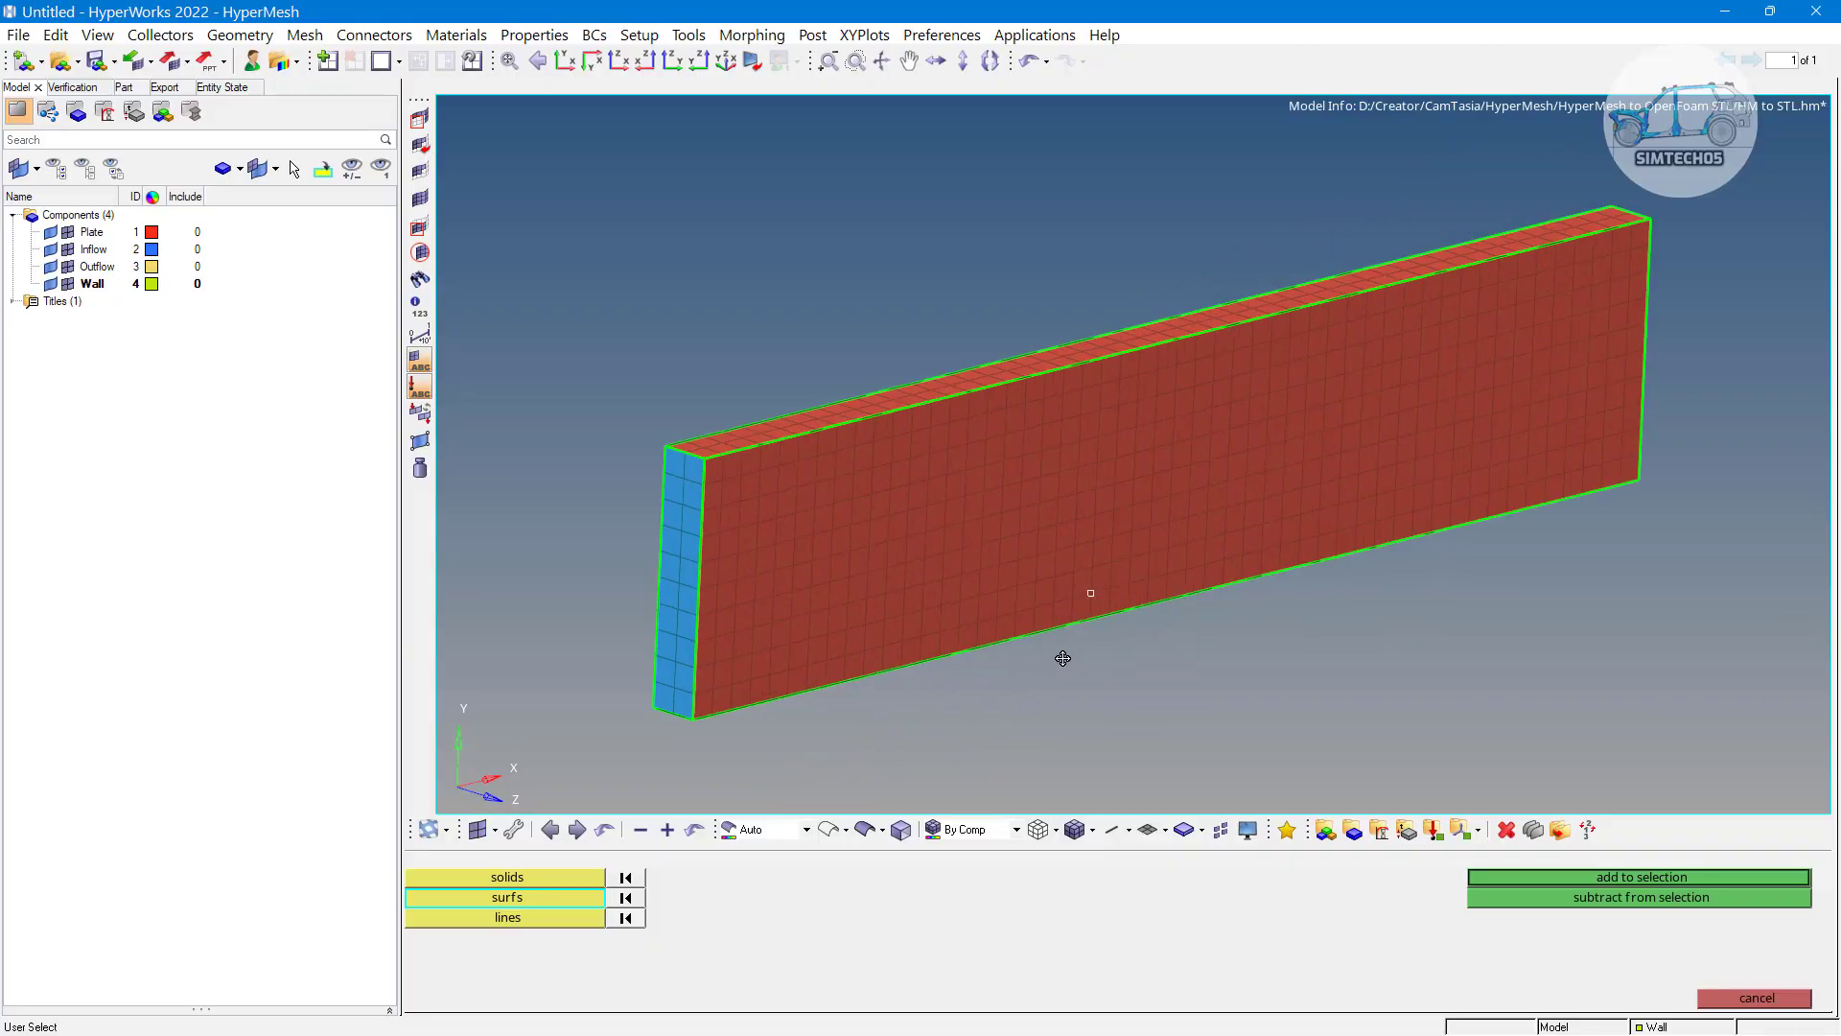
# Orbit the model toward its far end to expose the far end face
pyautogui.moveTo(1062, 657); pyautogui.dragTo(1124, 623)
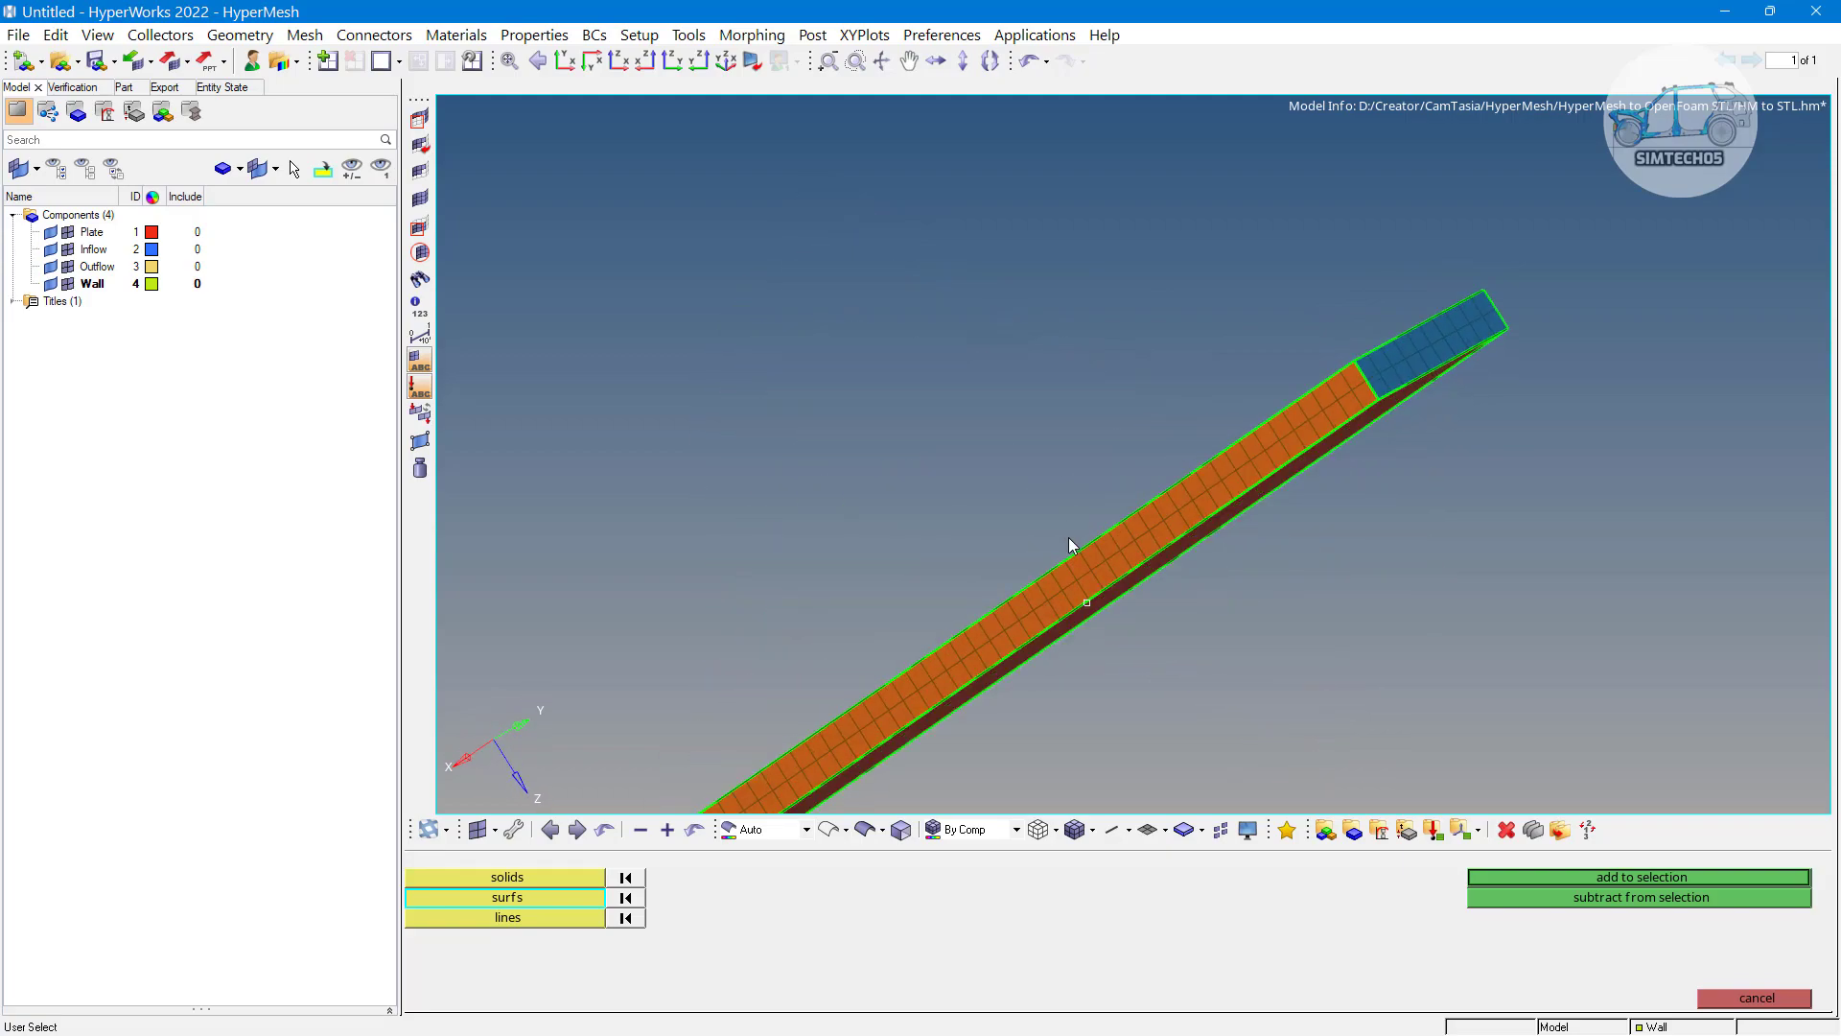
pyautogui.moveTo(1068, 544); pyautogui.dragTo(1135, 407)
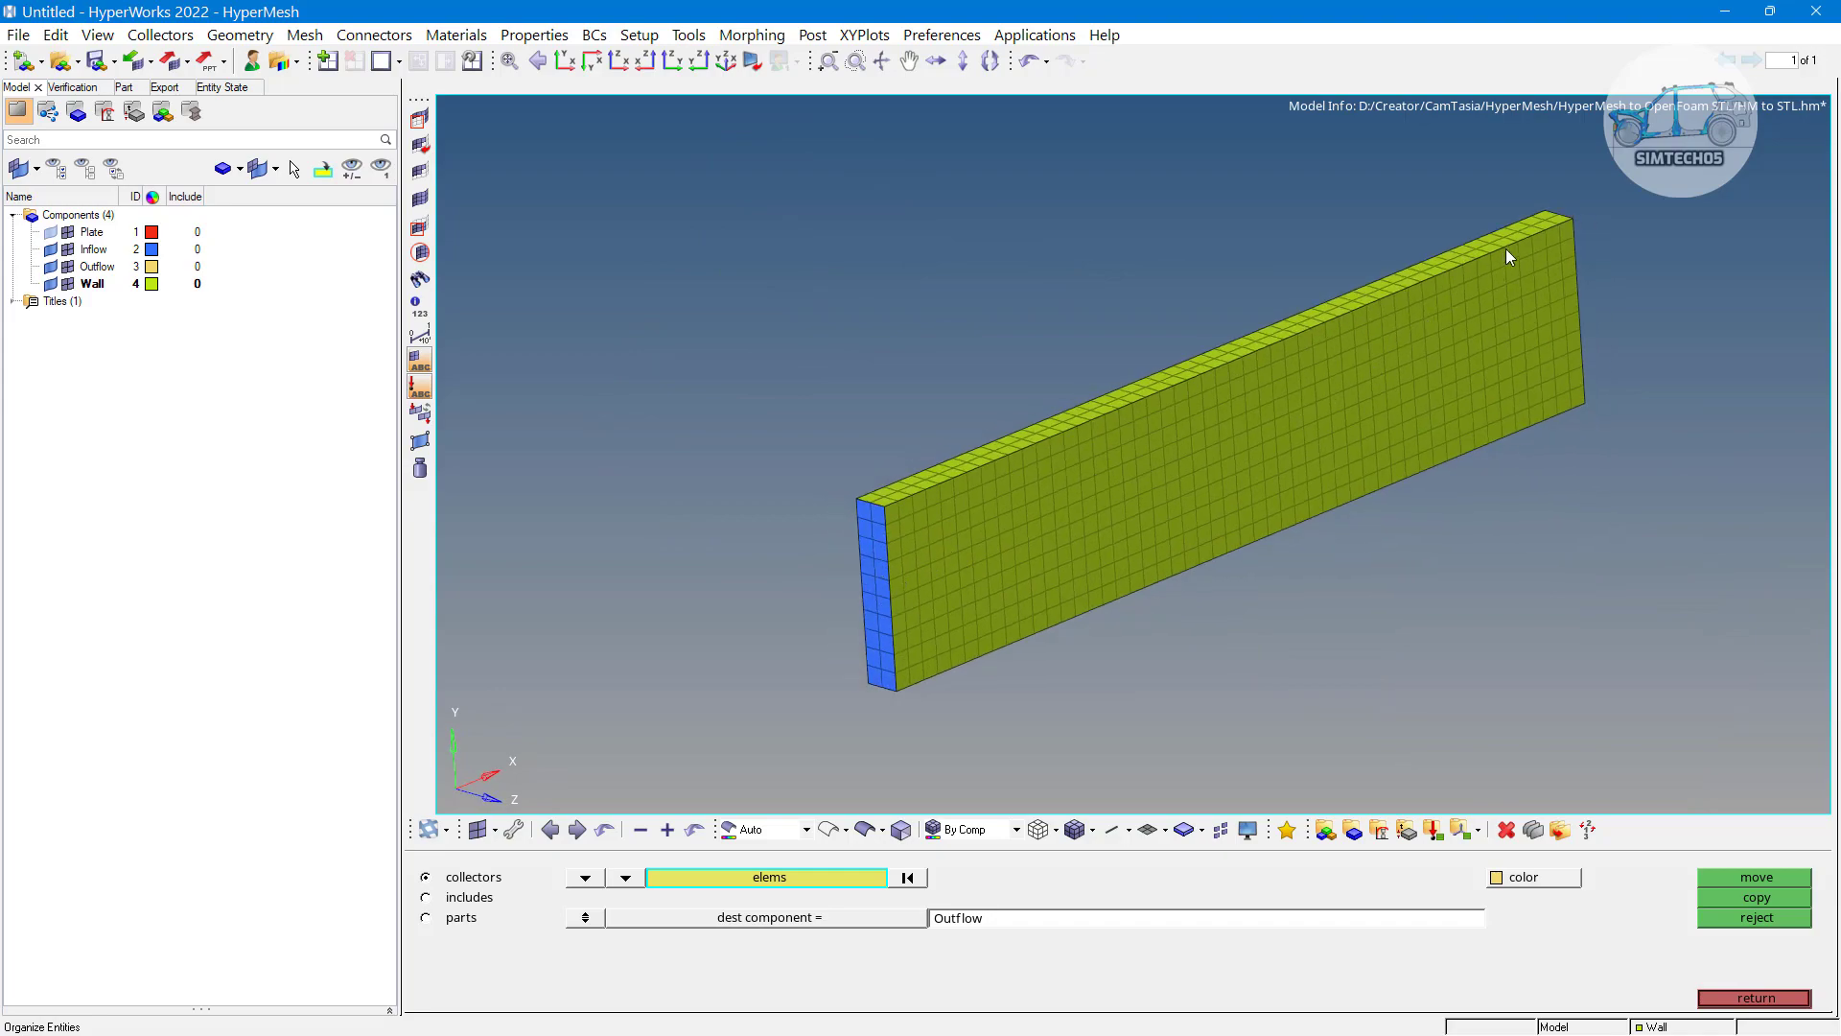
pyautogui.moveTo(1337, 534)
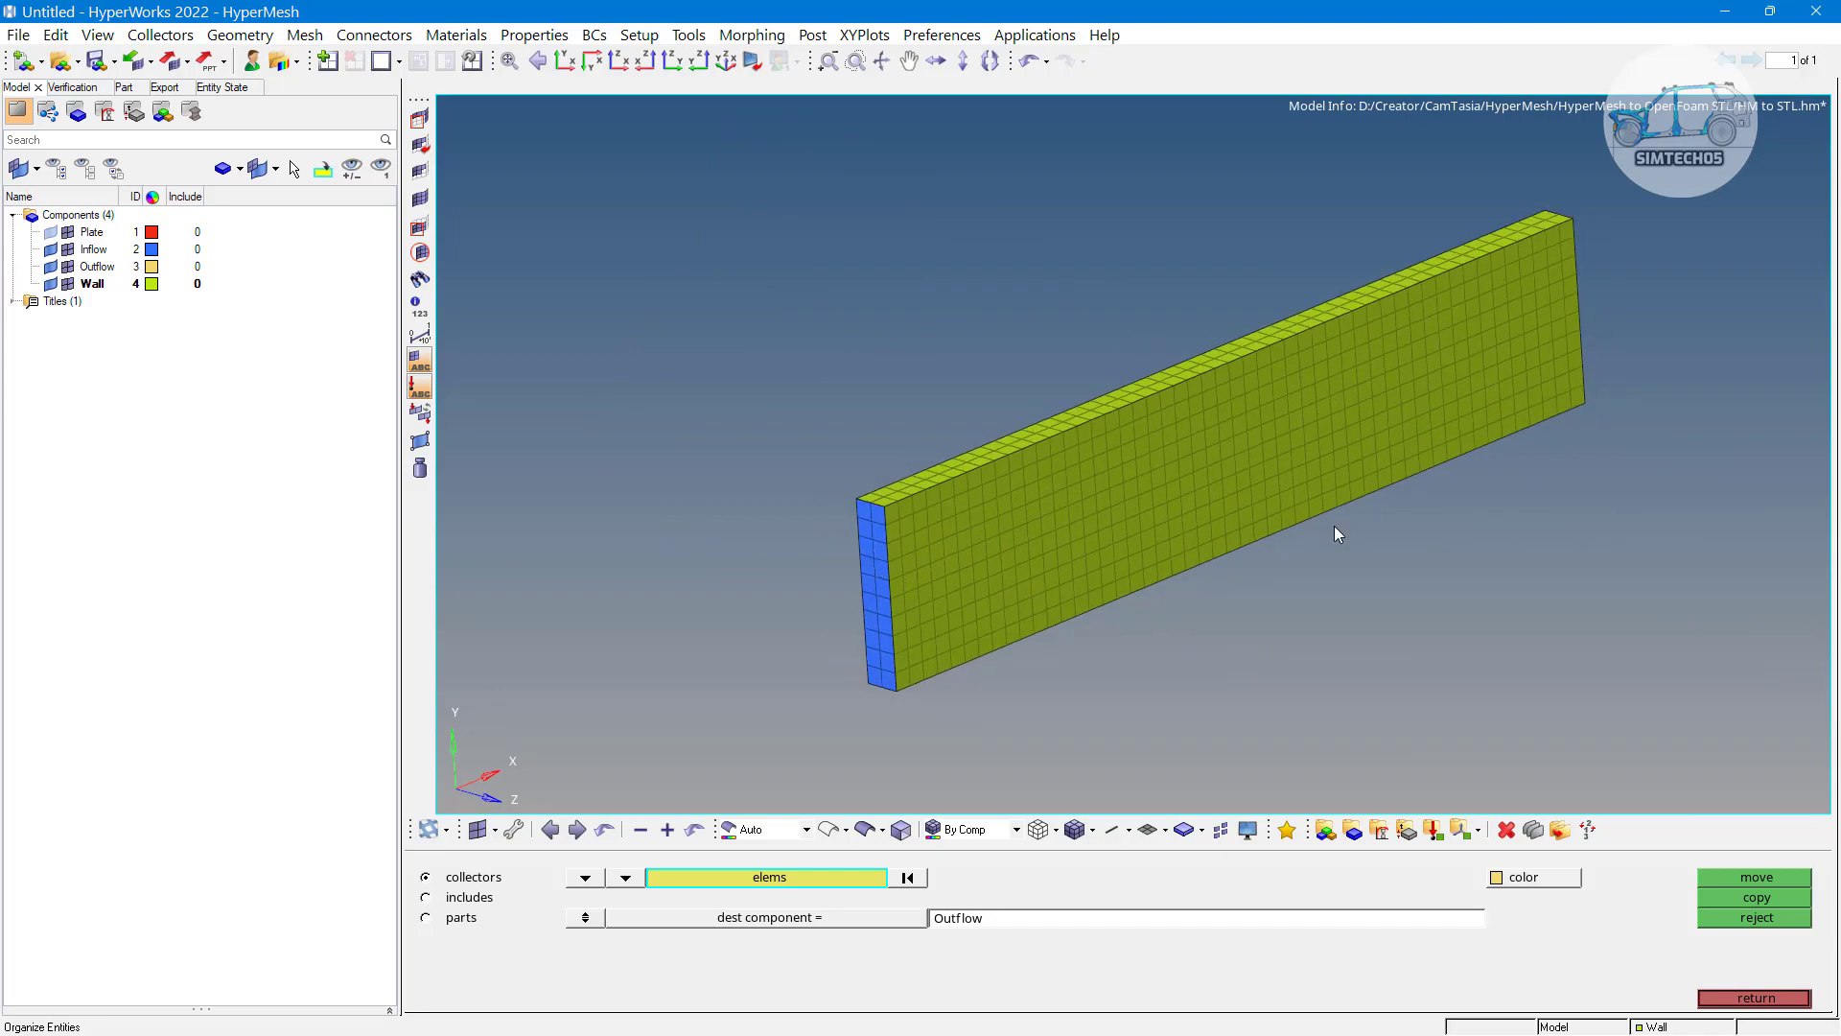
pyautogui.moveTo(1125, 501)
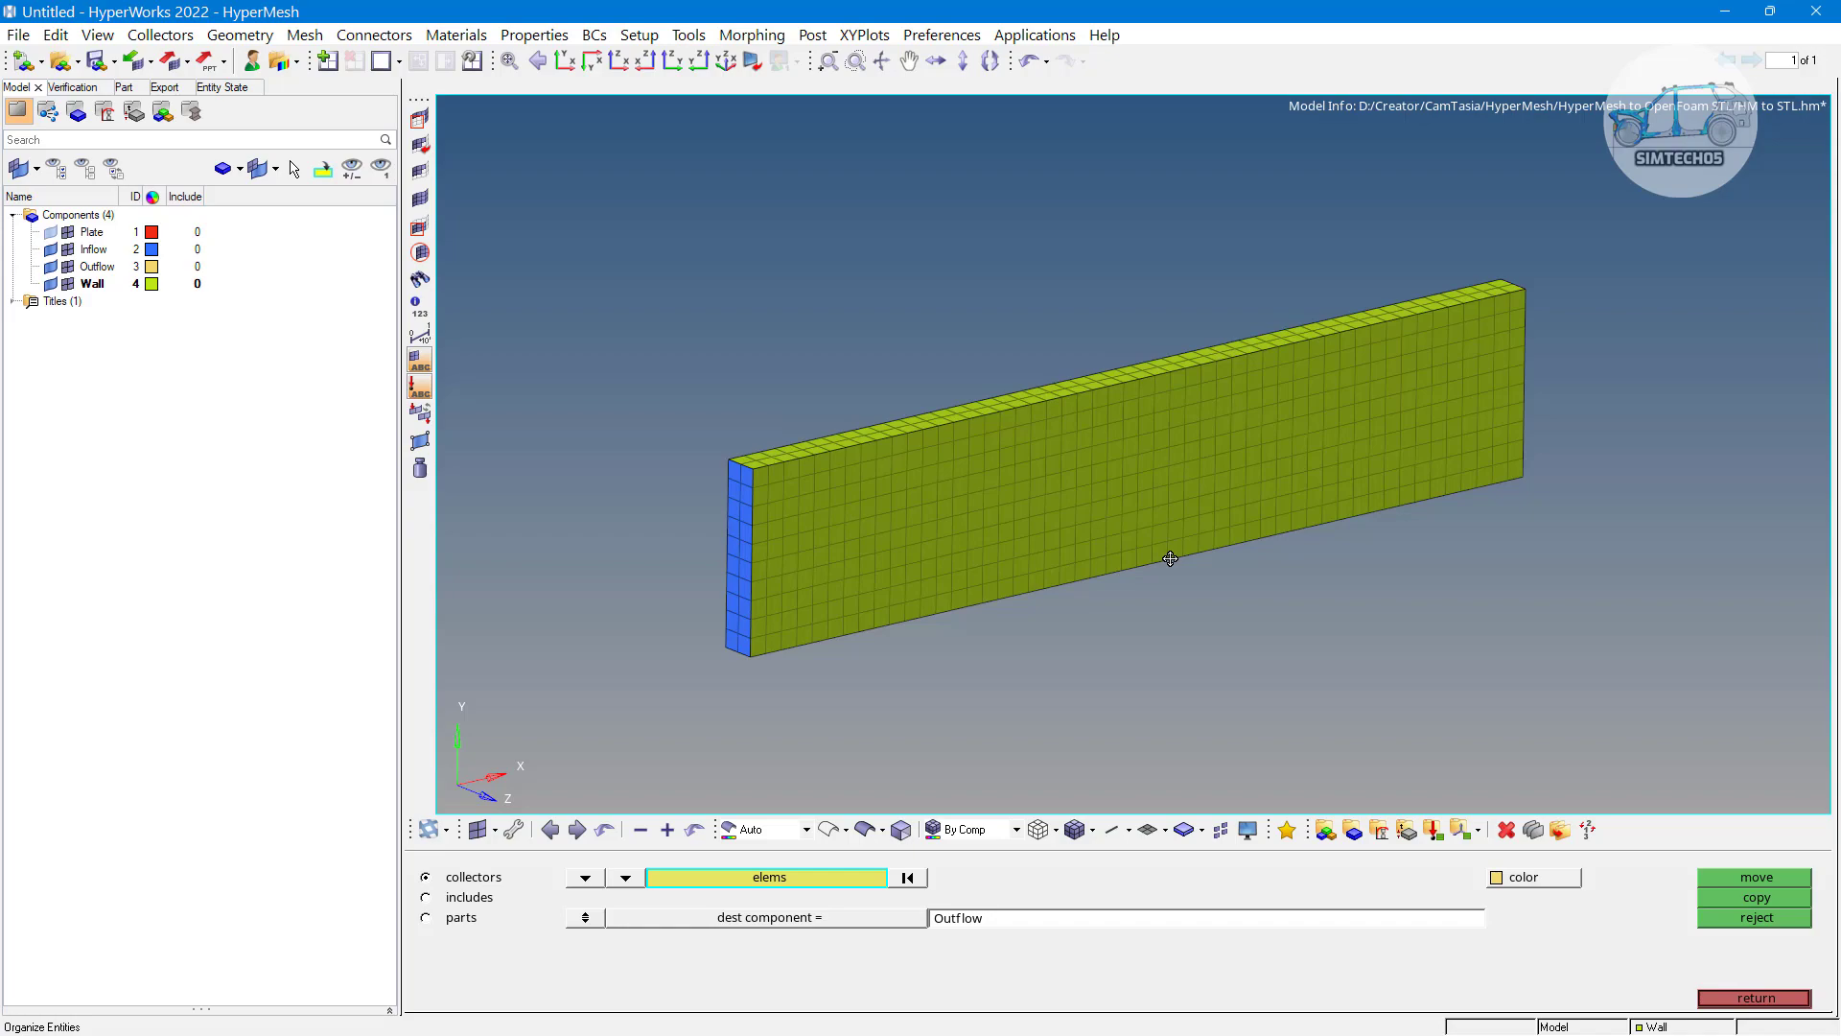
pyautogui.moveTo(1051, 576)
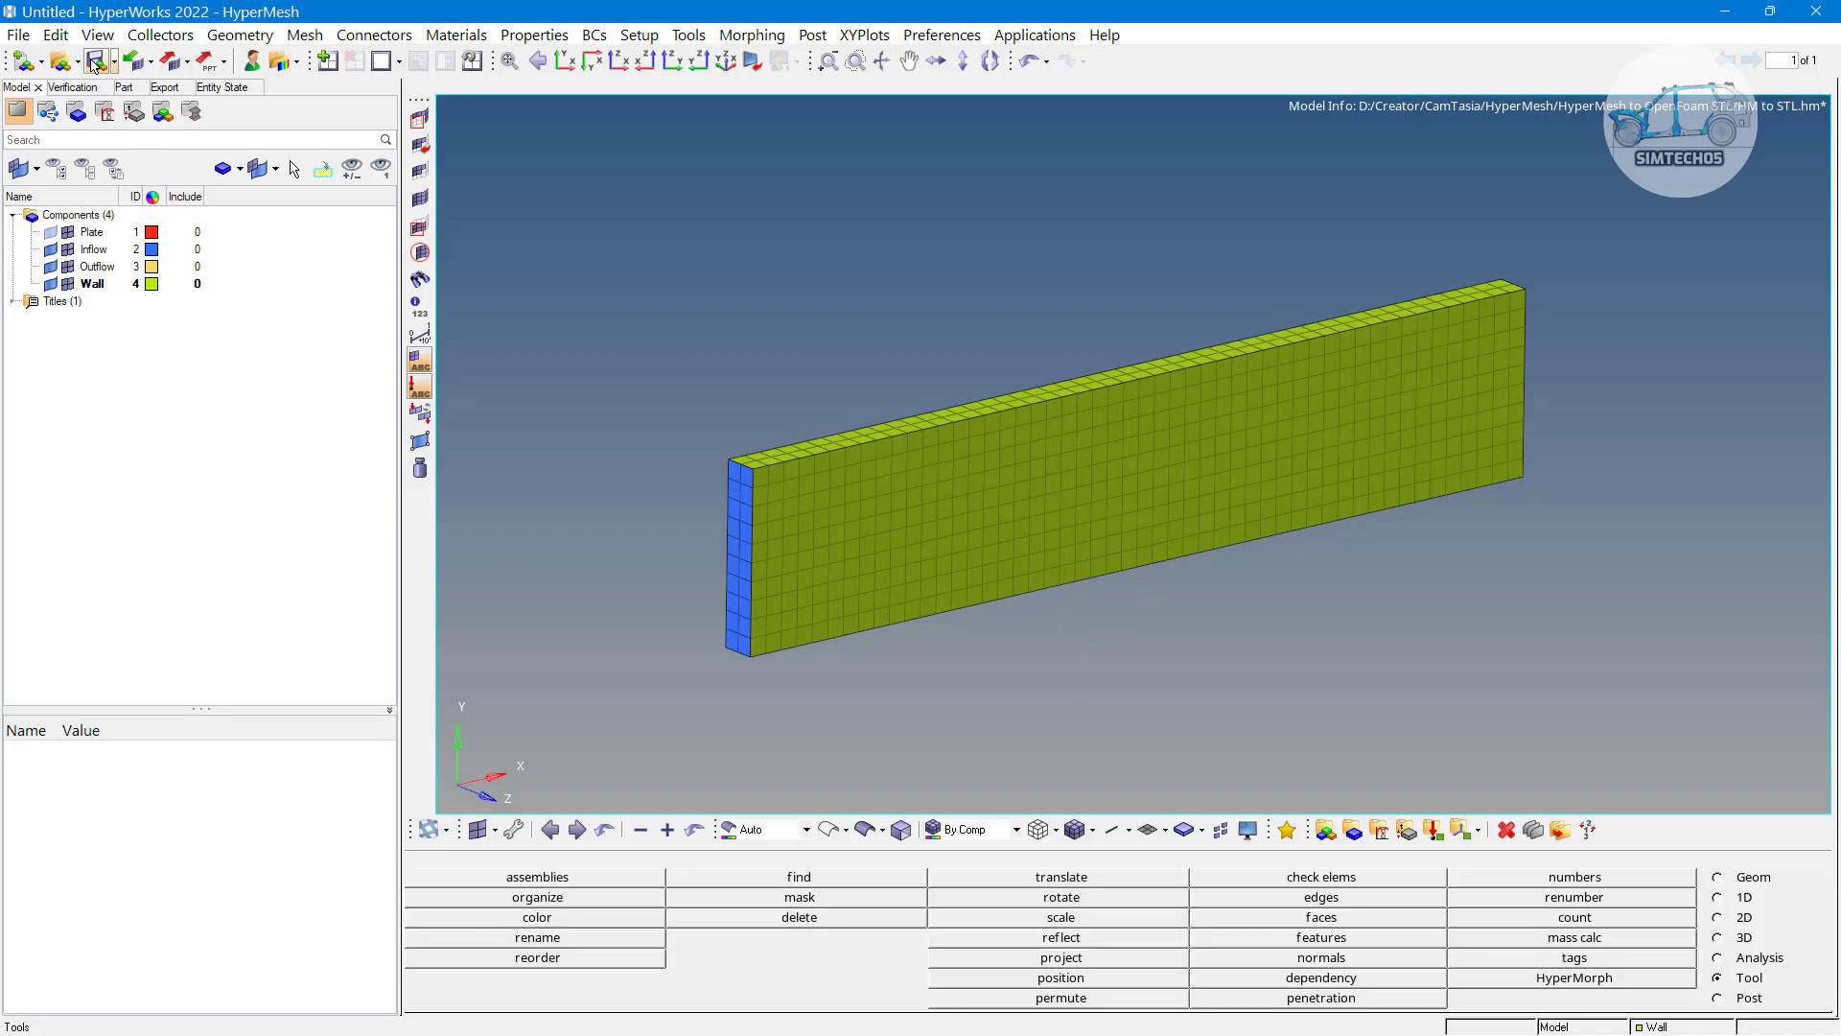
# Set the export file type to STL using the Stl ASCII template
pyautogui.click(171, 86)
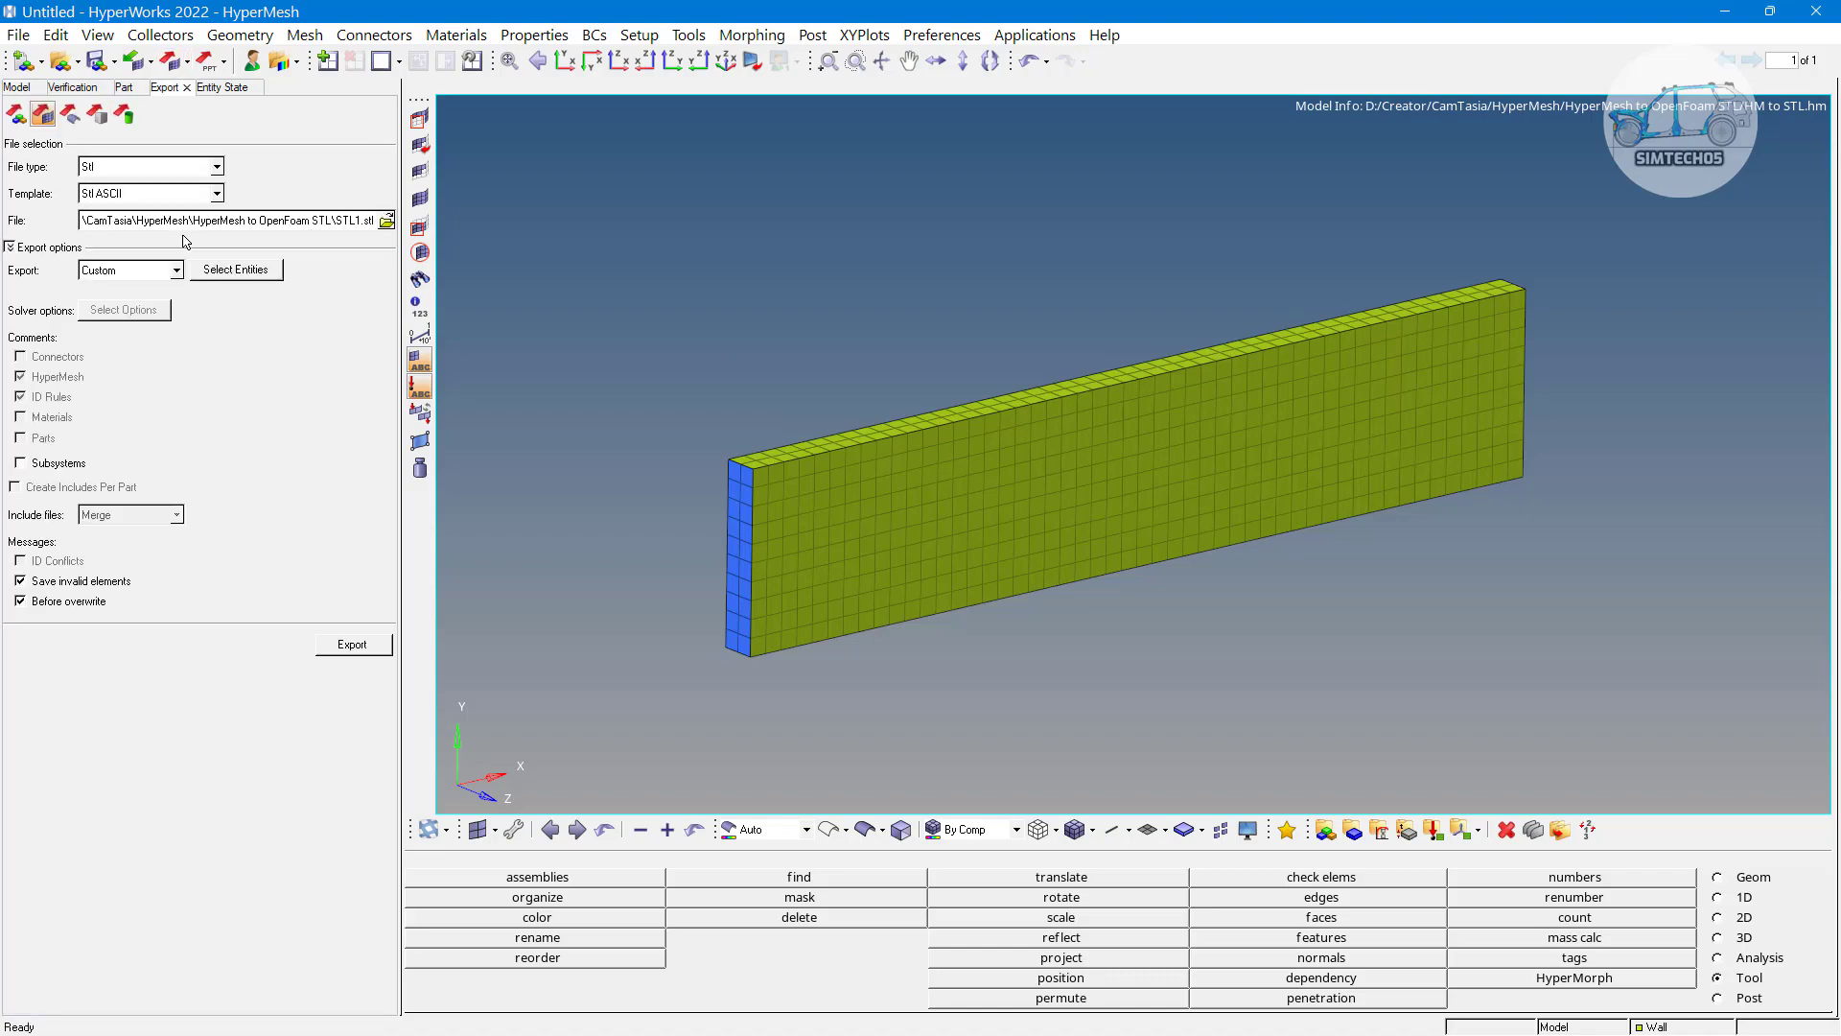
pyautogui.moveTo(123, 171)
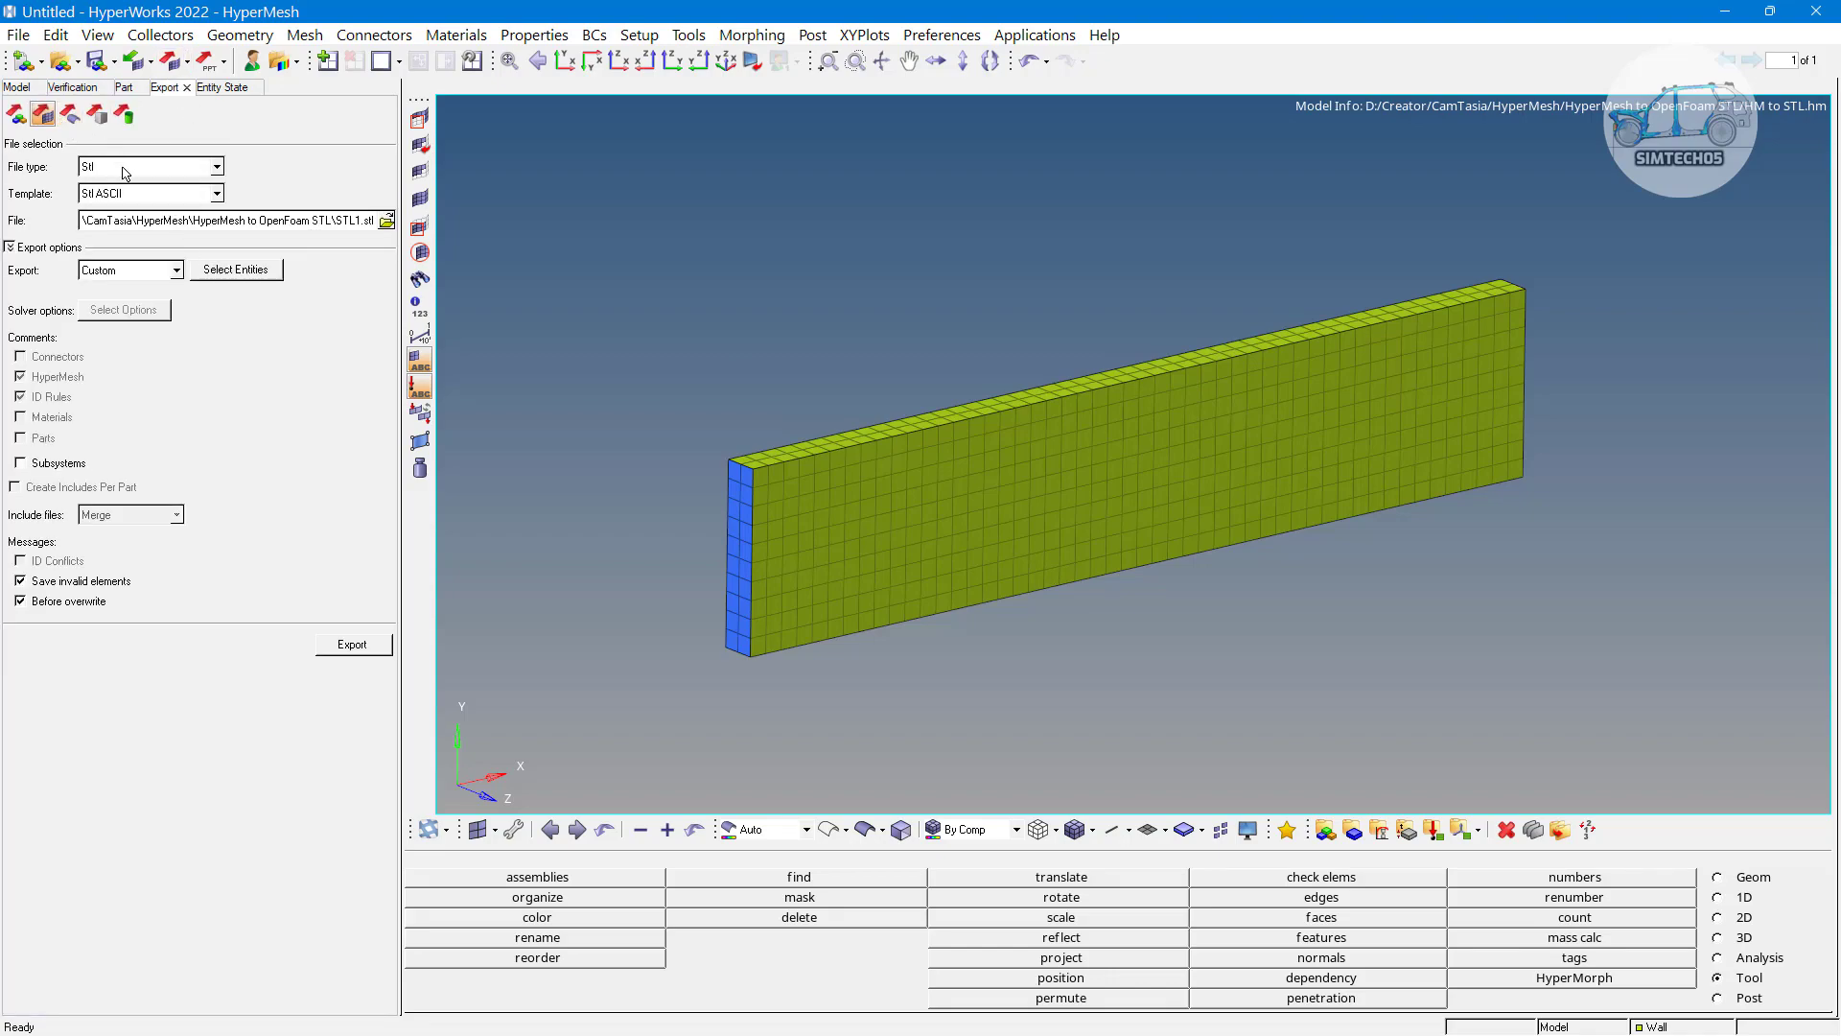
pyautogui.click(221, 165)
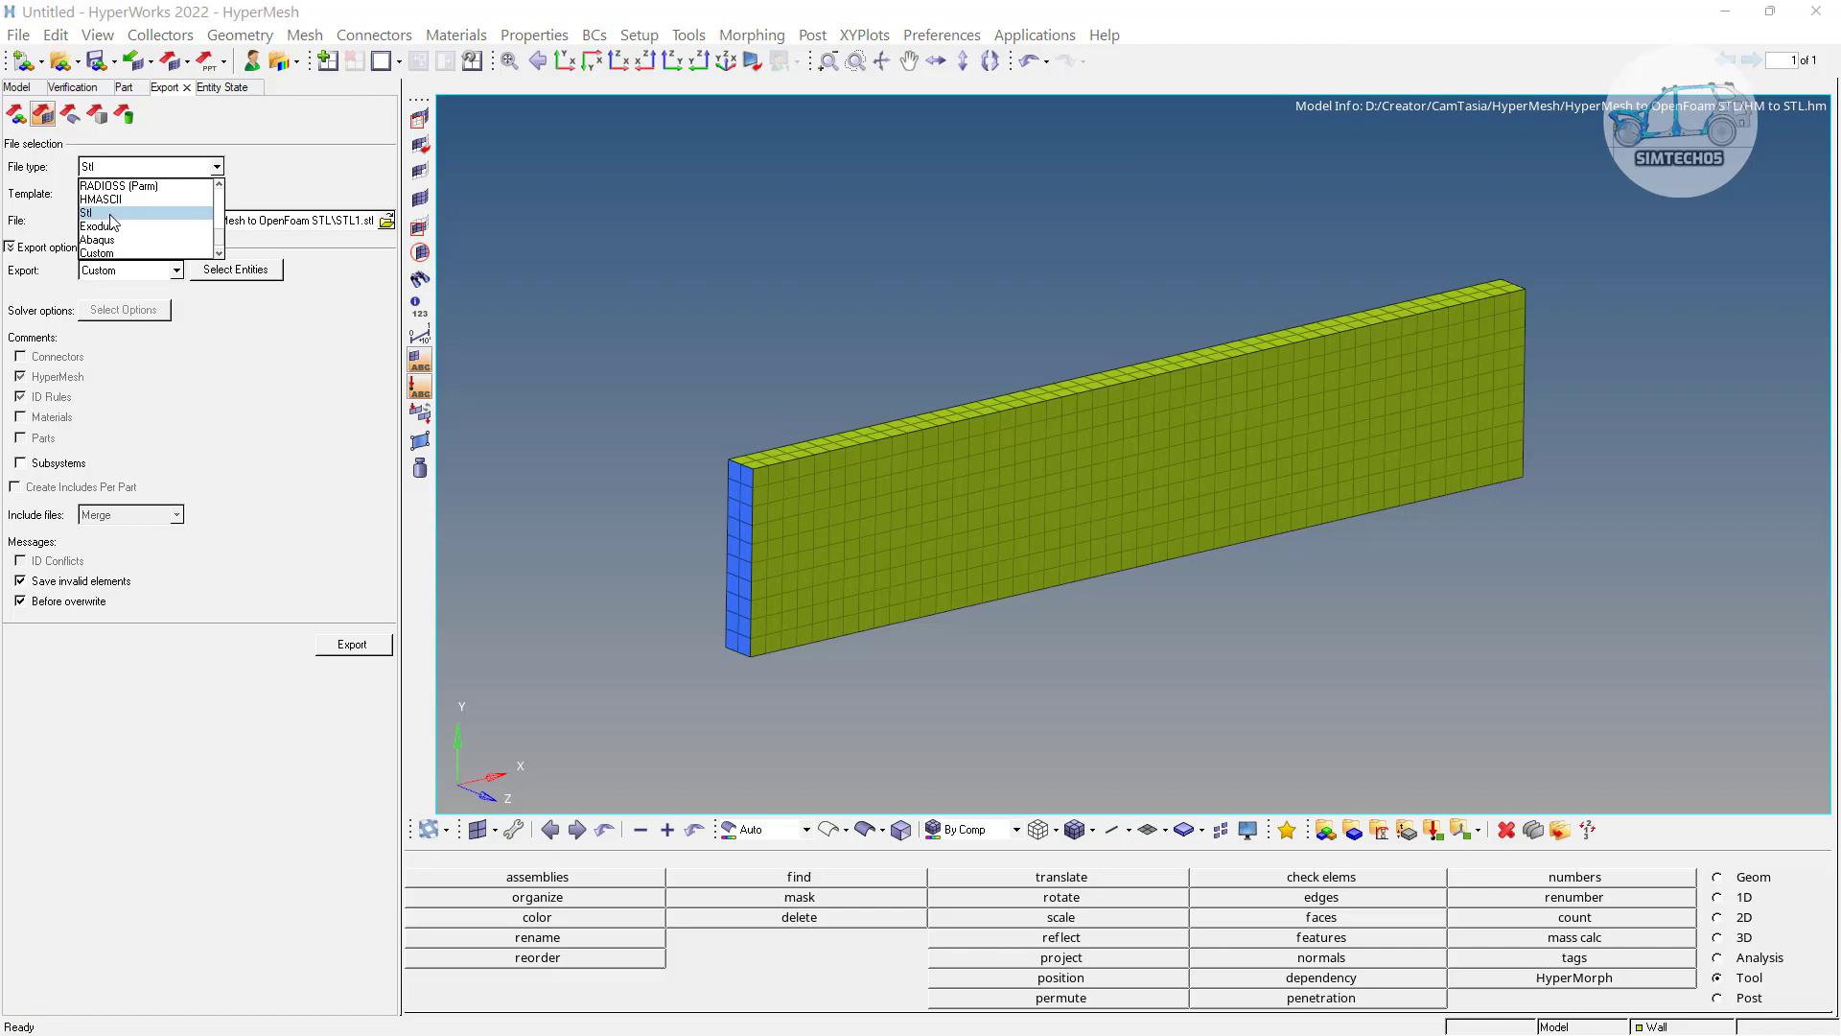
pyautogui.click(93, 211)
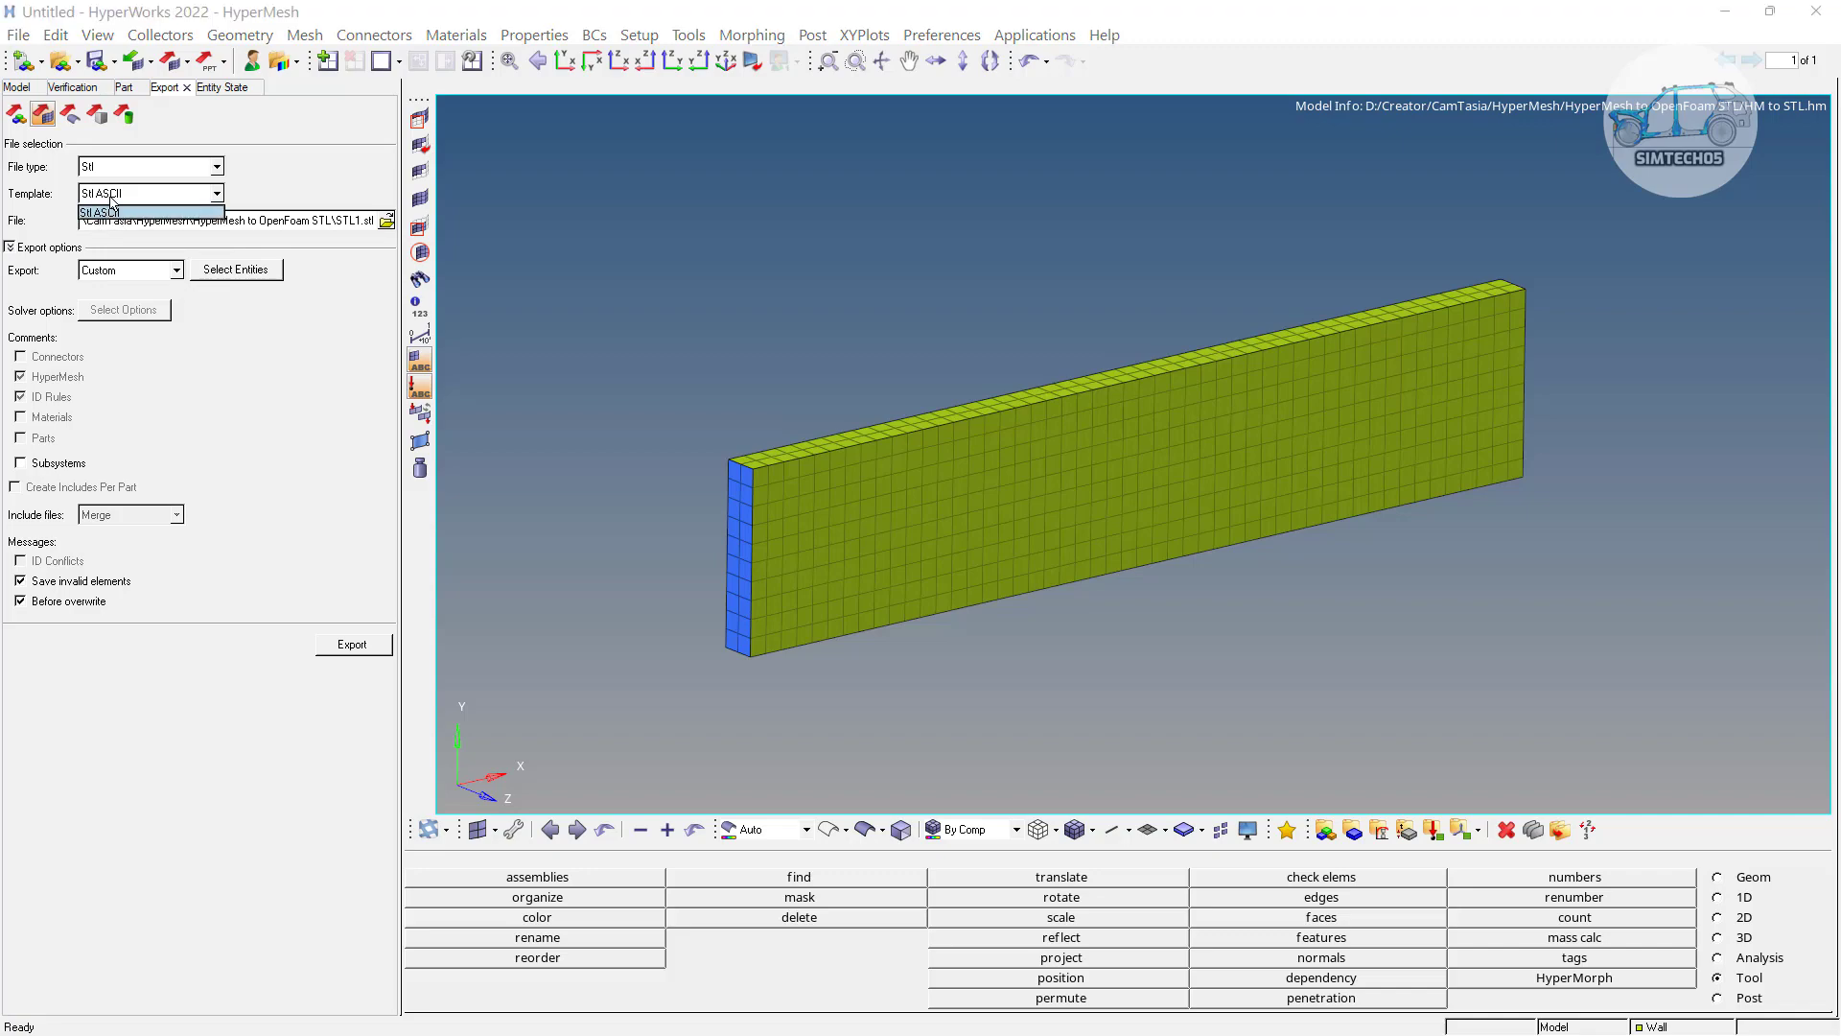
pyautogui.click(101, 211)
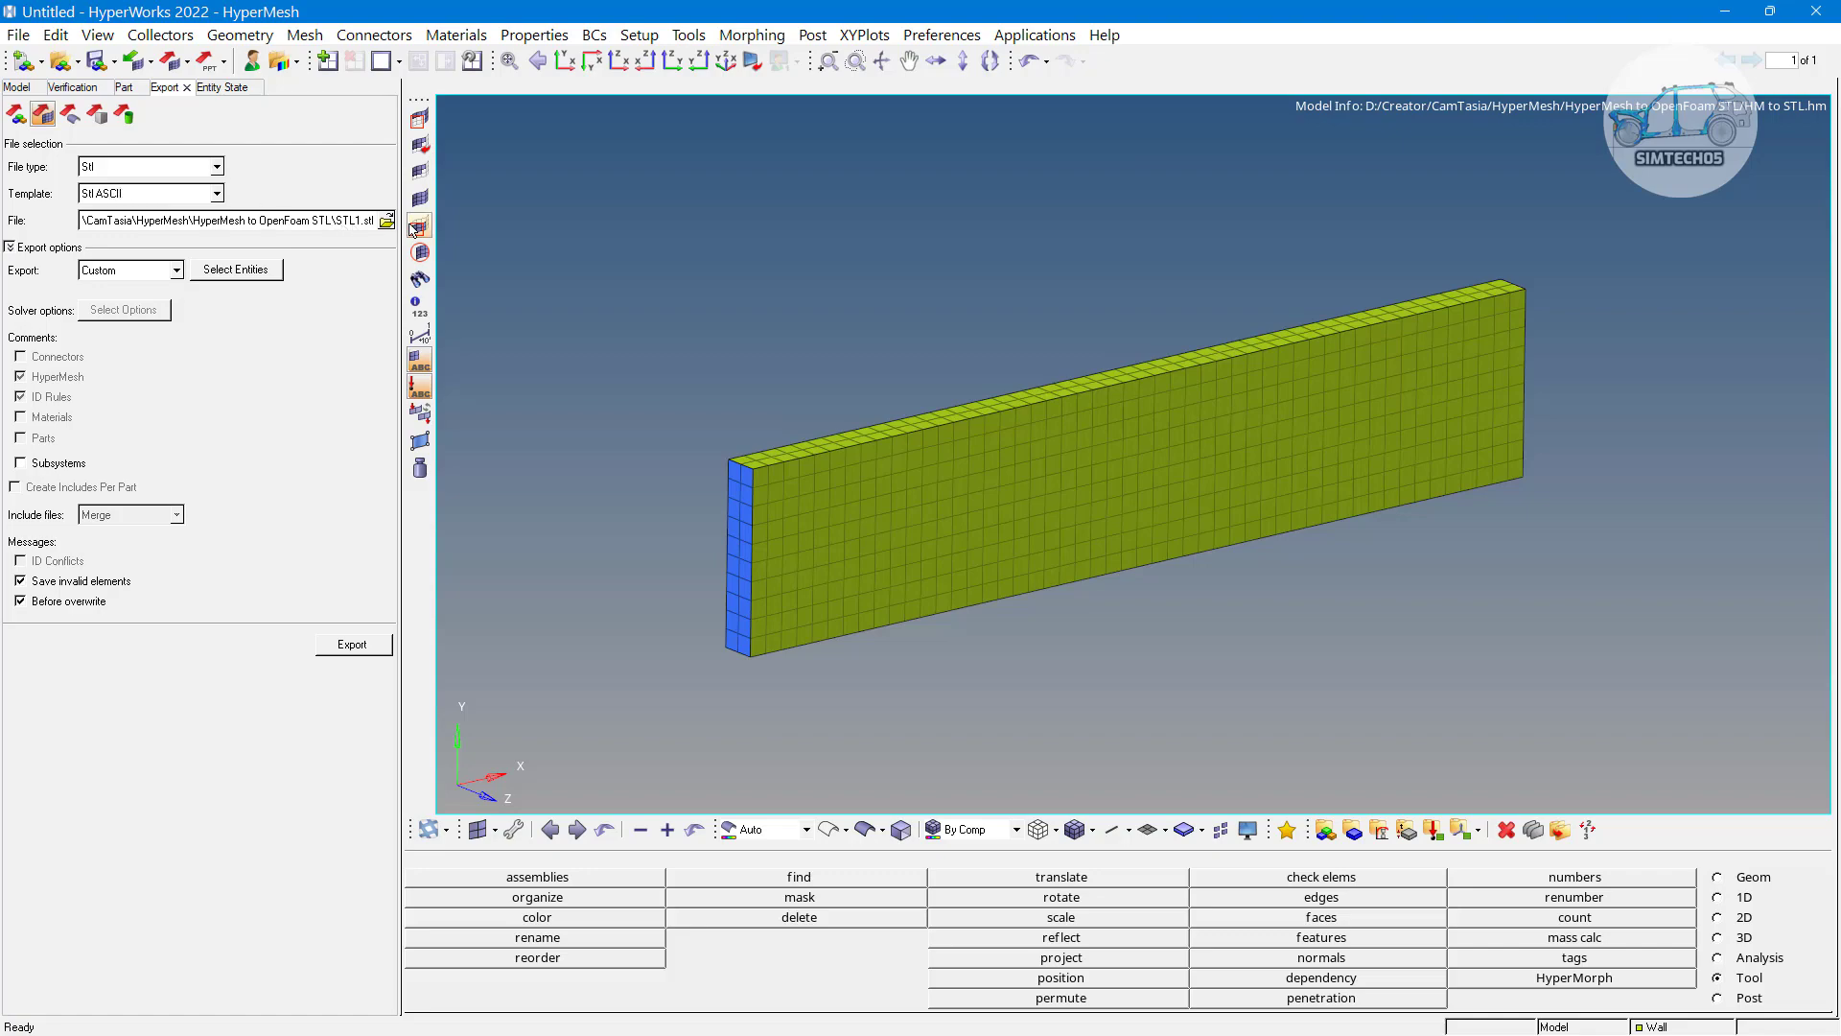
# Save the export target as STLPlate.stl in the HyperMesh to OpenFoam STL folder
pyautogui.click(386, 219)
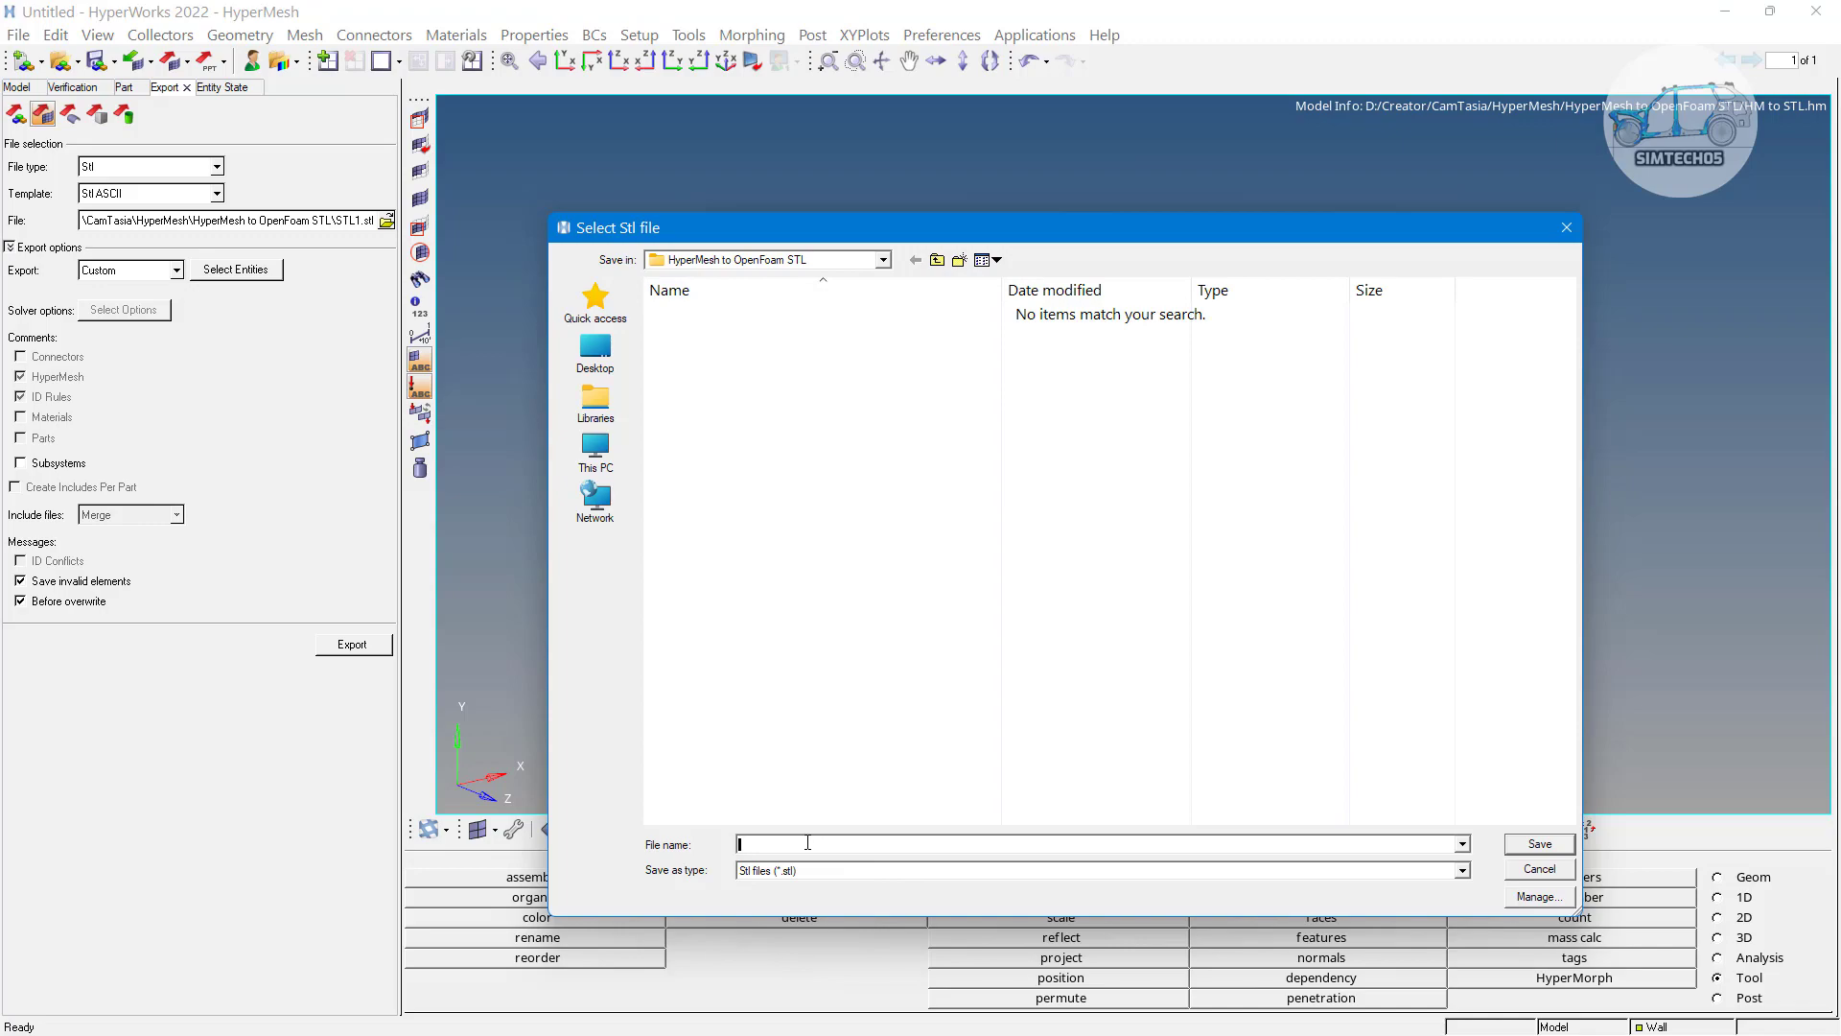
pyautogui.write('St')
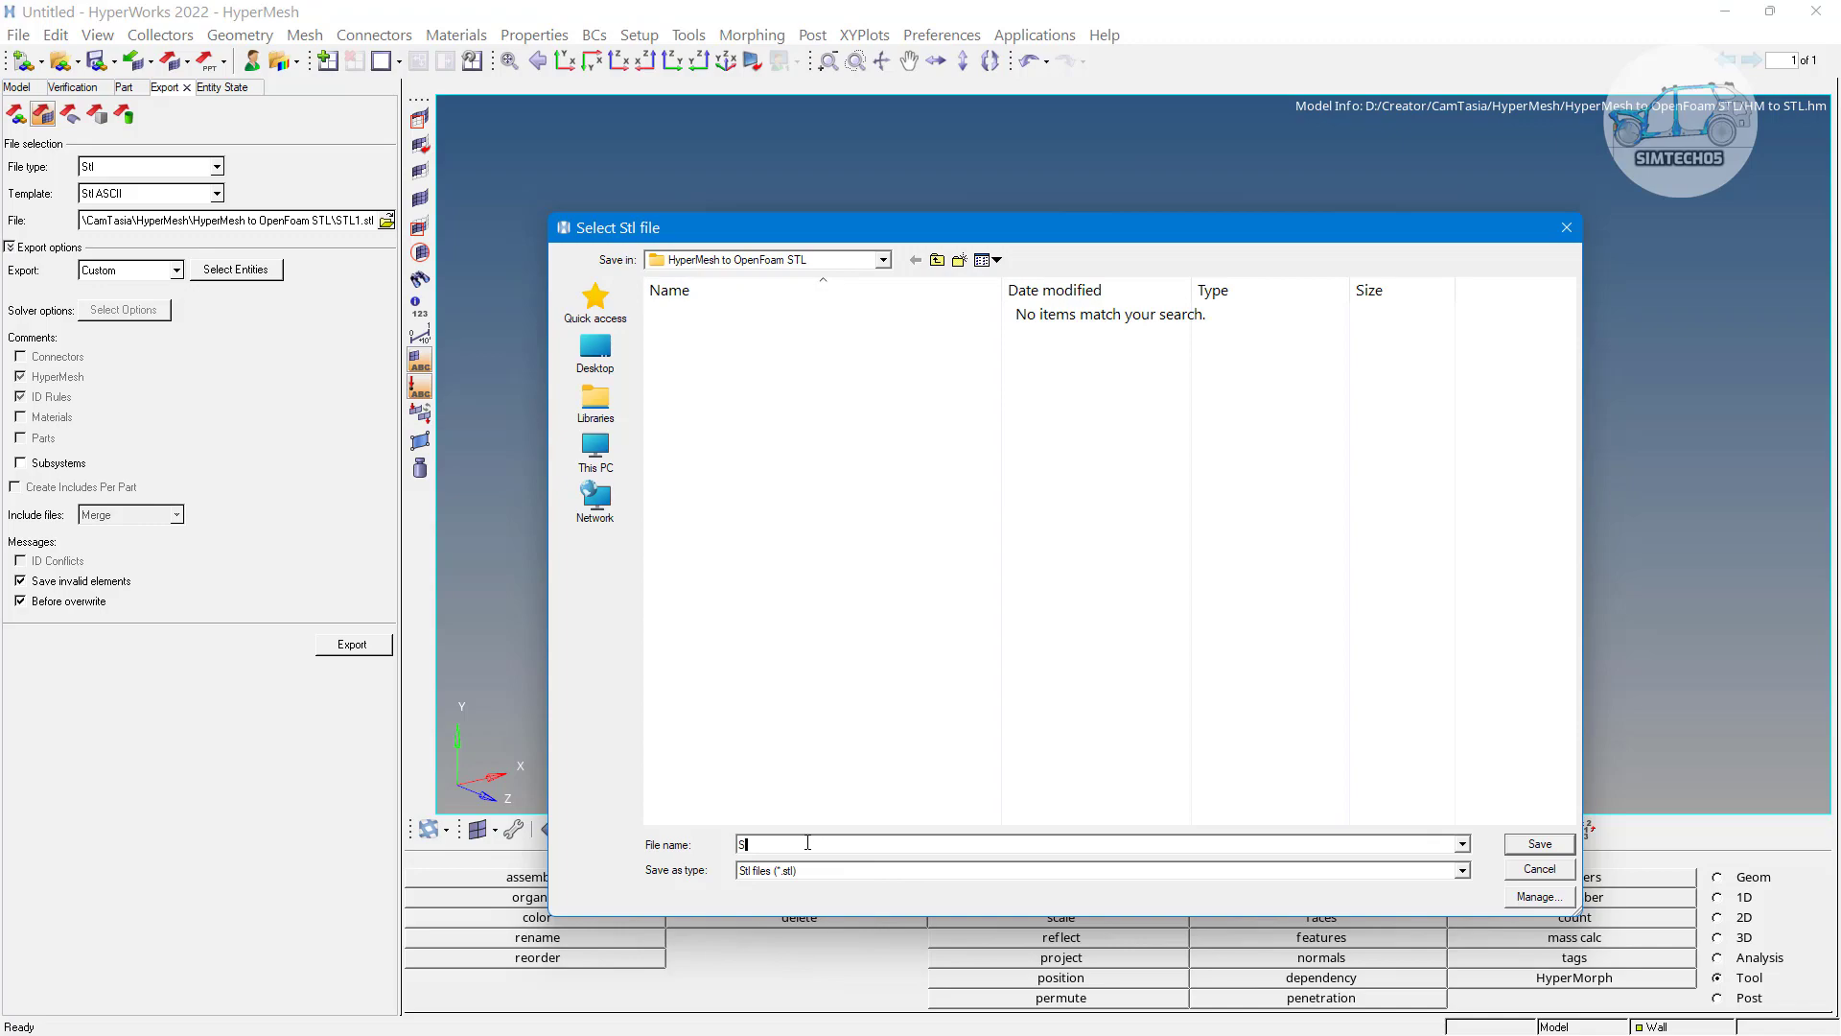
pyautogui.write('TLPlate')
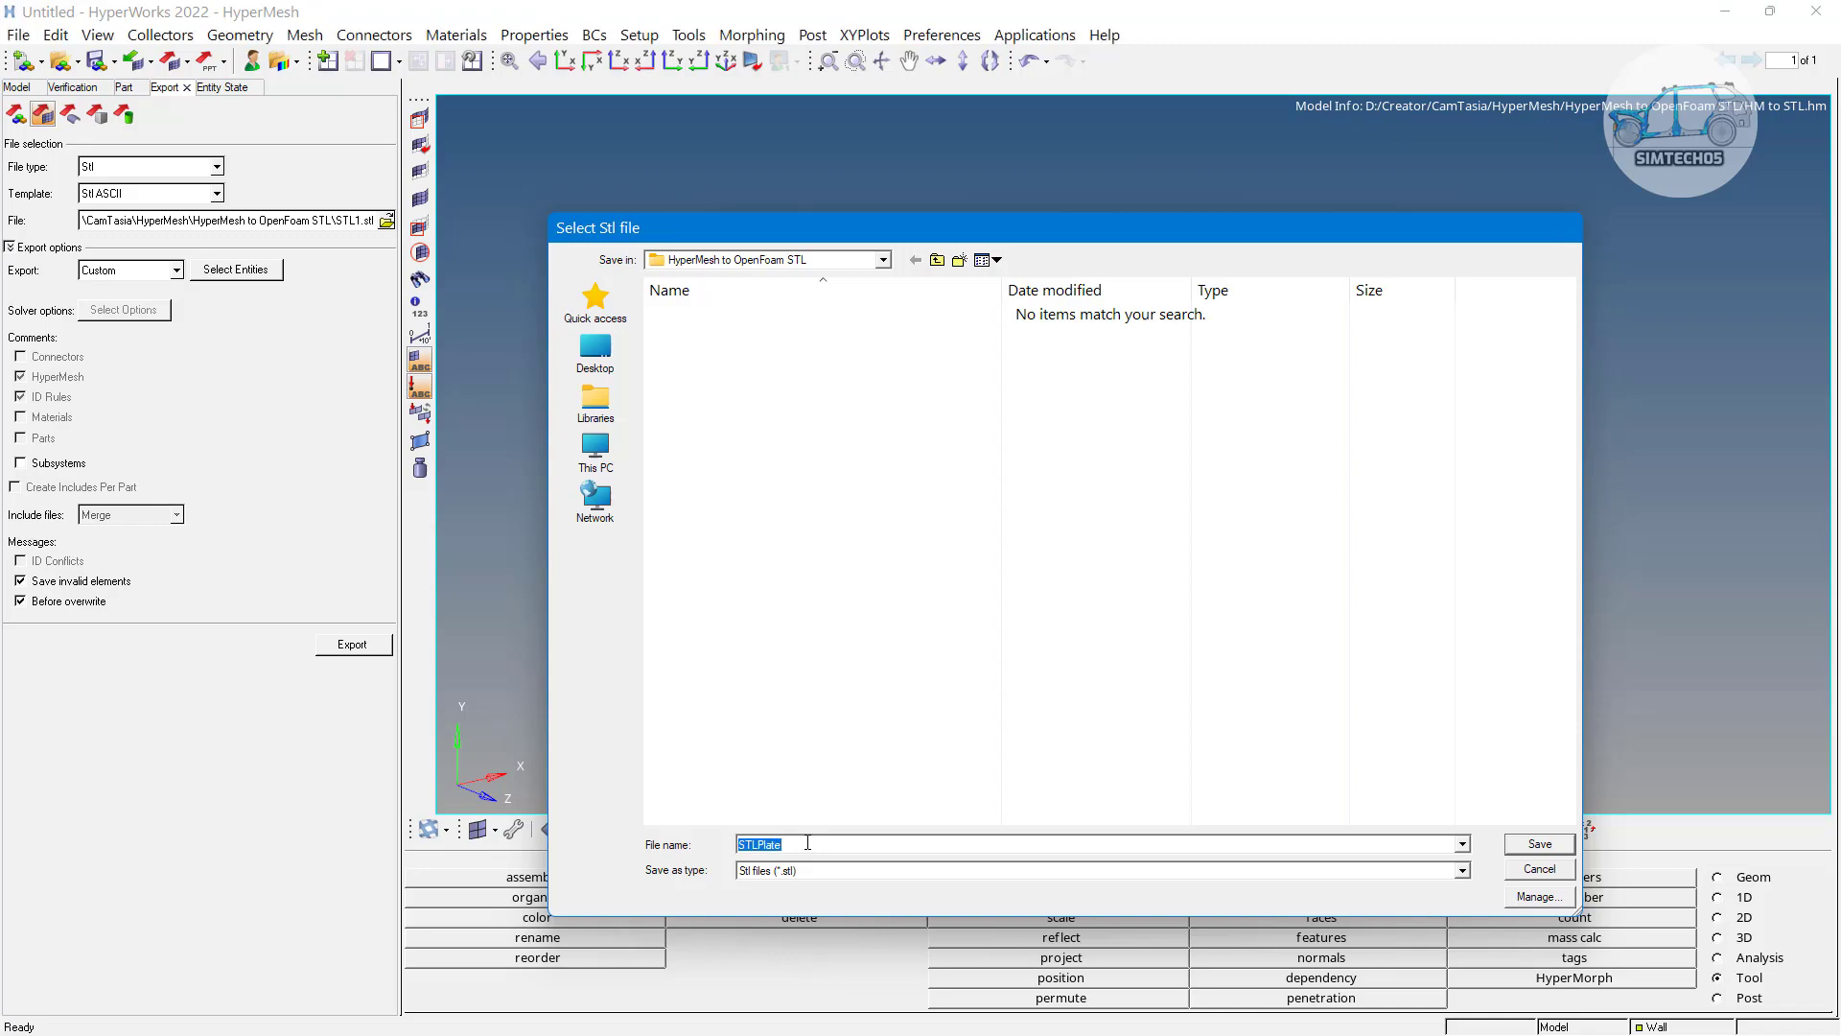
pyautogui.click(1539, 844)
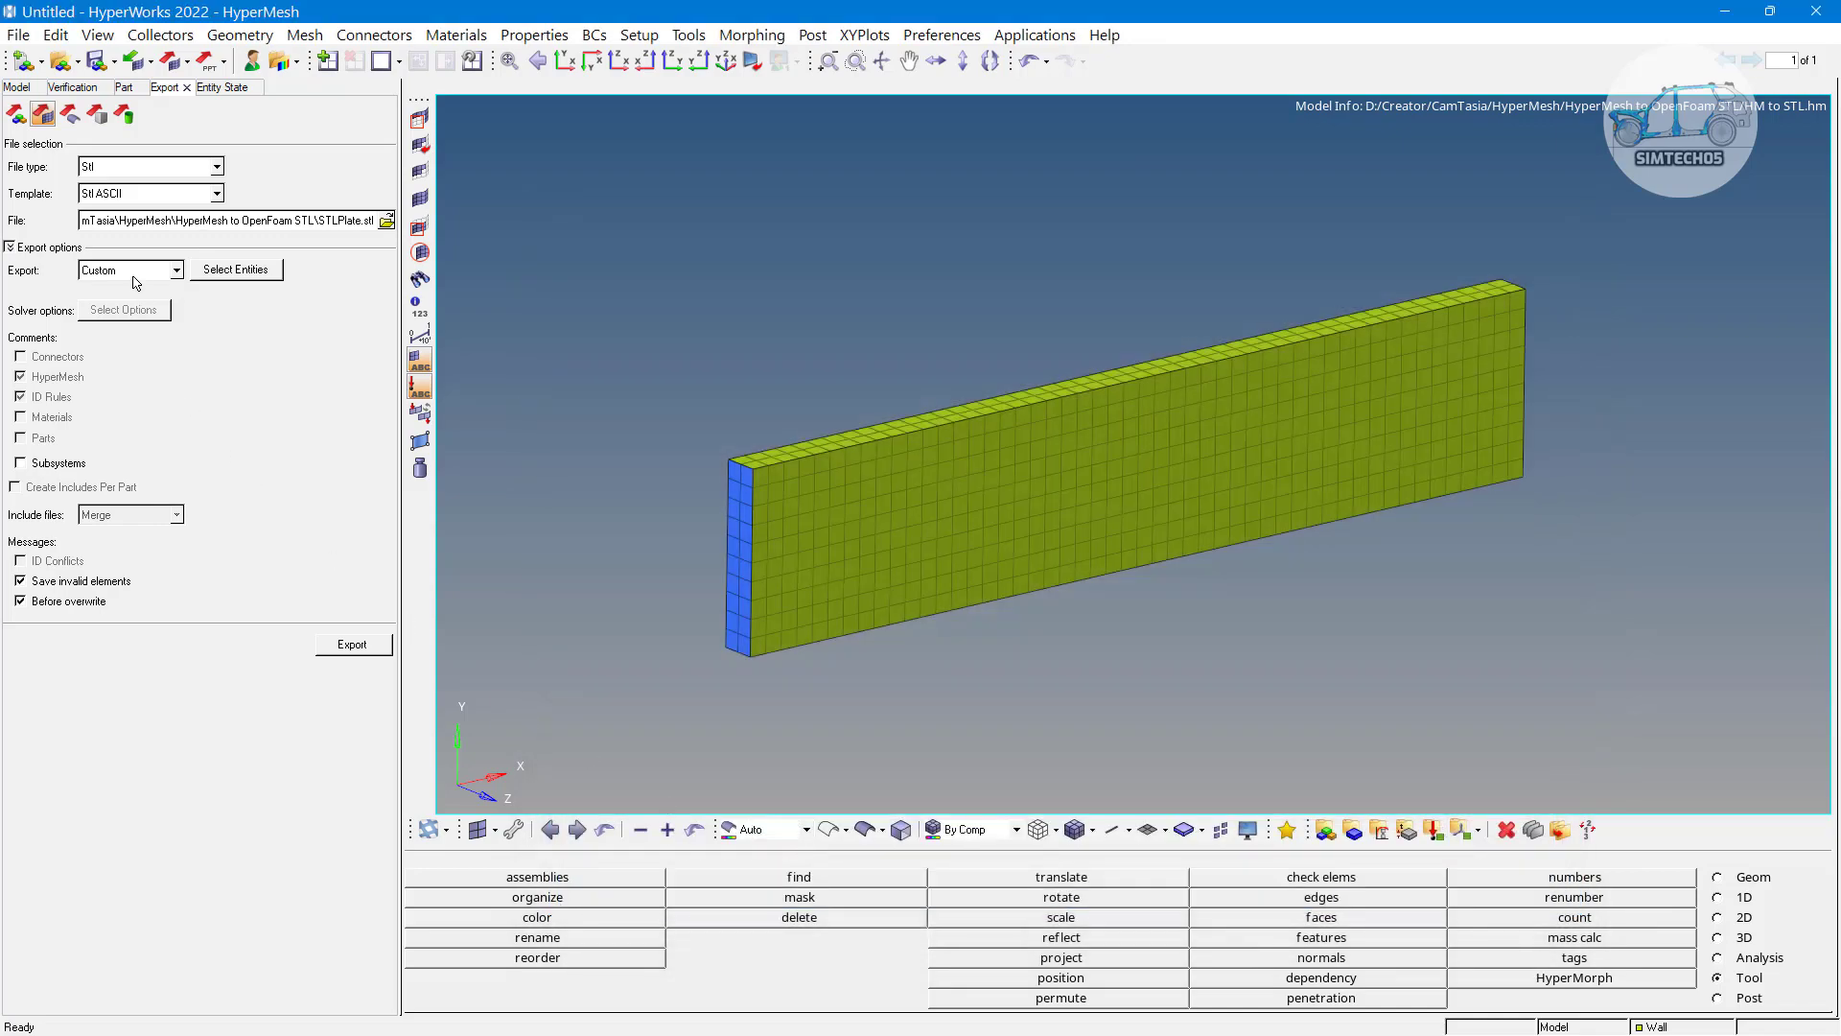
pyautogui.moveTo(236, 279)
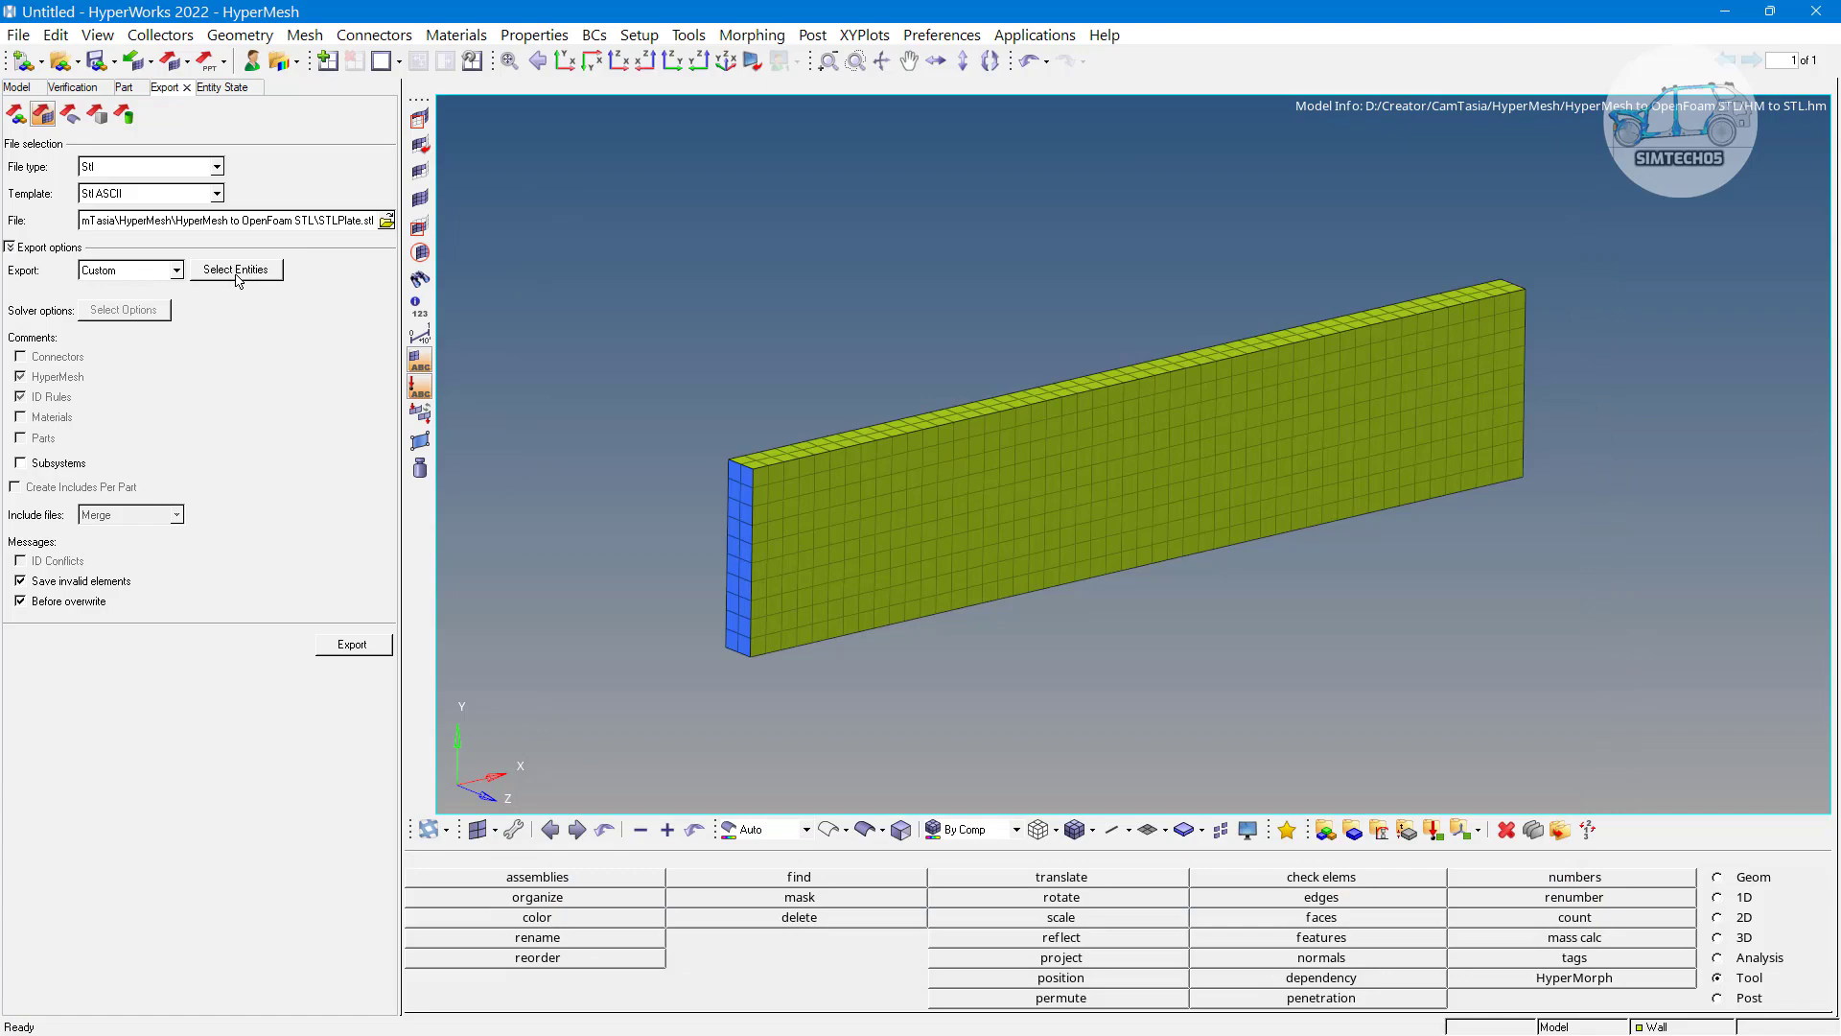
# Change the export mode from all entities to Custom
pyautogui.click(221, 86)
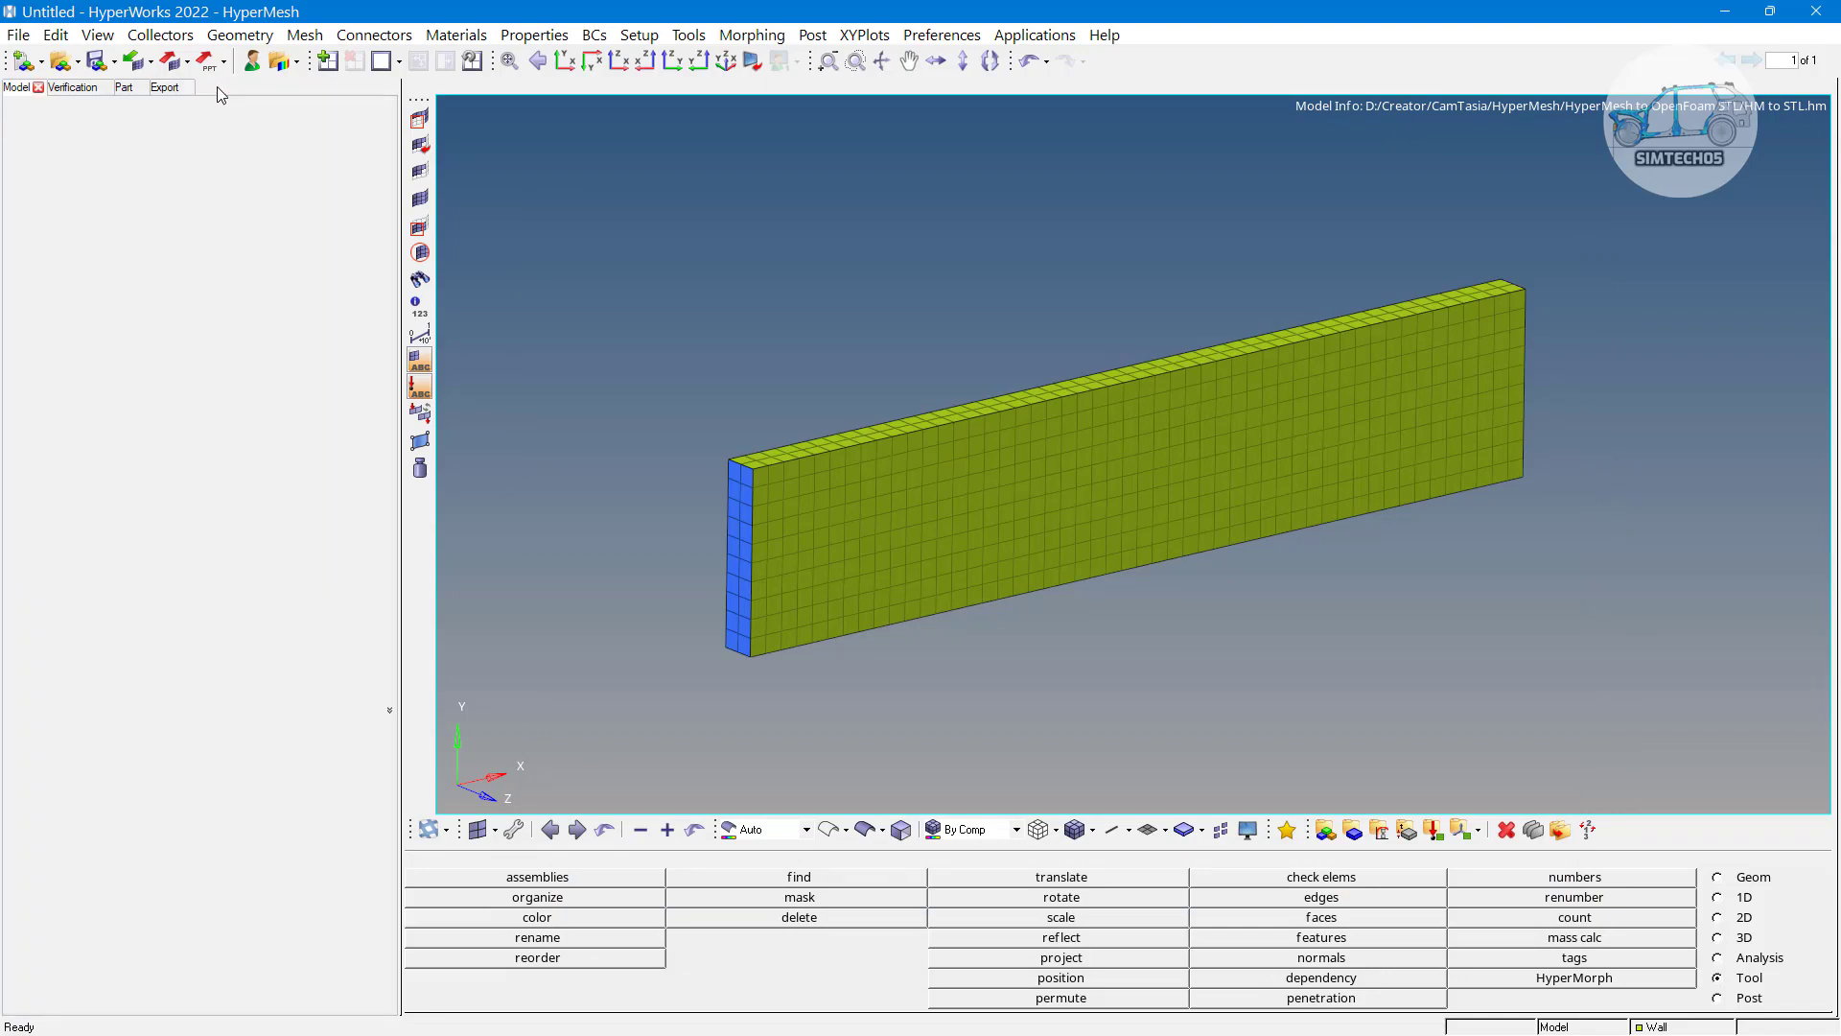
pyautogui.click(170, 87)
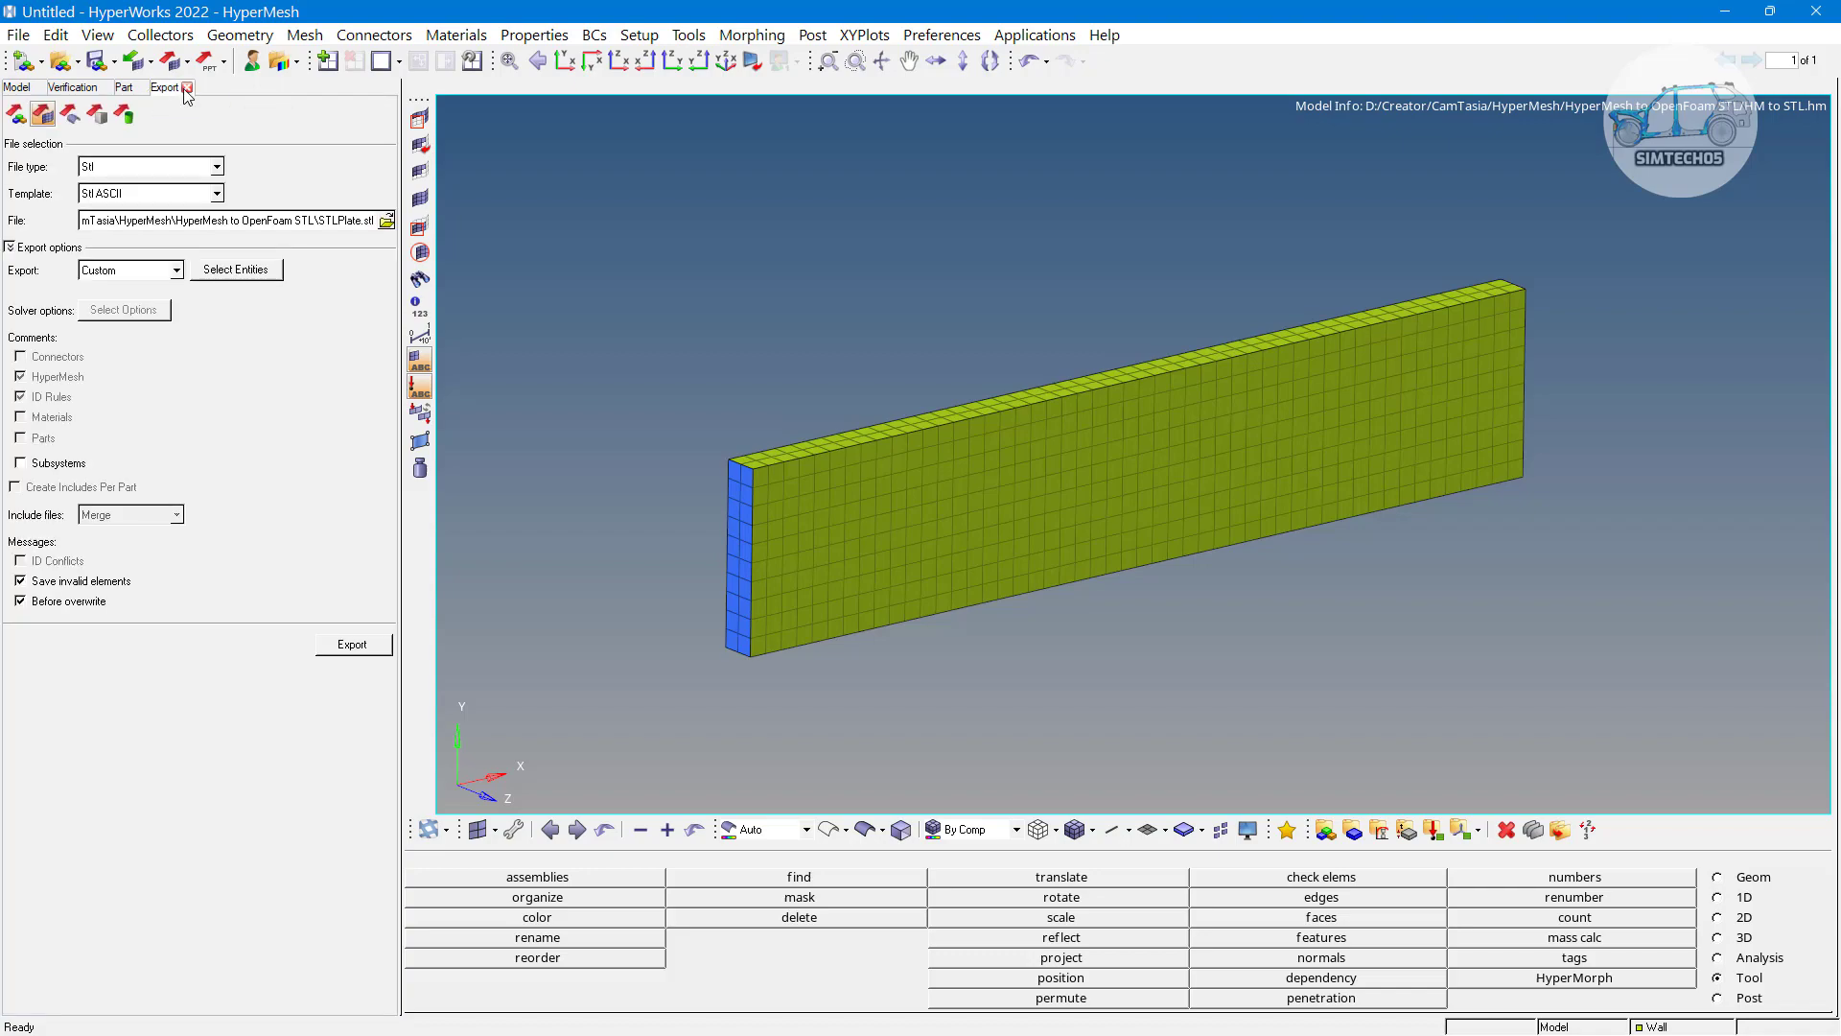
pyautogui.click(173, 270)
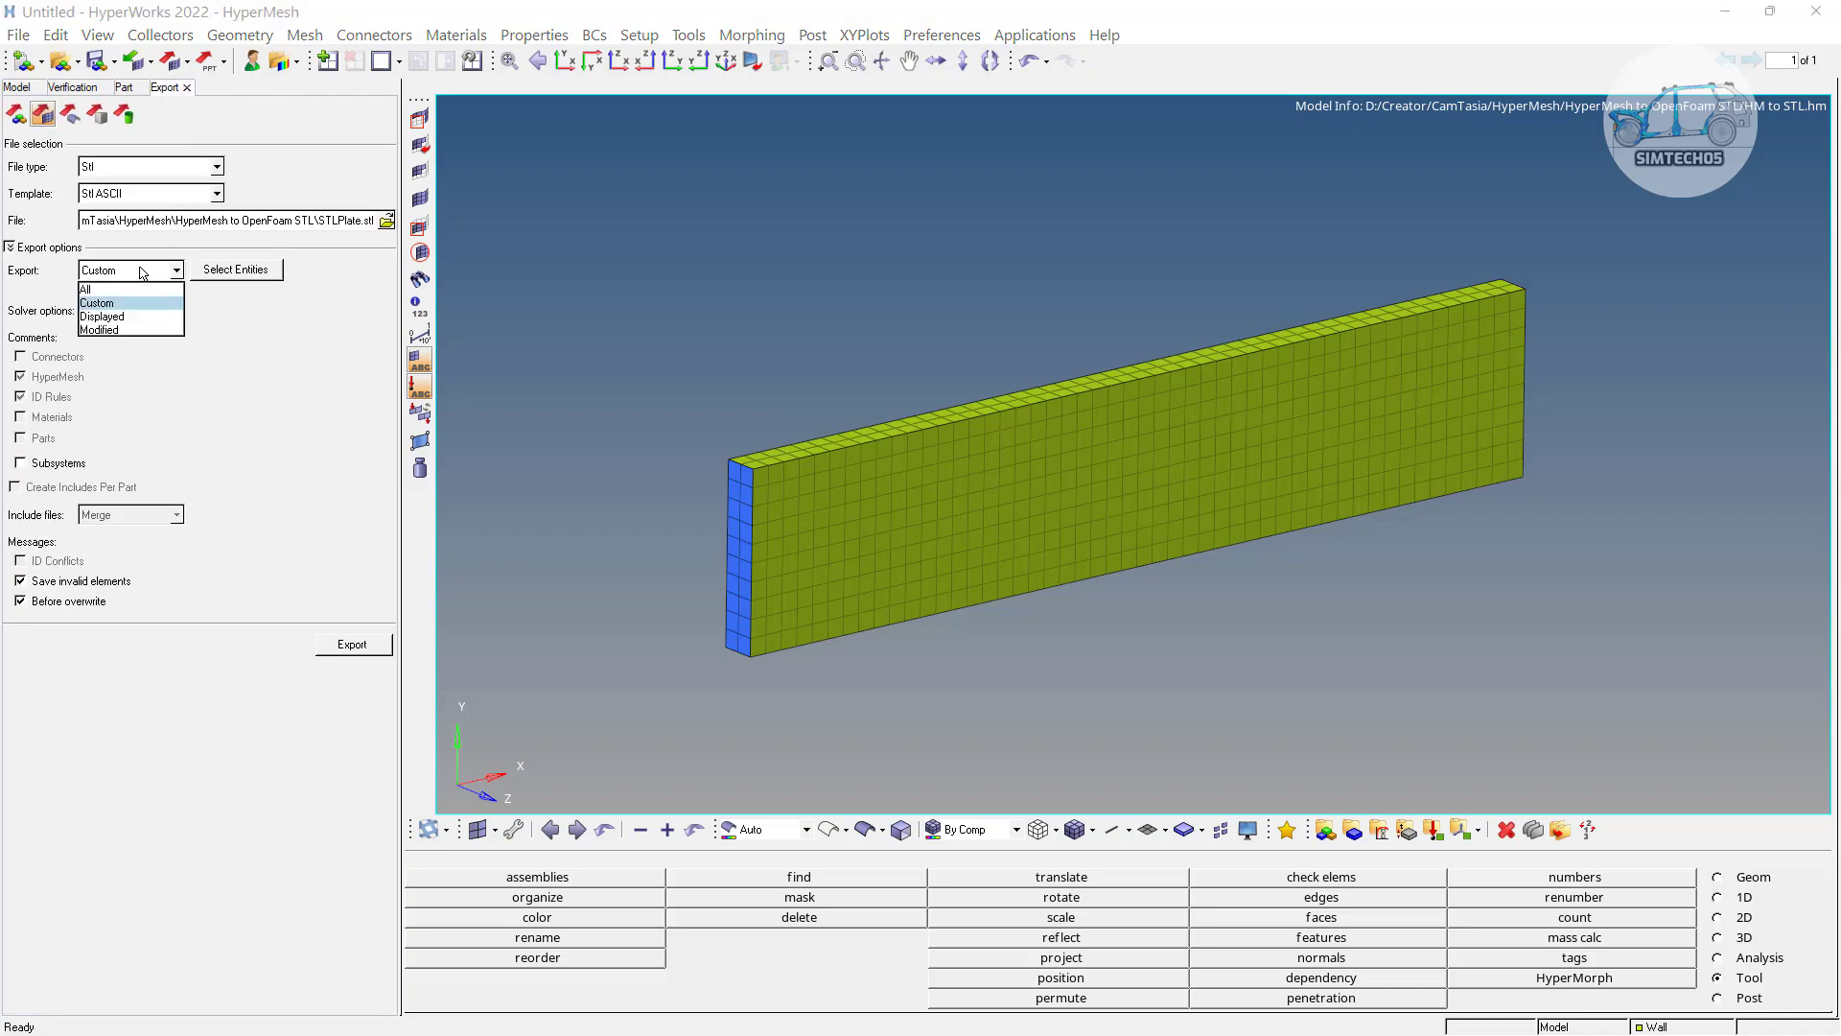
pyautogui.click(8, 260)
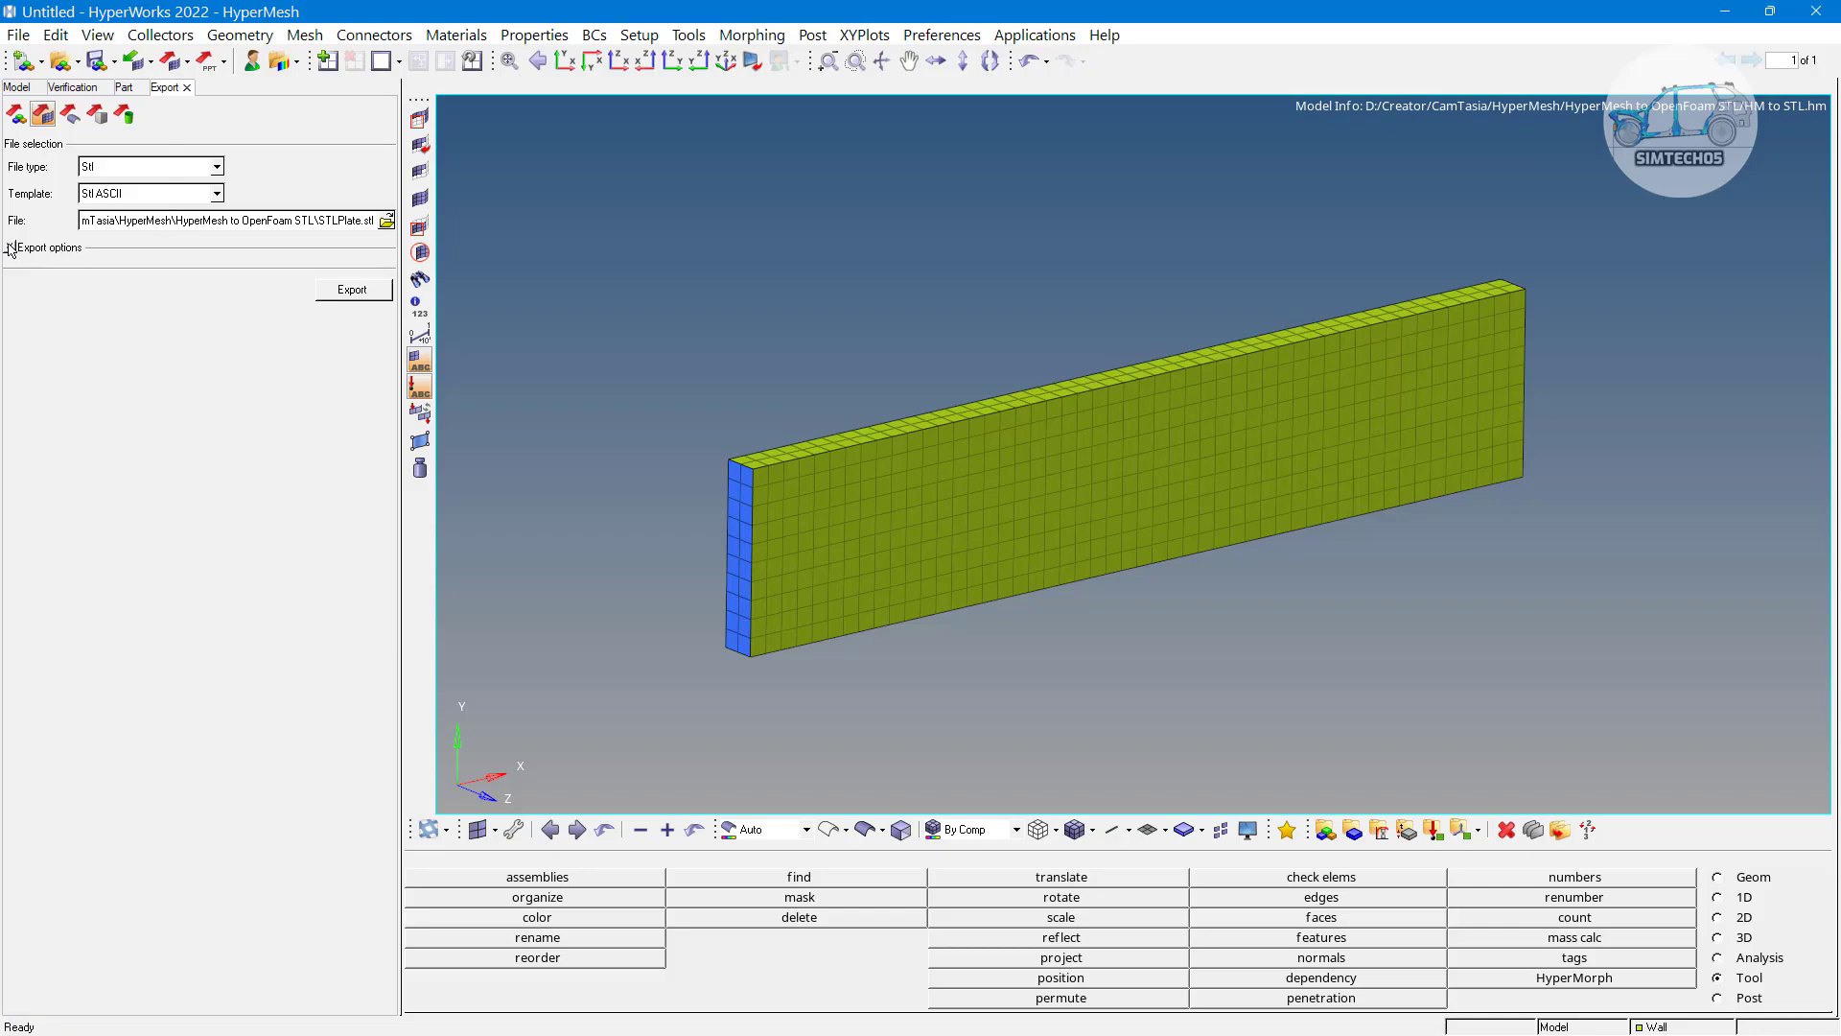
pyautogui.click(9, 247)
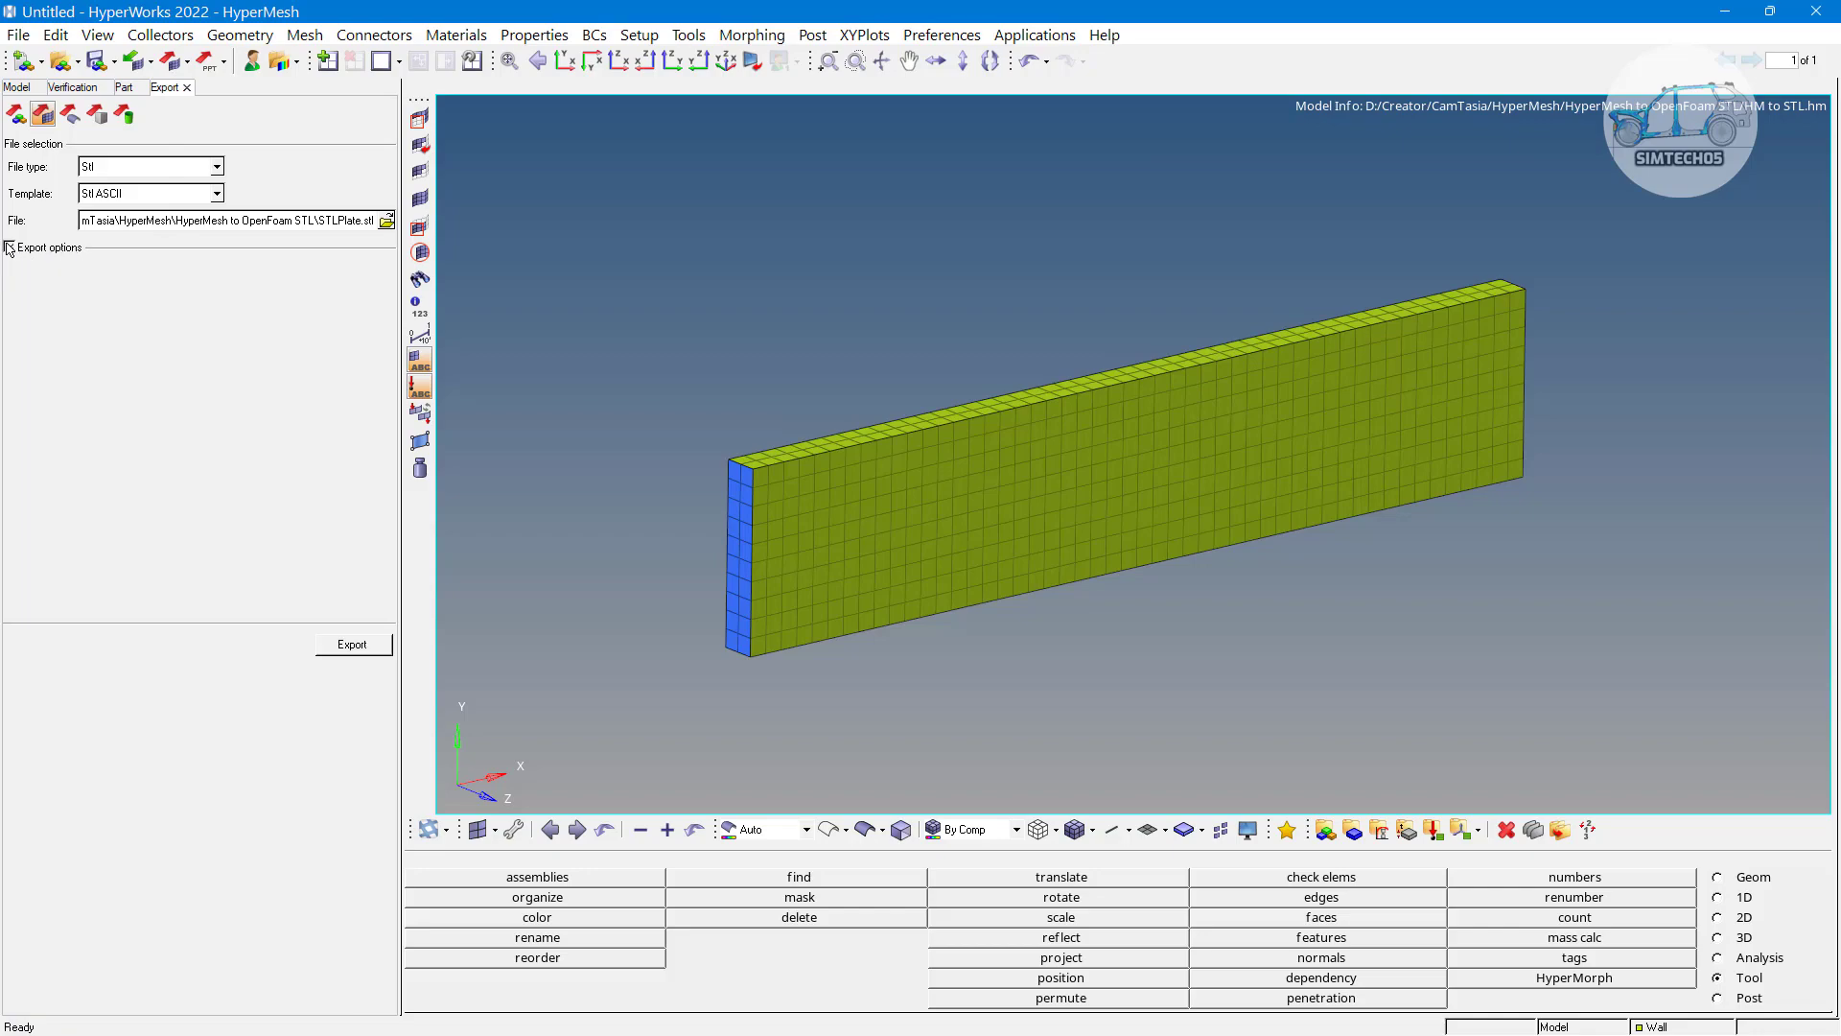
pyautogui.click(8, 247)
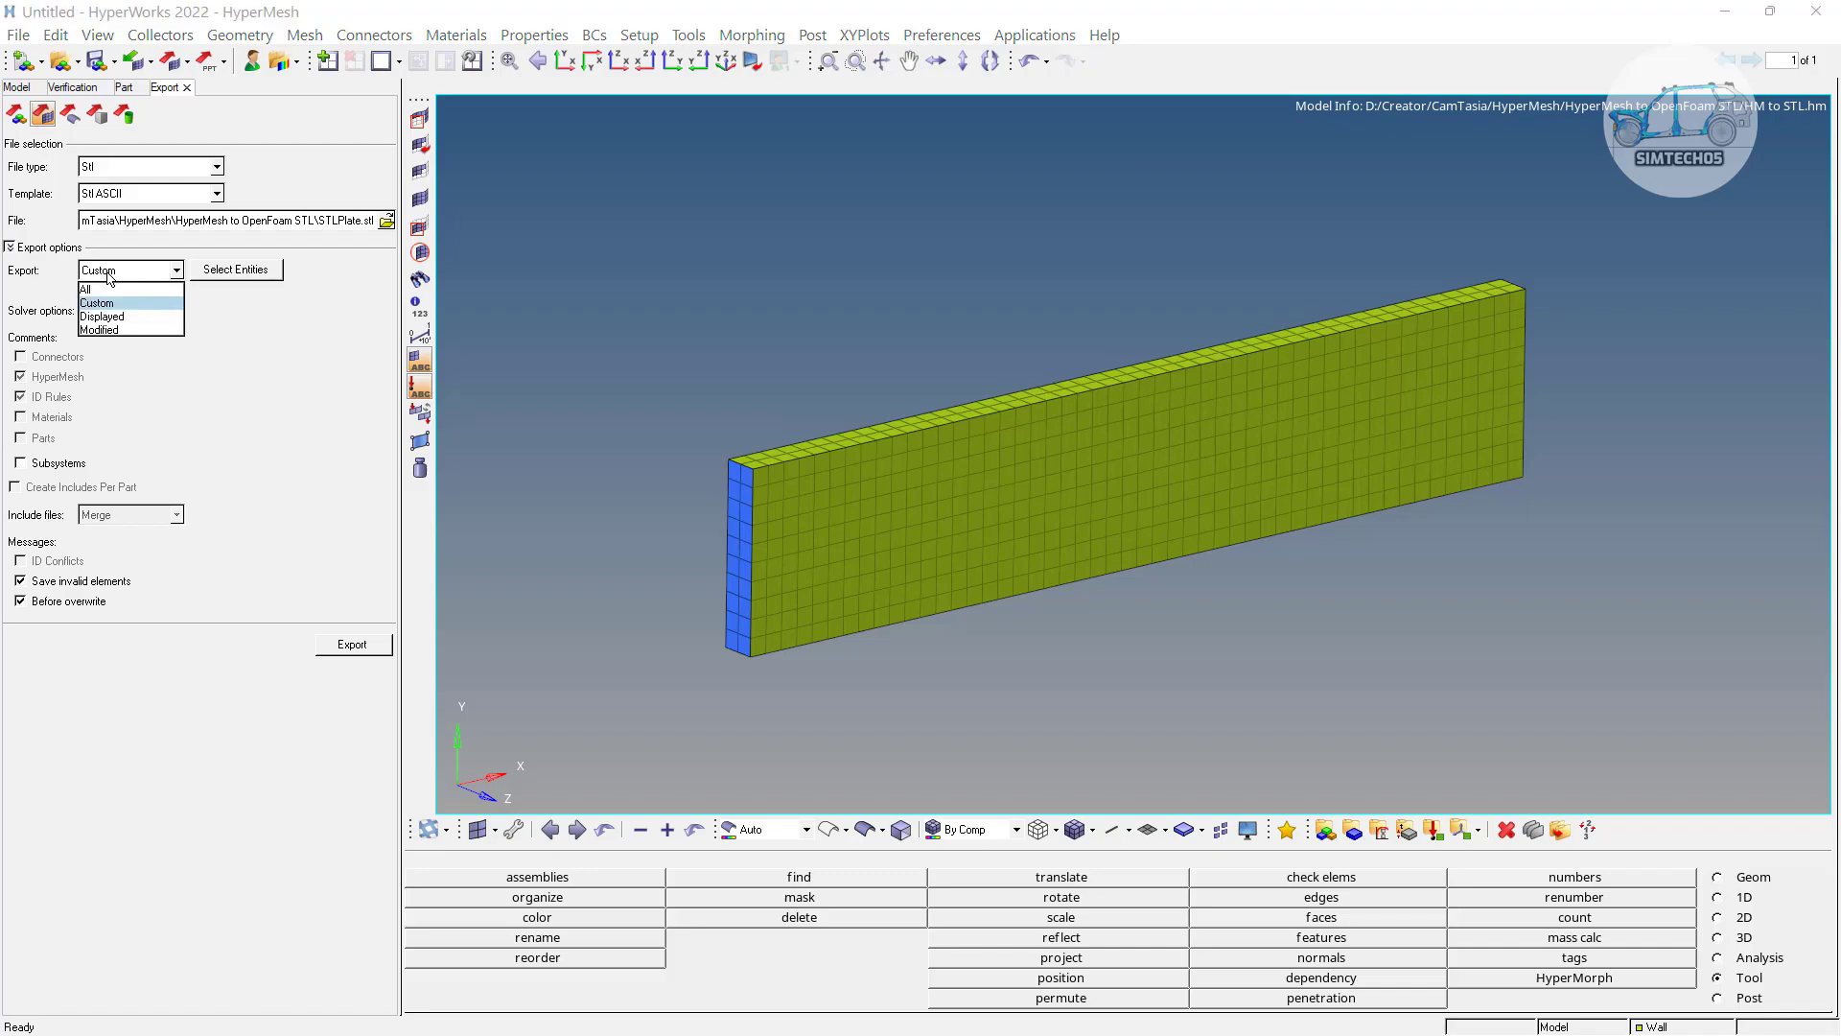
pyautogui.moveTo(109, 311)
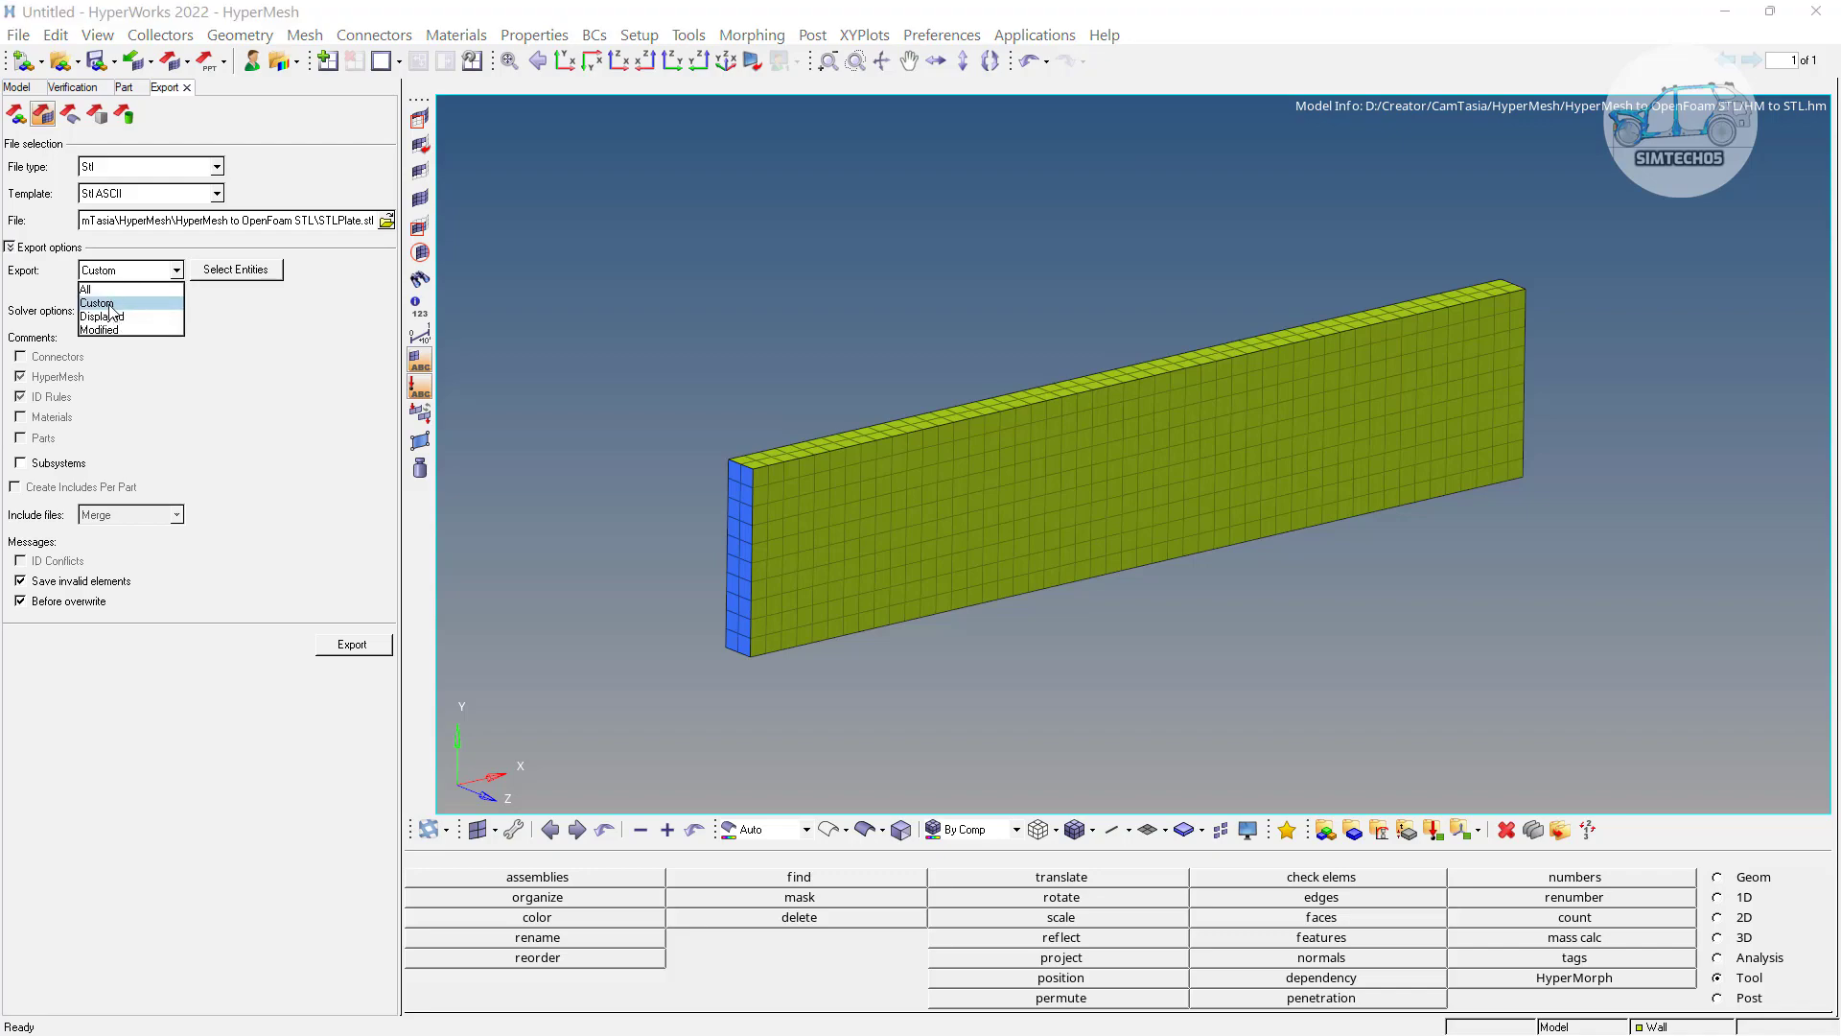
pyautogui.click(96, 303)
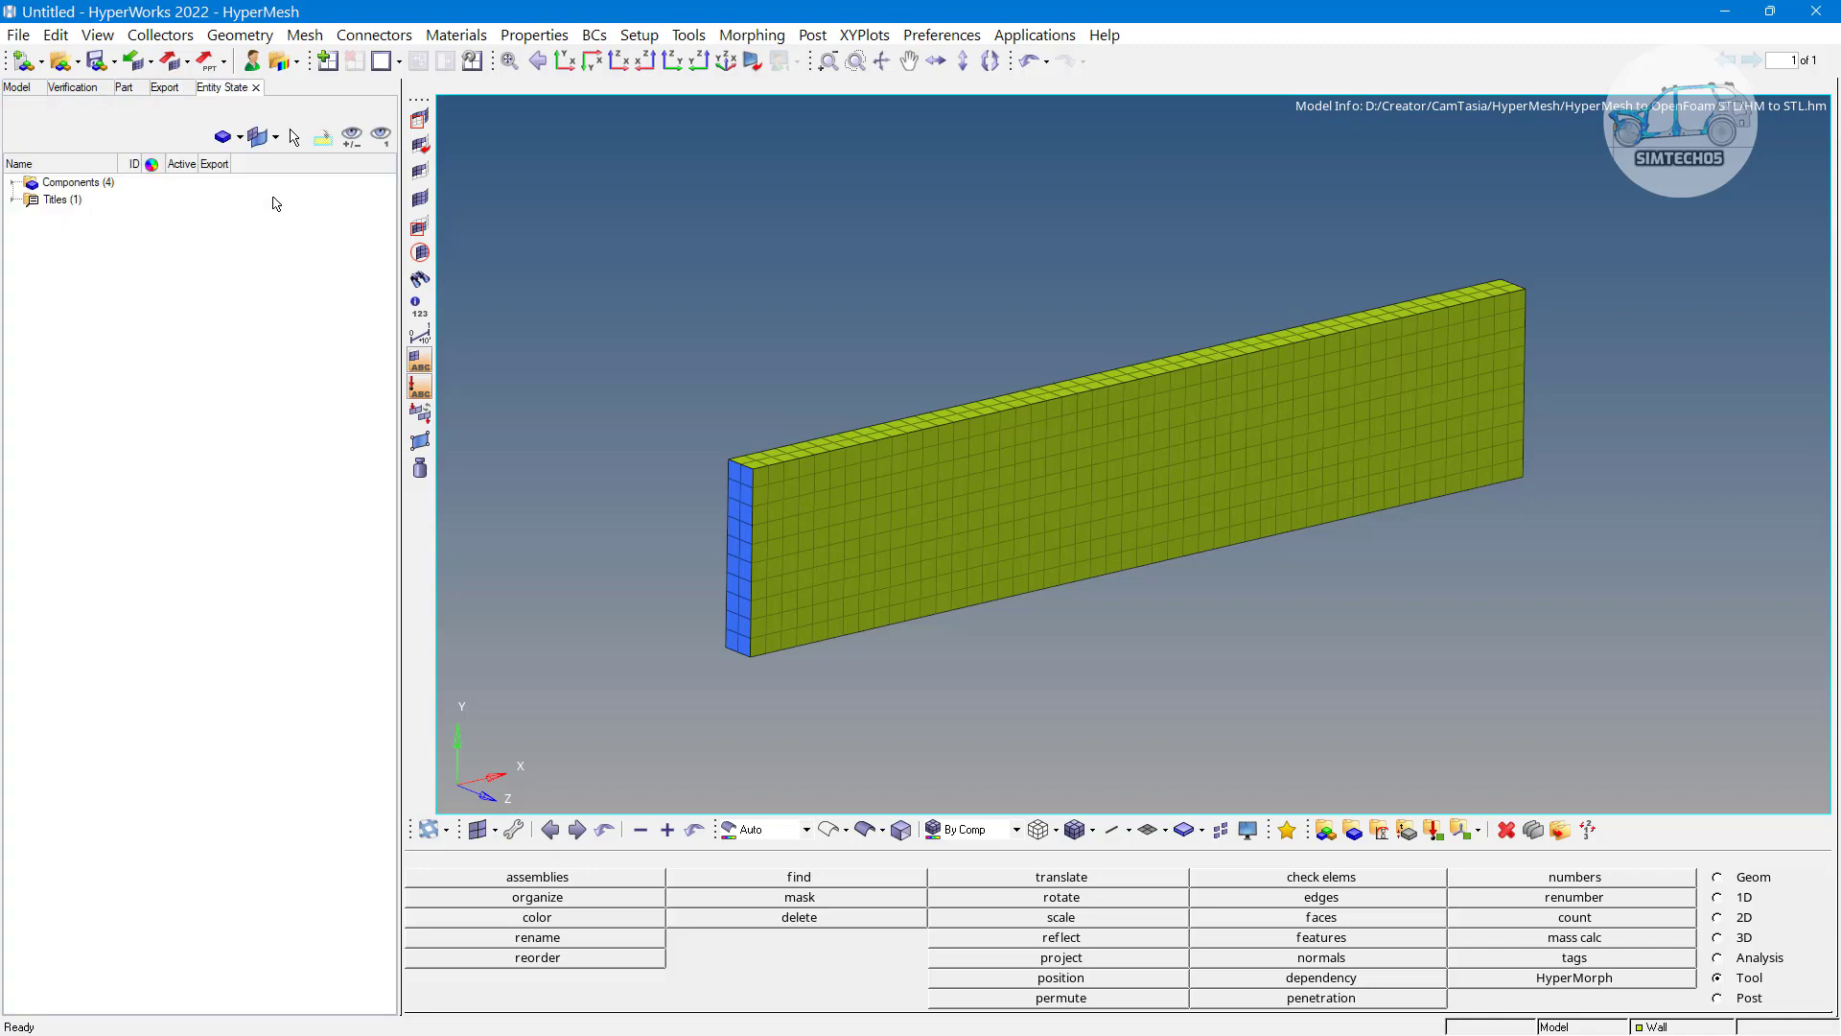
# Uncheck export for the Plate component in the Components list
pyautogui.click(14, 182)
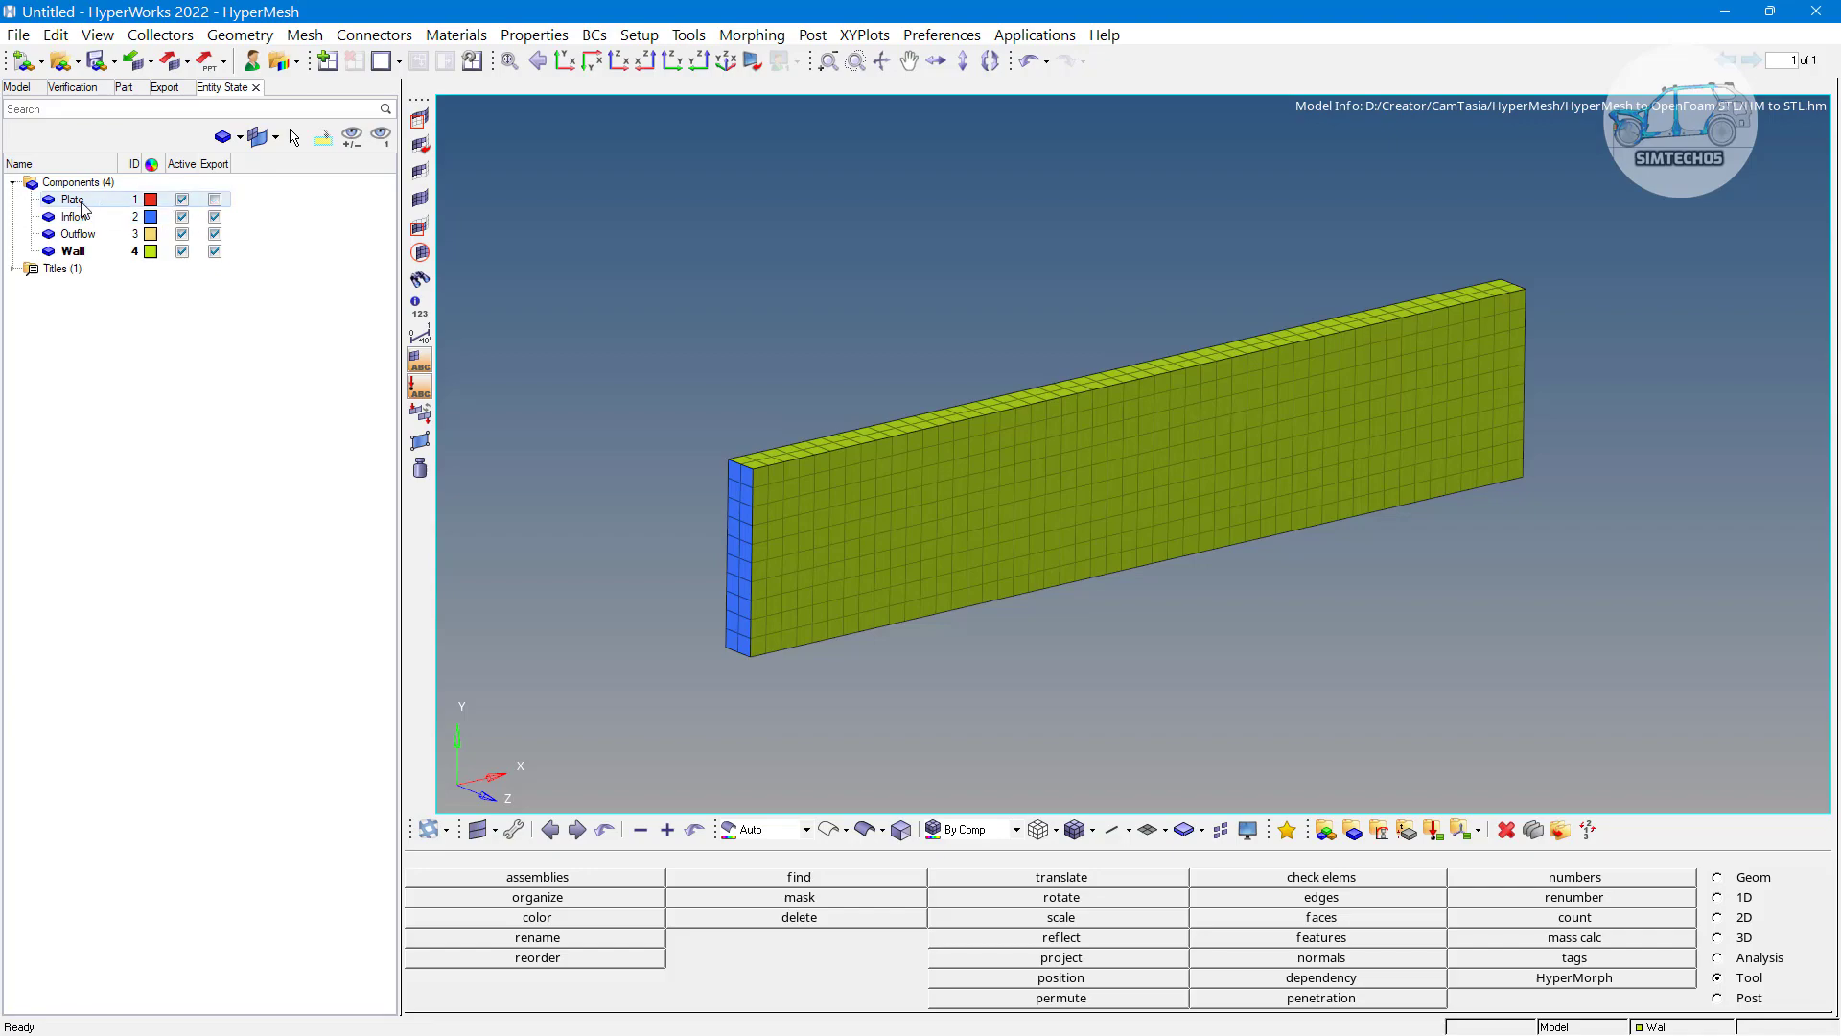
pyautogui.click(214, 199)
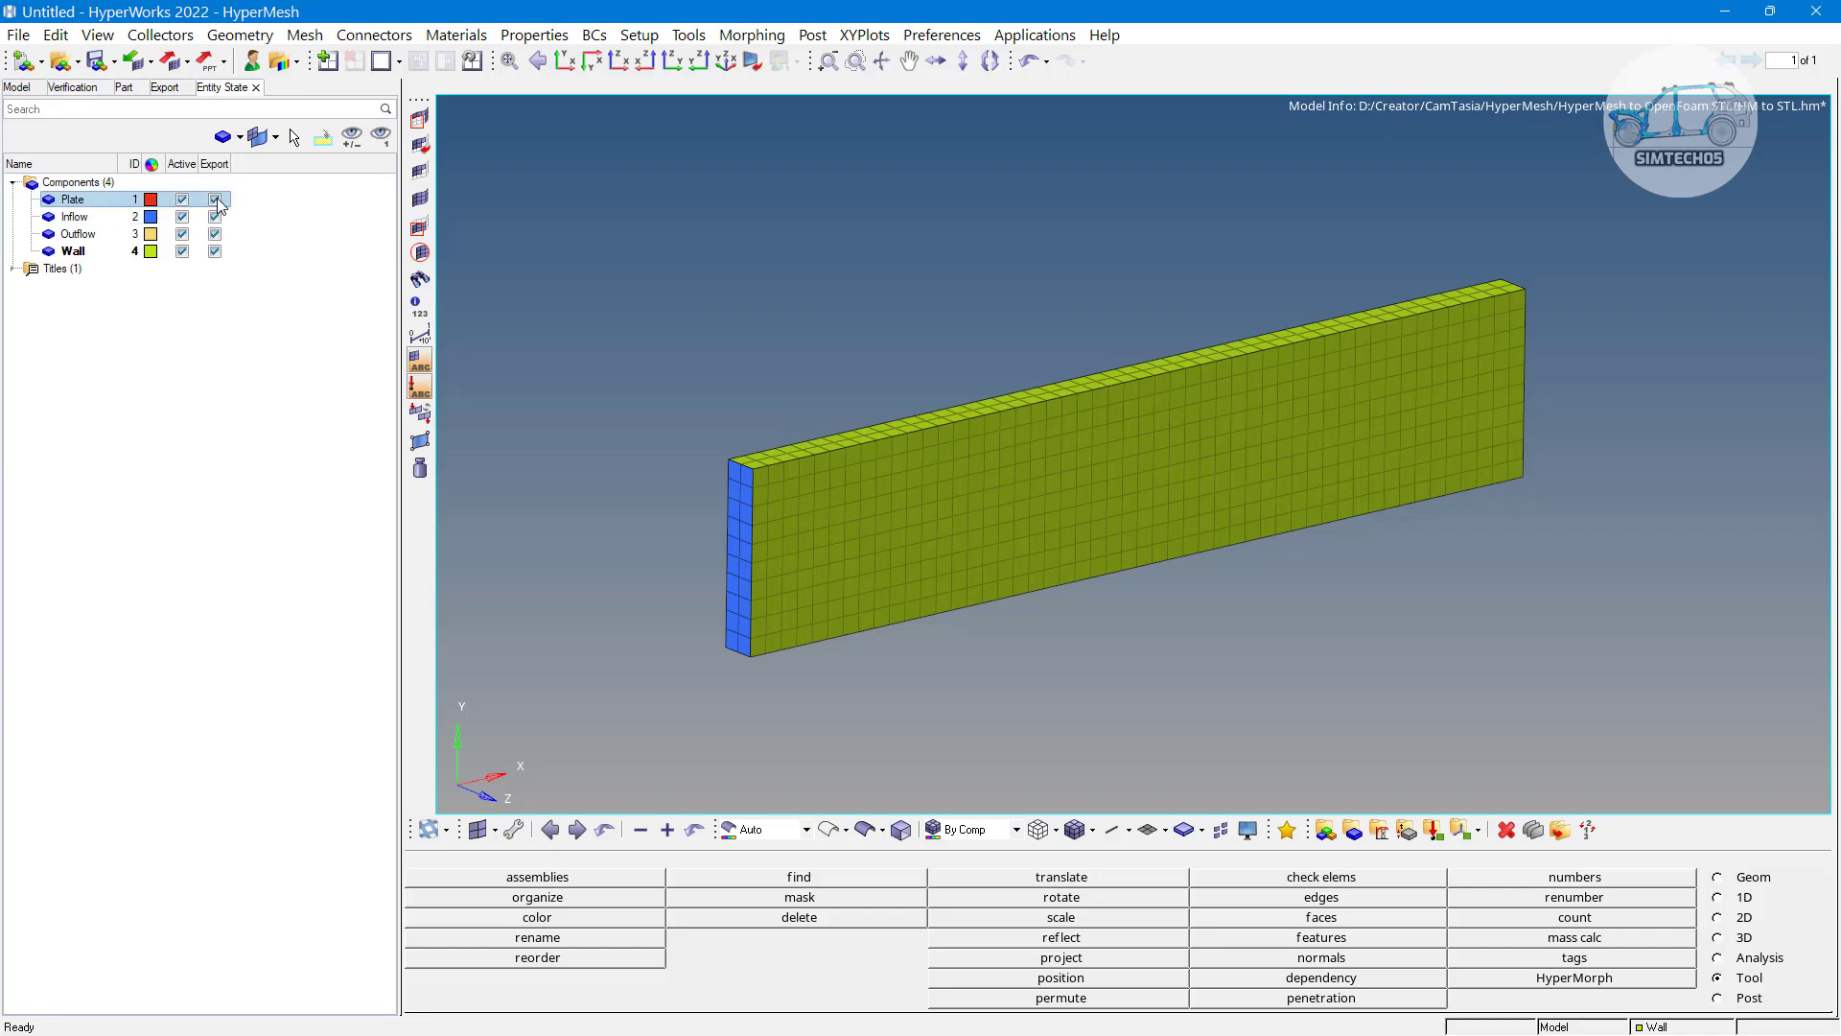
pyautogui.click(214, 199)
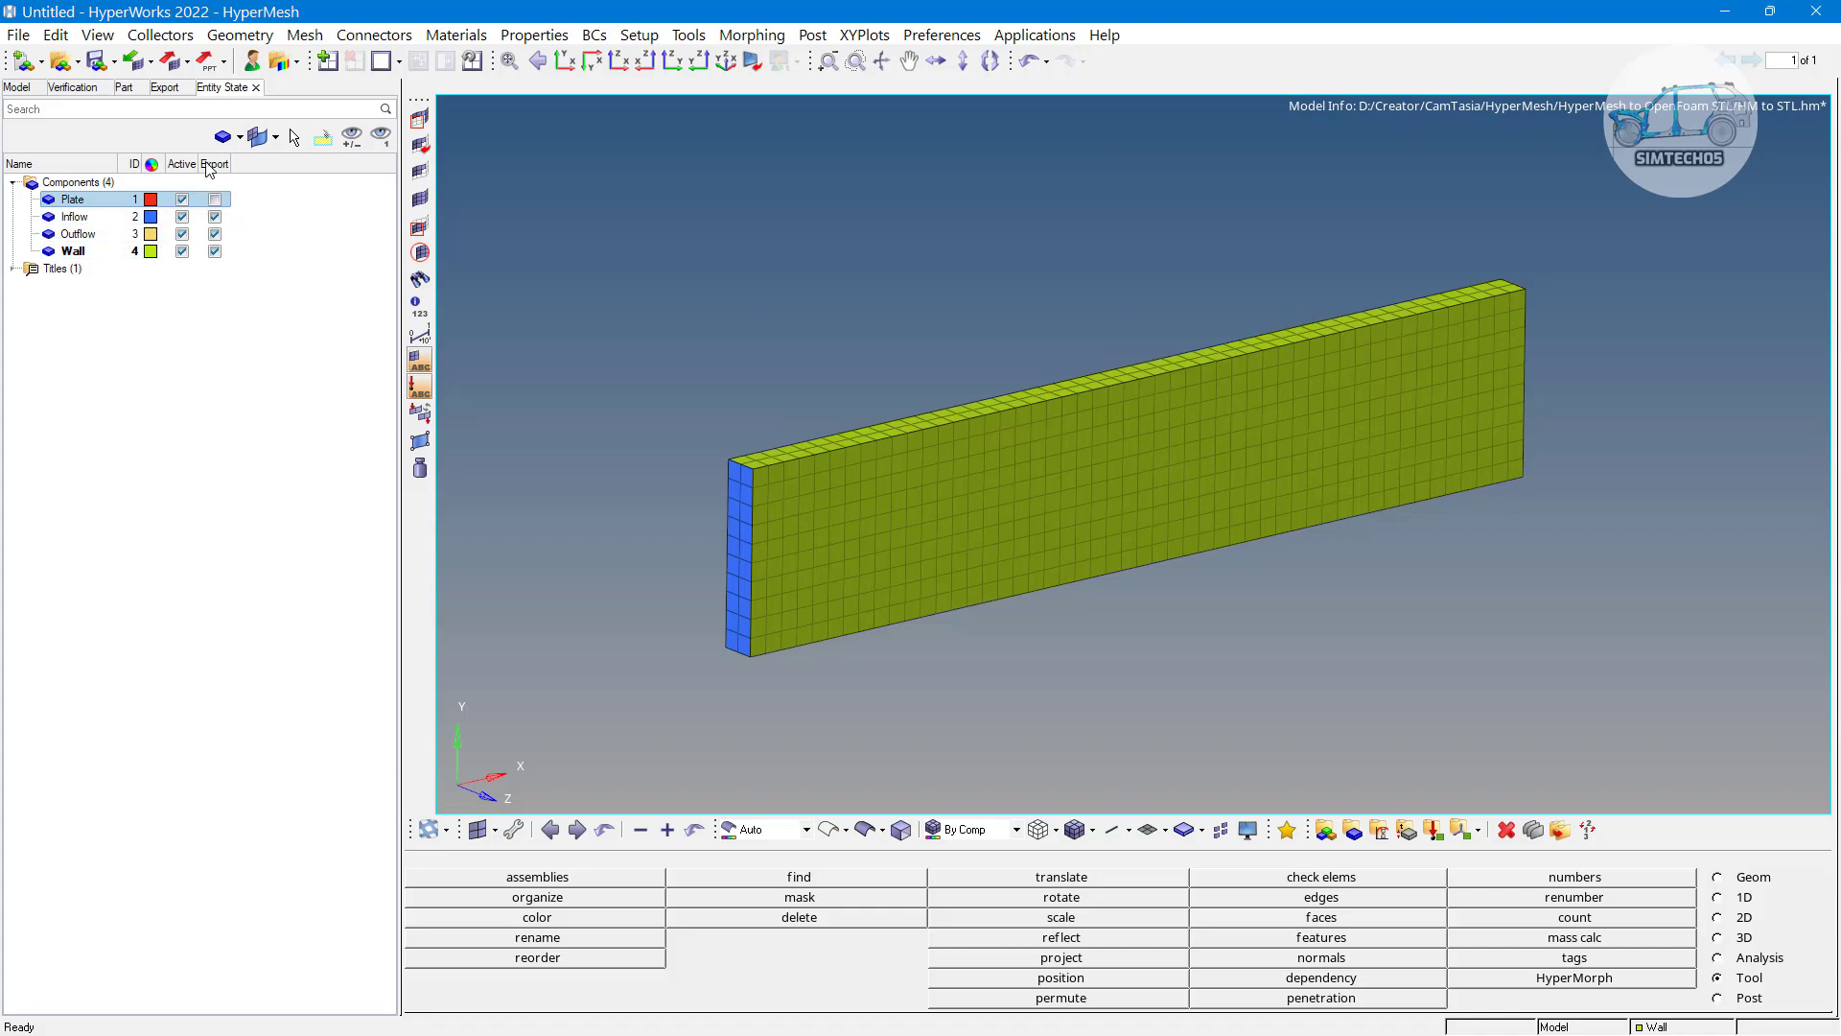
pyautogui.click(164, 87)
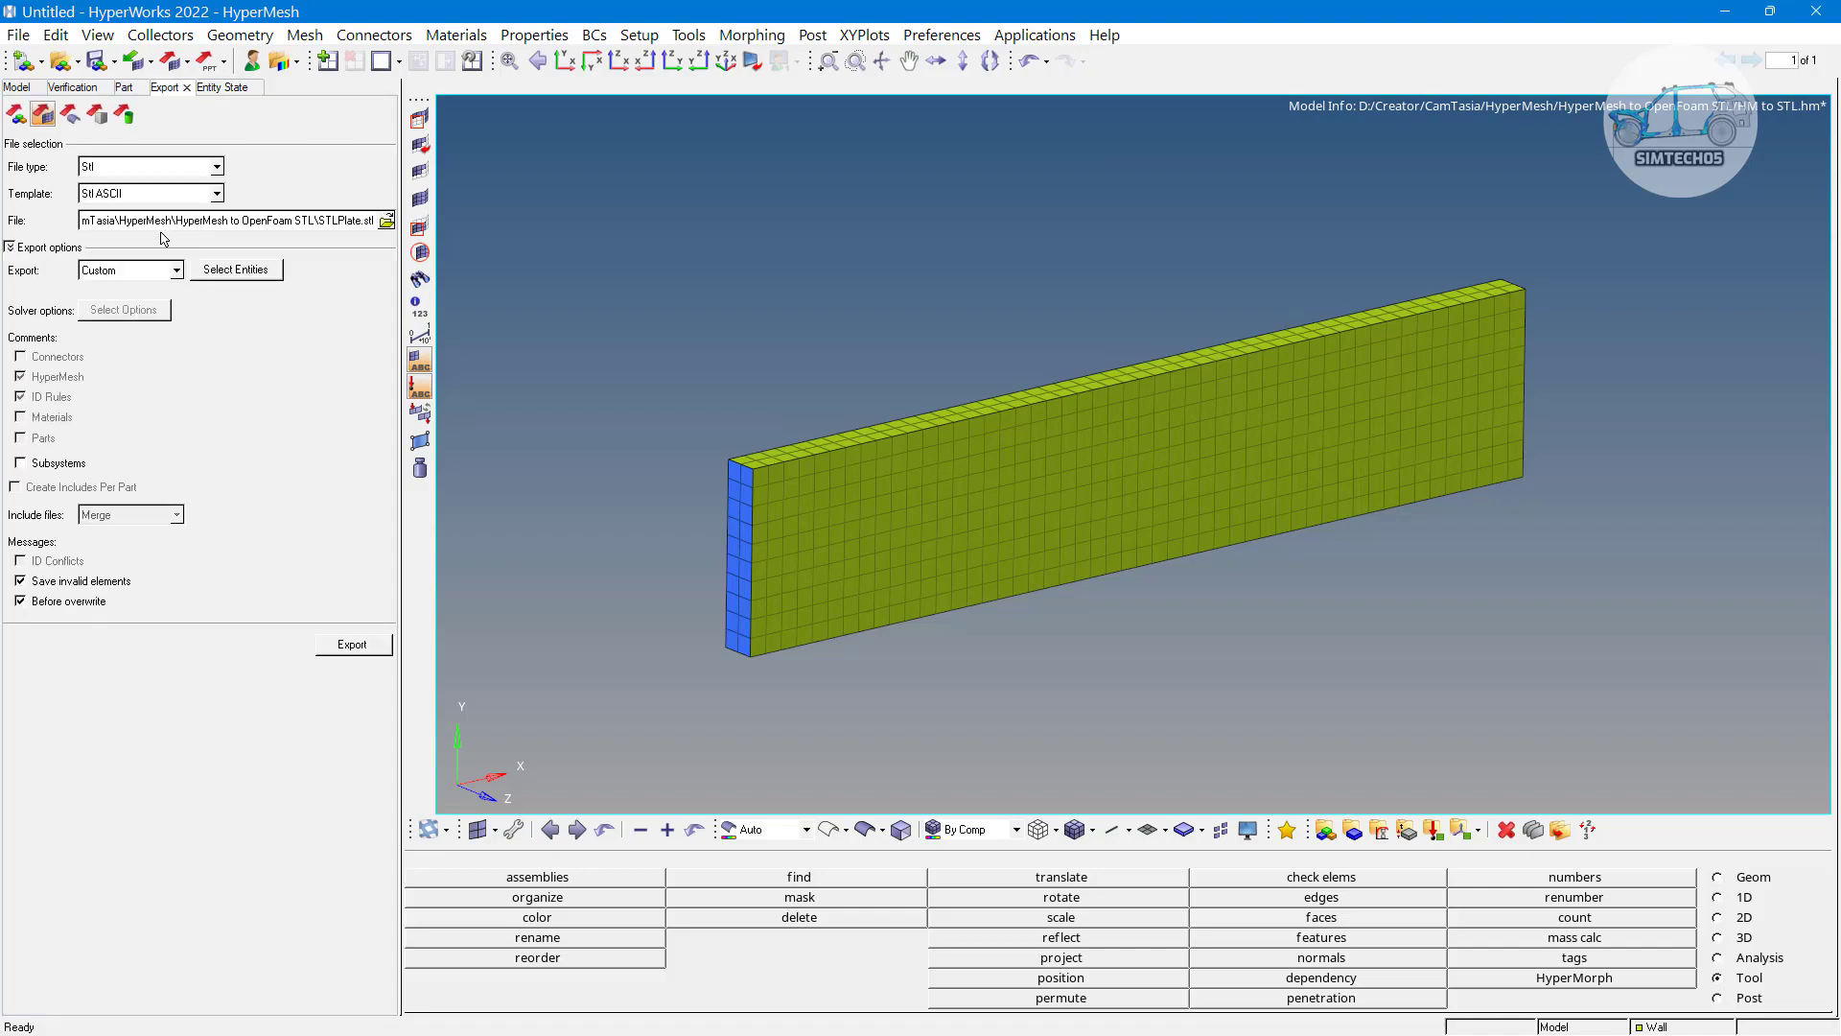
pyautogui.click(352, 644)
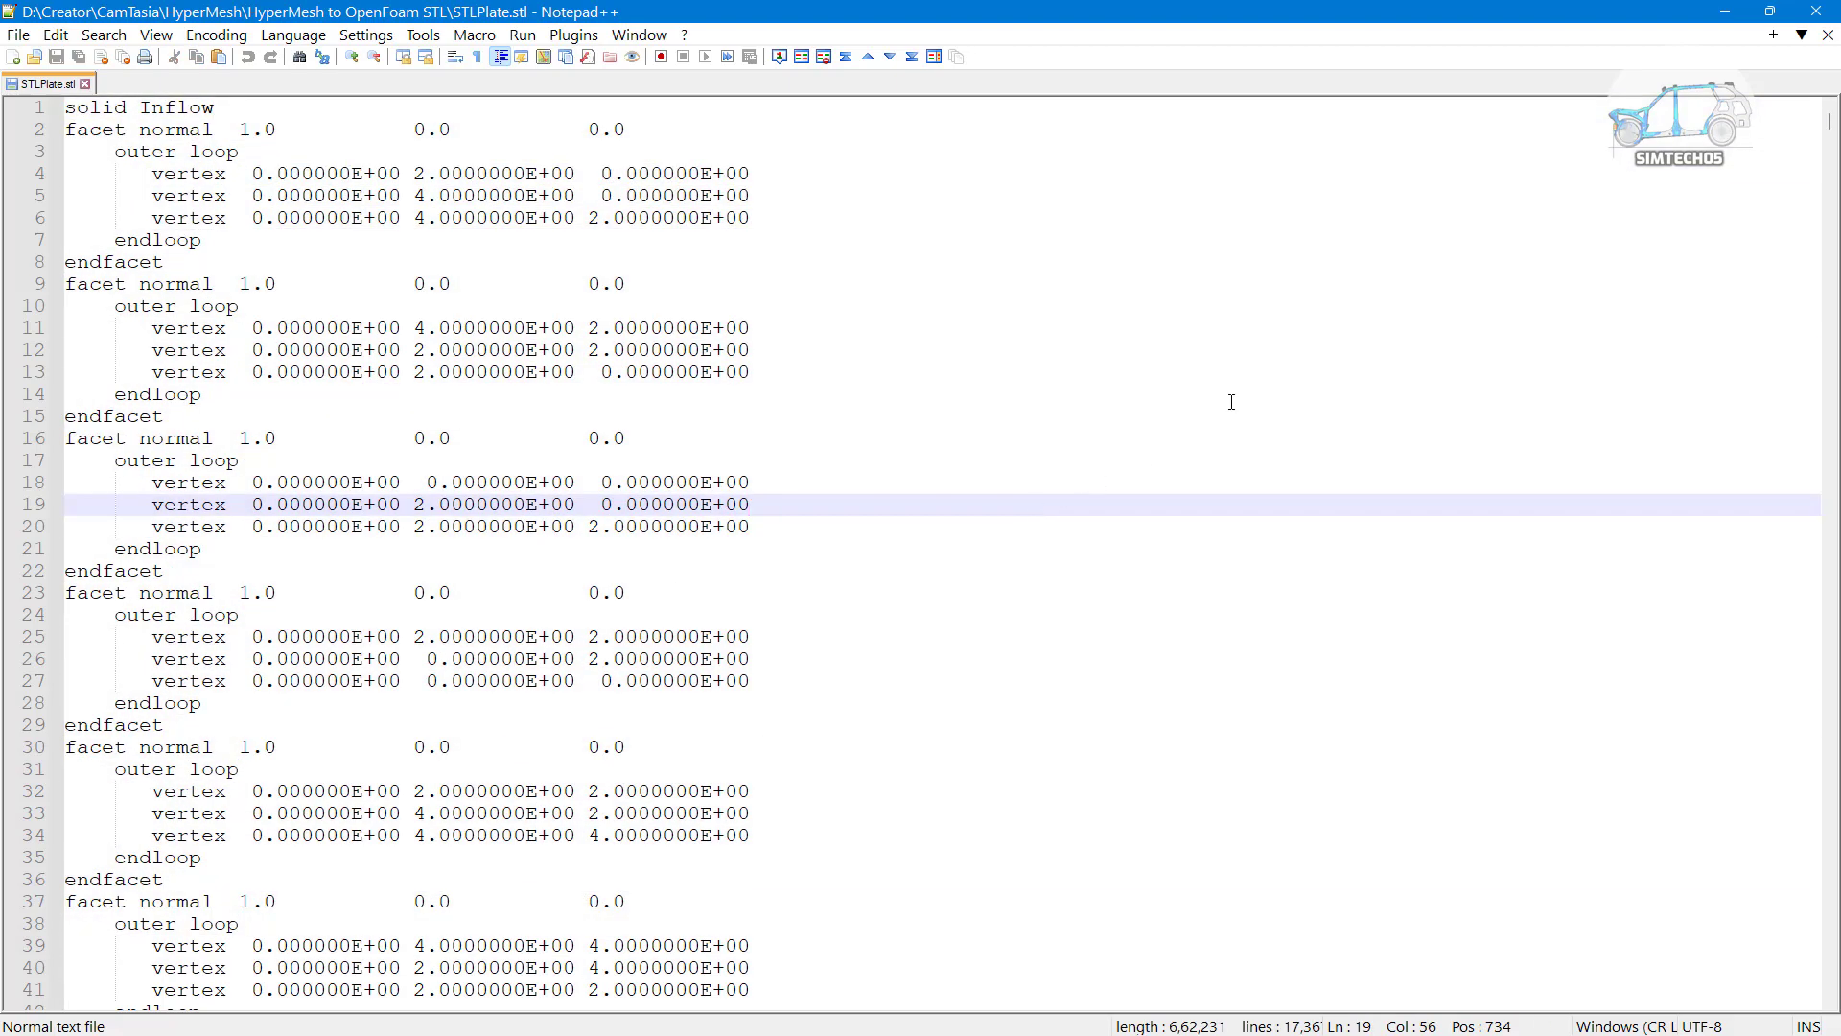
# Search STLPlate.stl for the Outflow and Wall solids, scroll through, and return to HyperMesh
pyautogui.press('Ctrl+f')
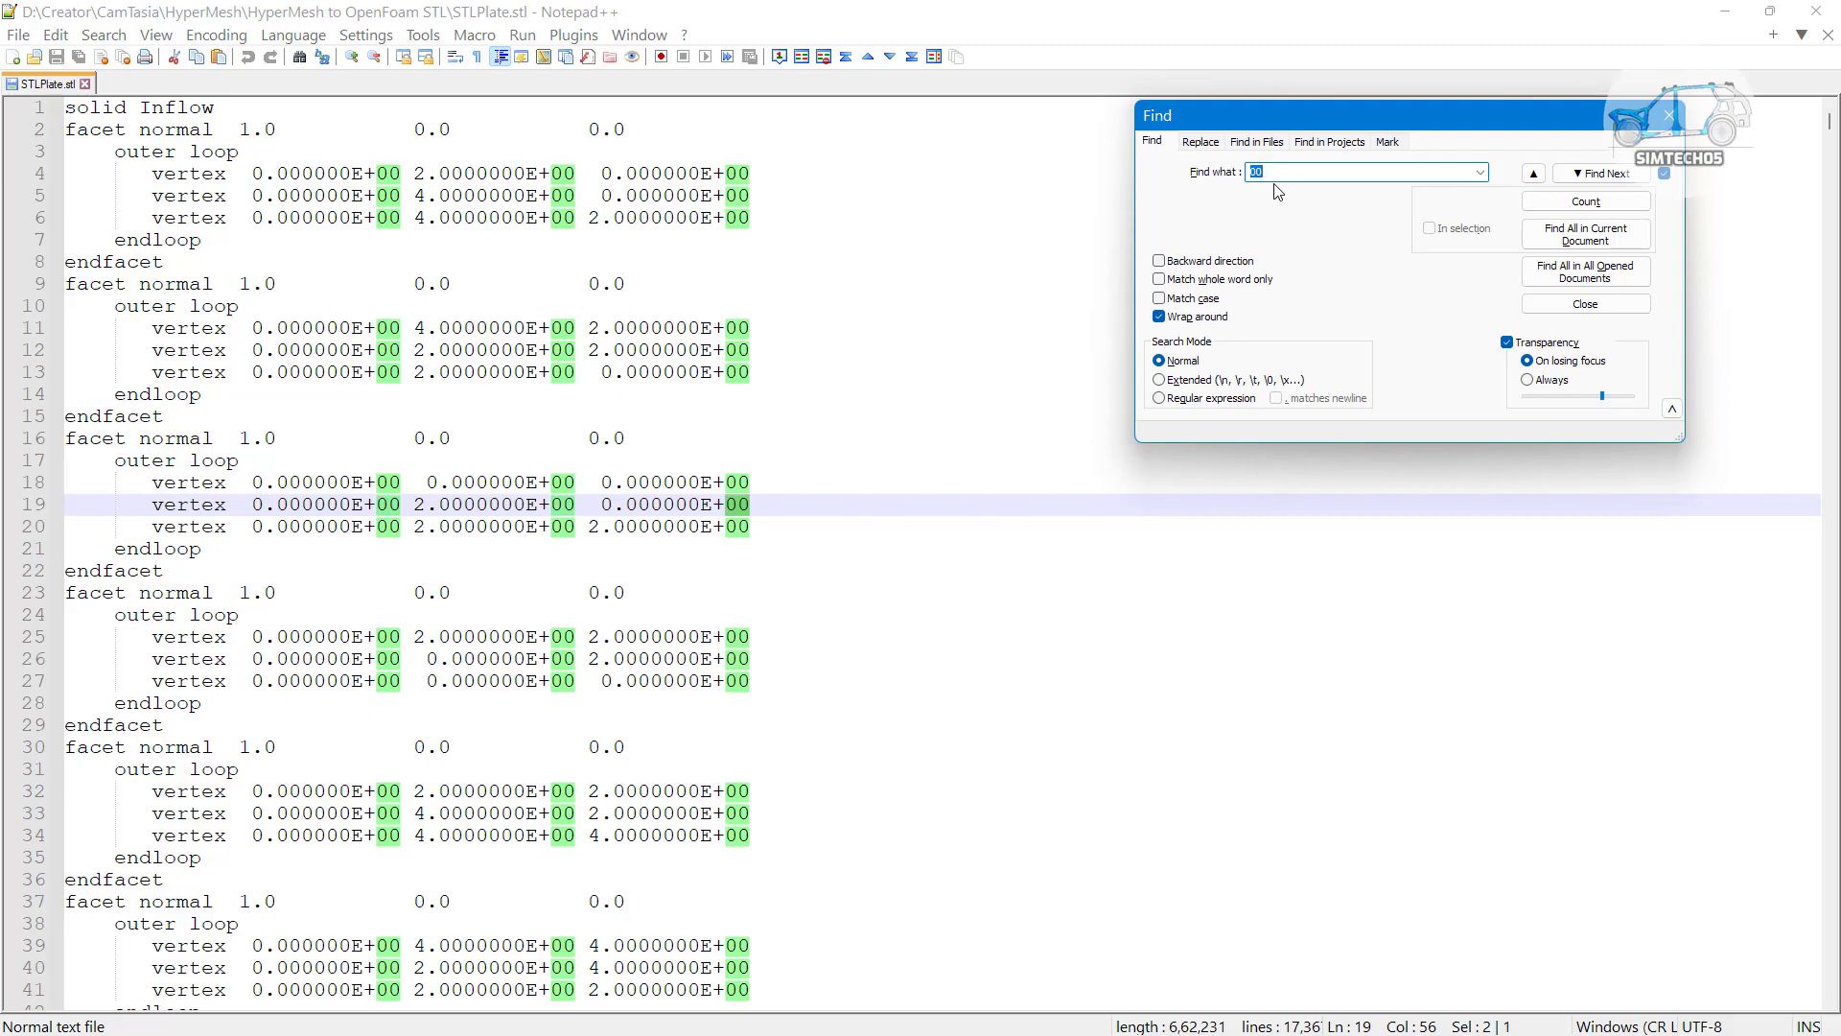
pyautogui.write('out')
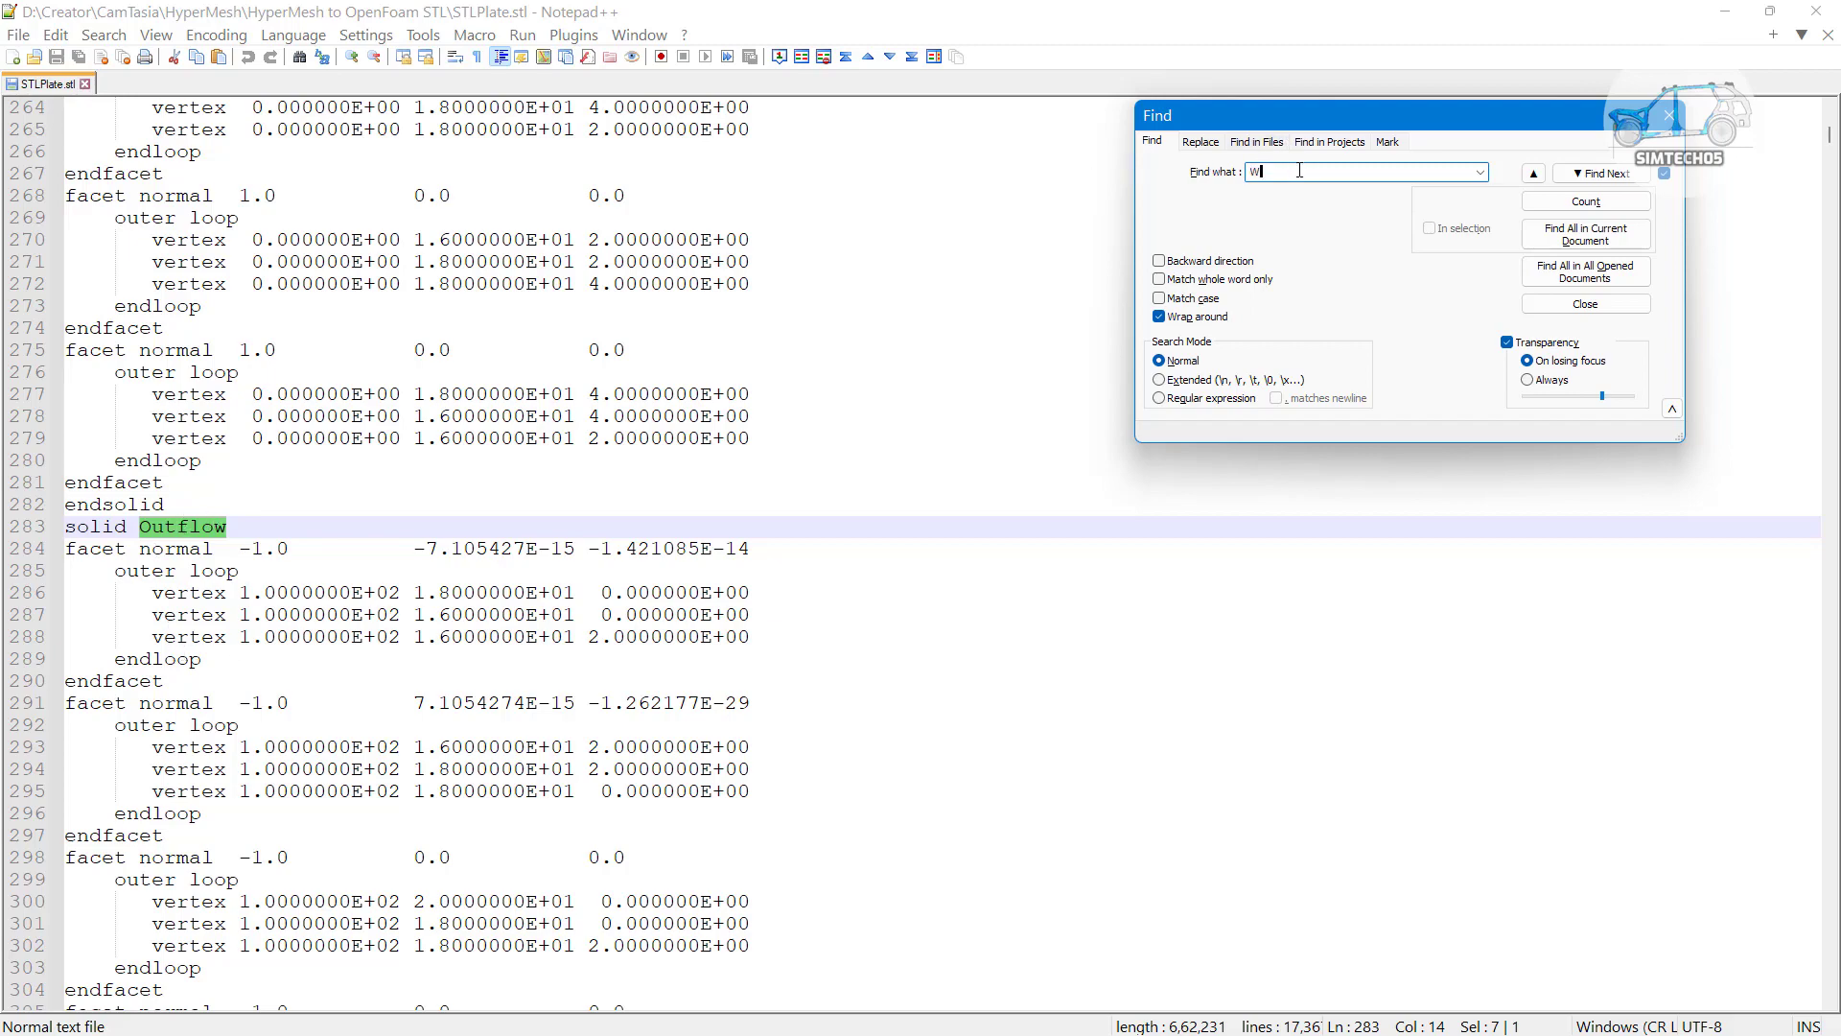
pyautogui.write('aa')
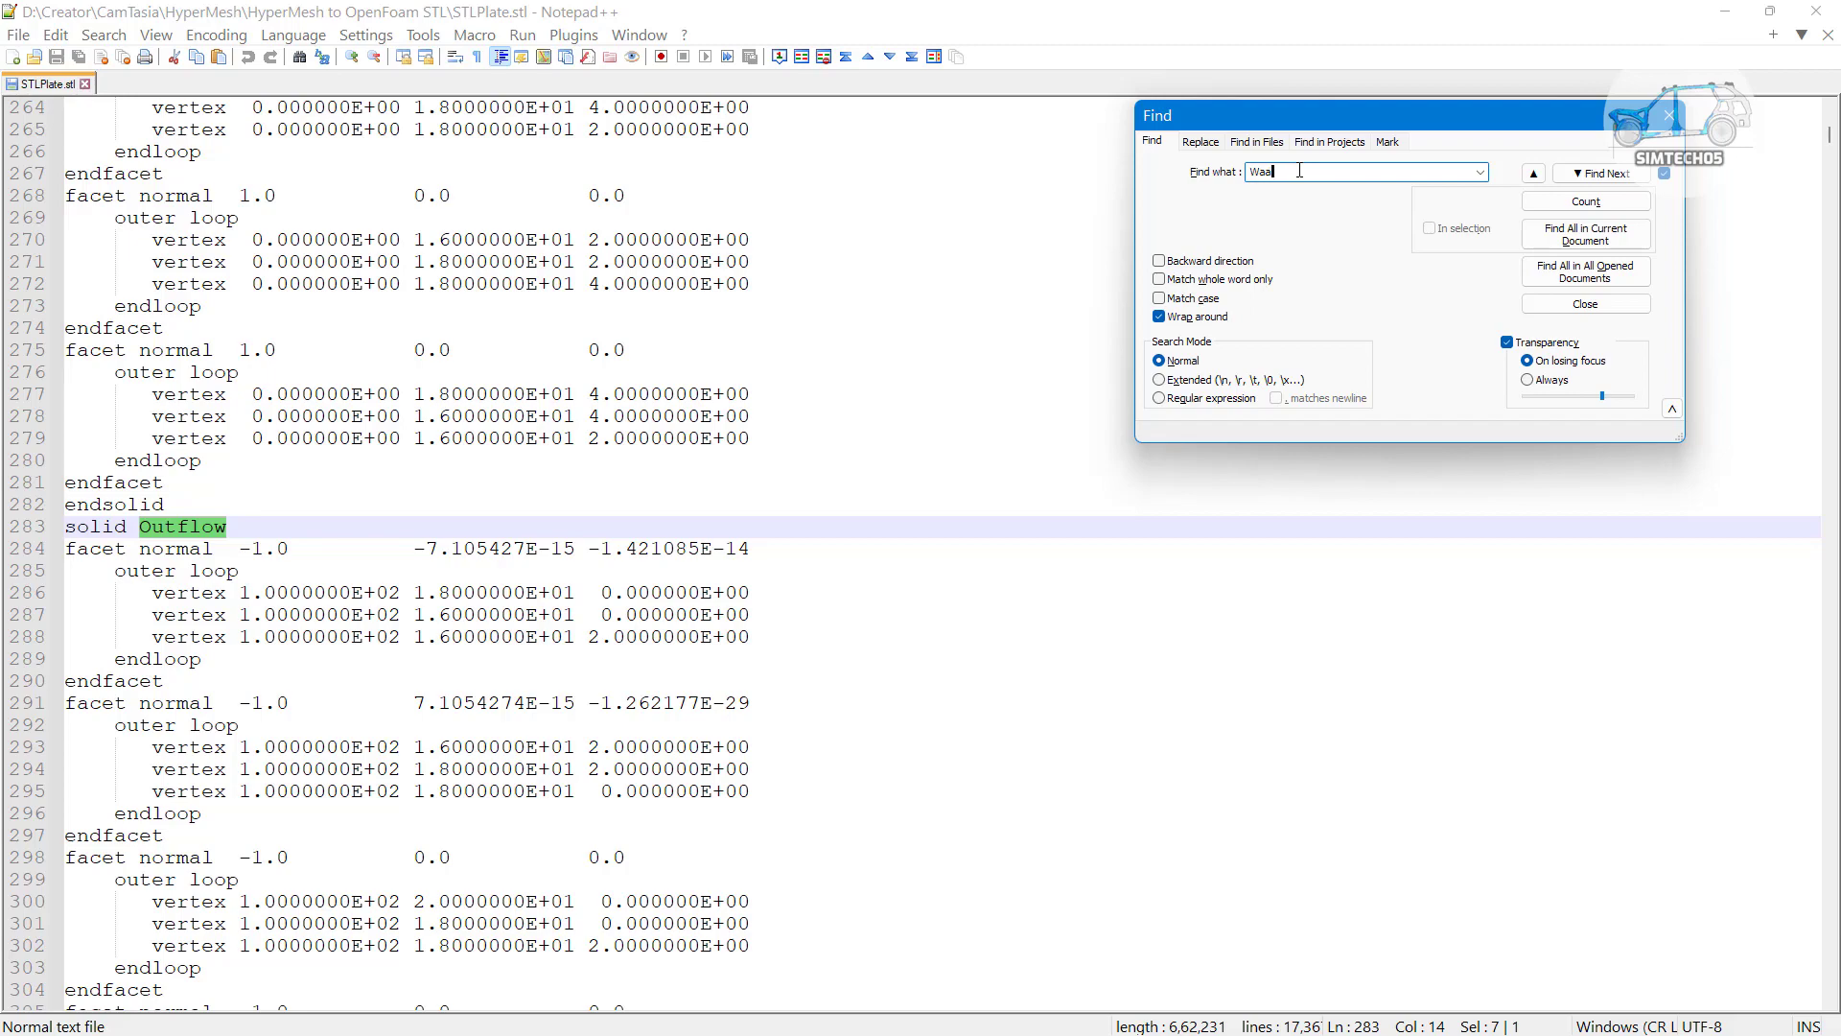
pyautogui.click(1601, 174)
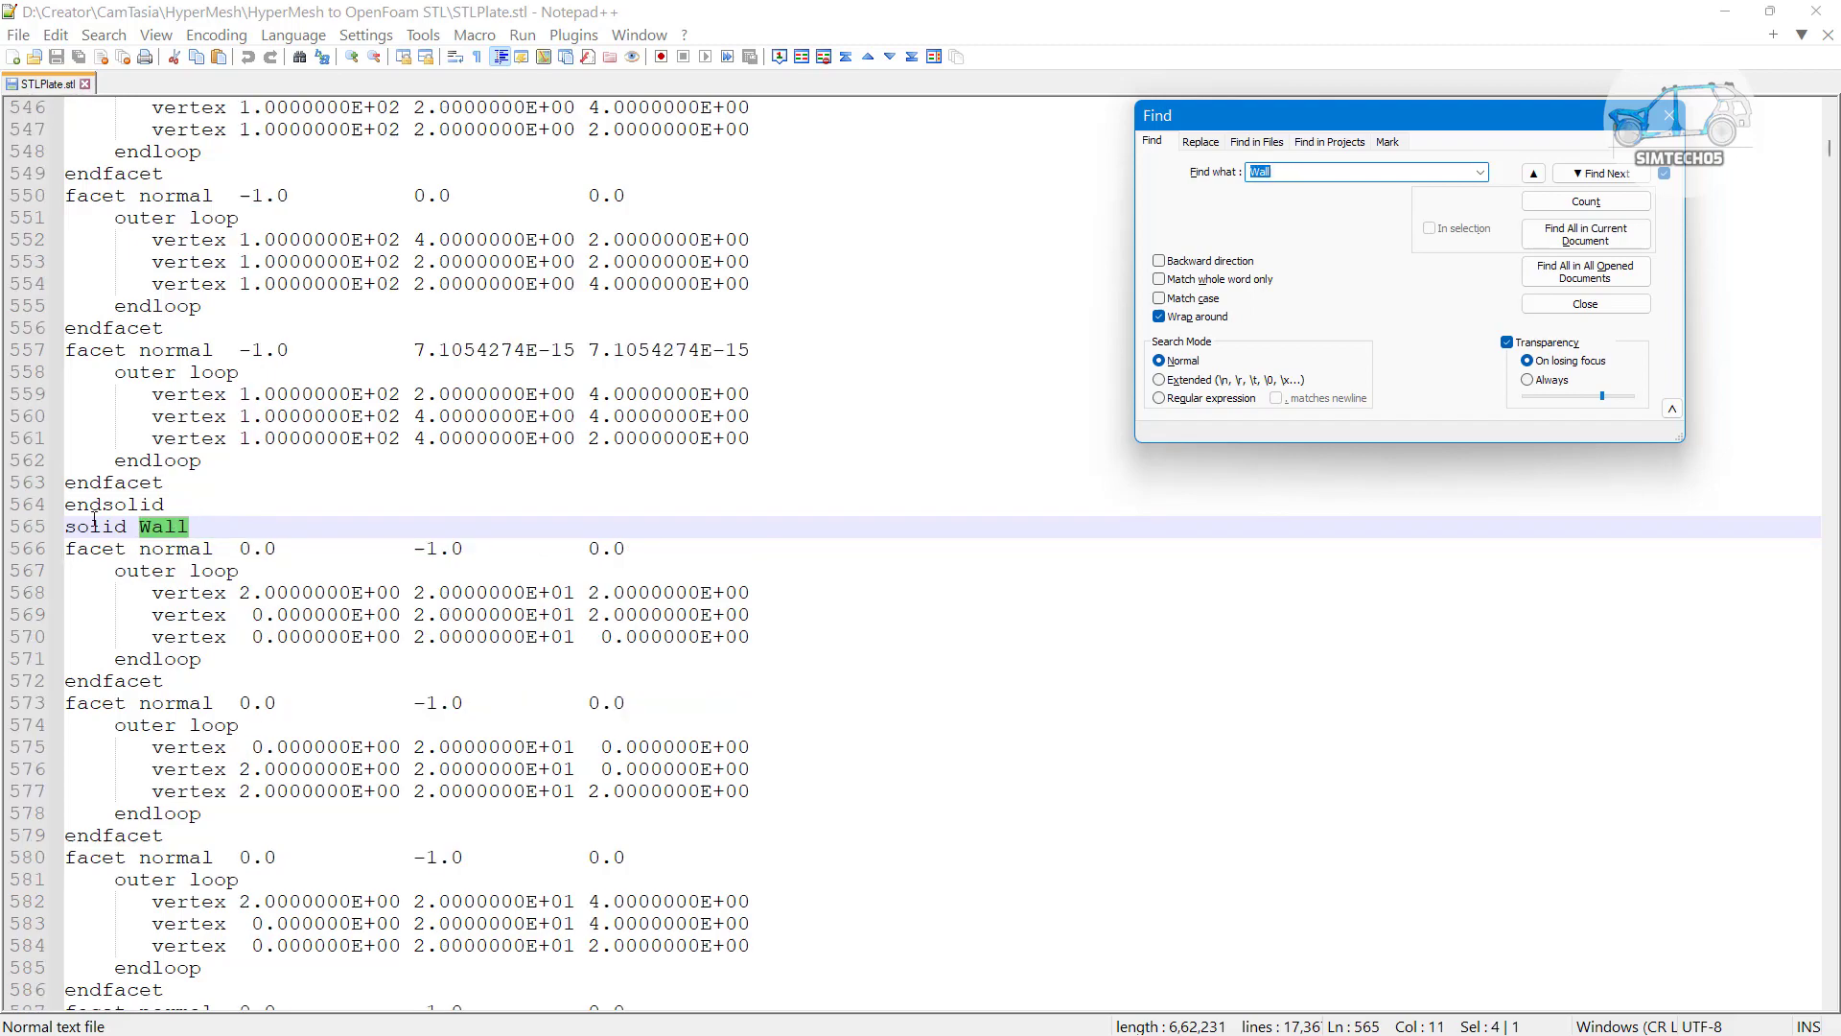
pyautogui.scroll(-3)
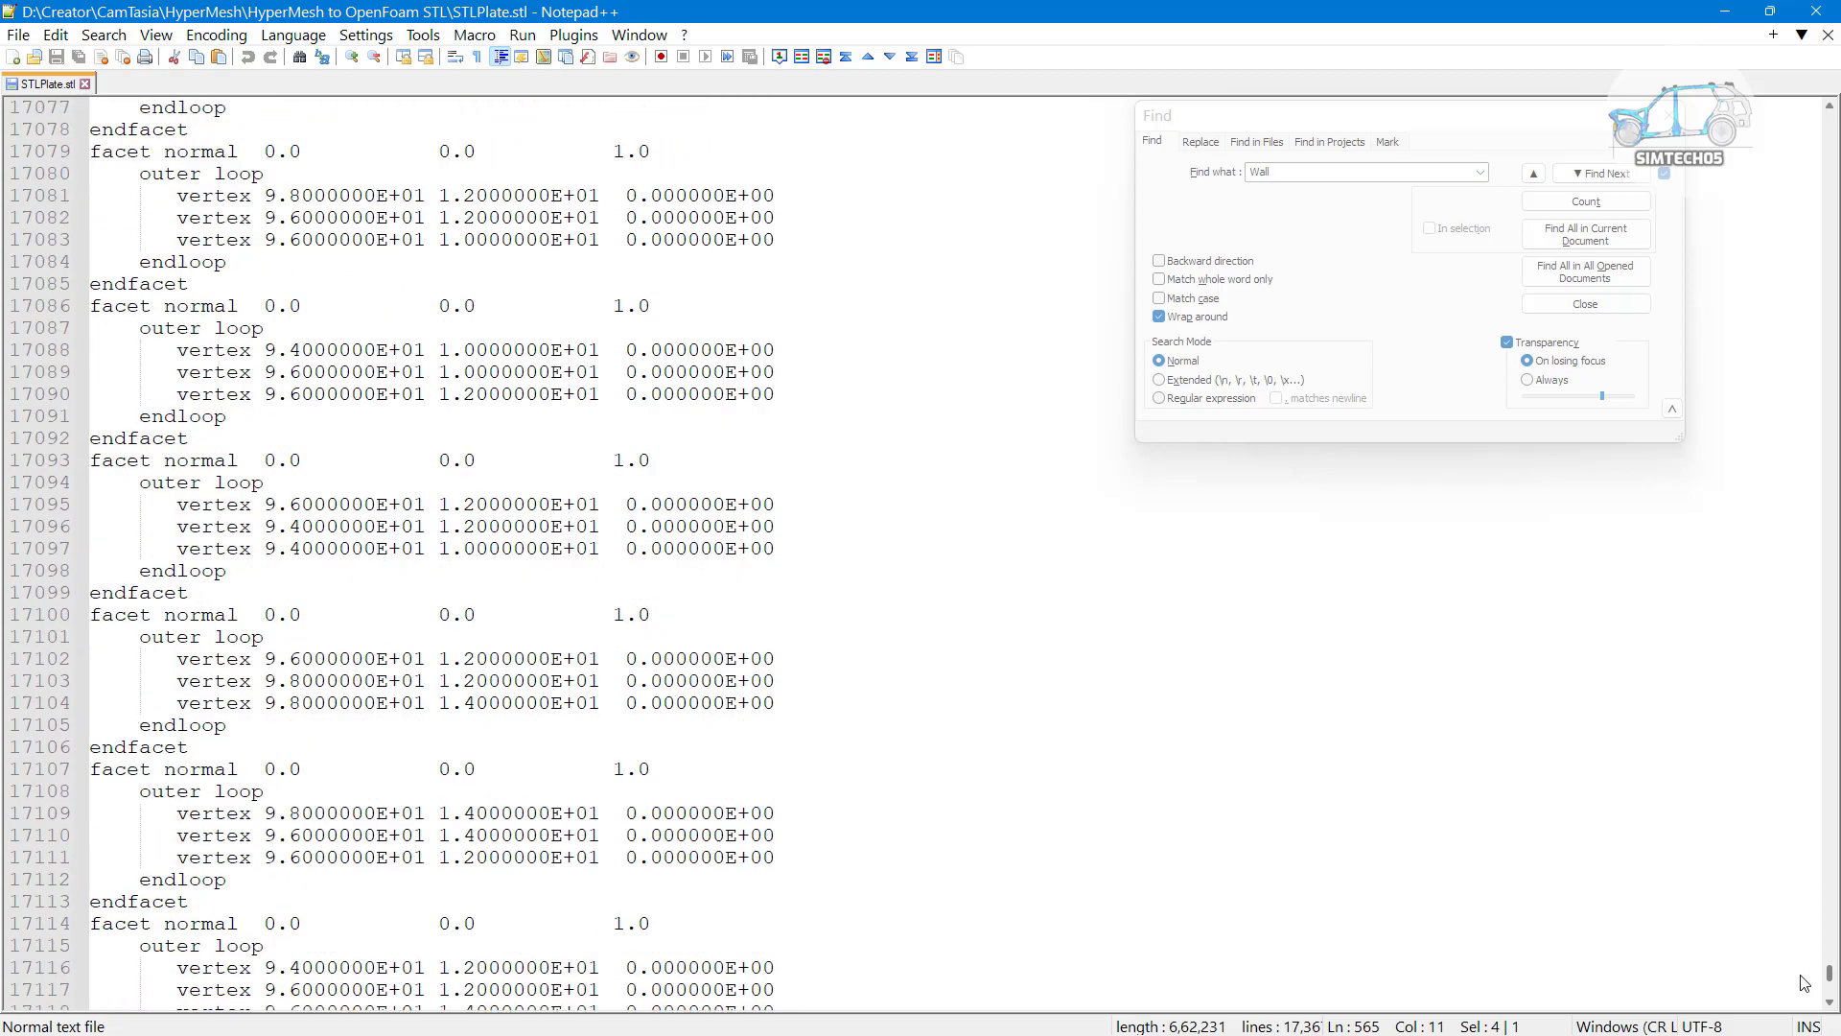
pyautogui.click(1600, 174)
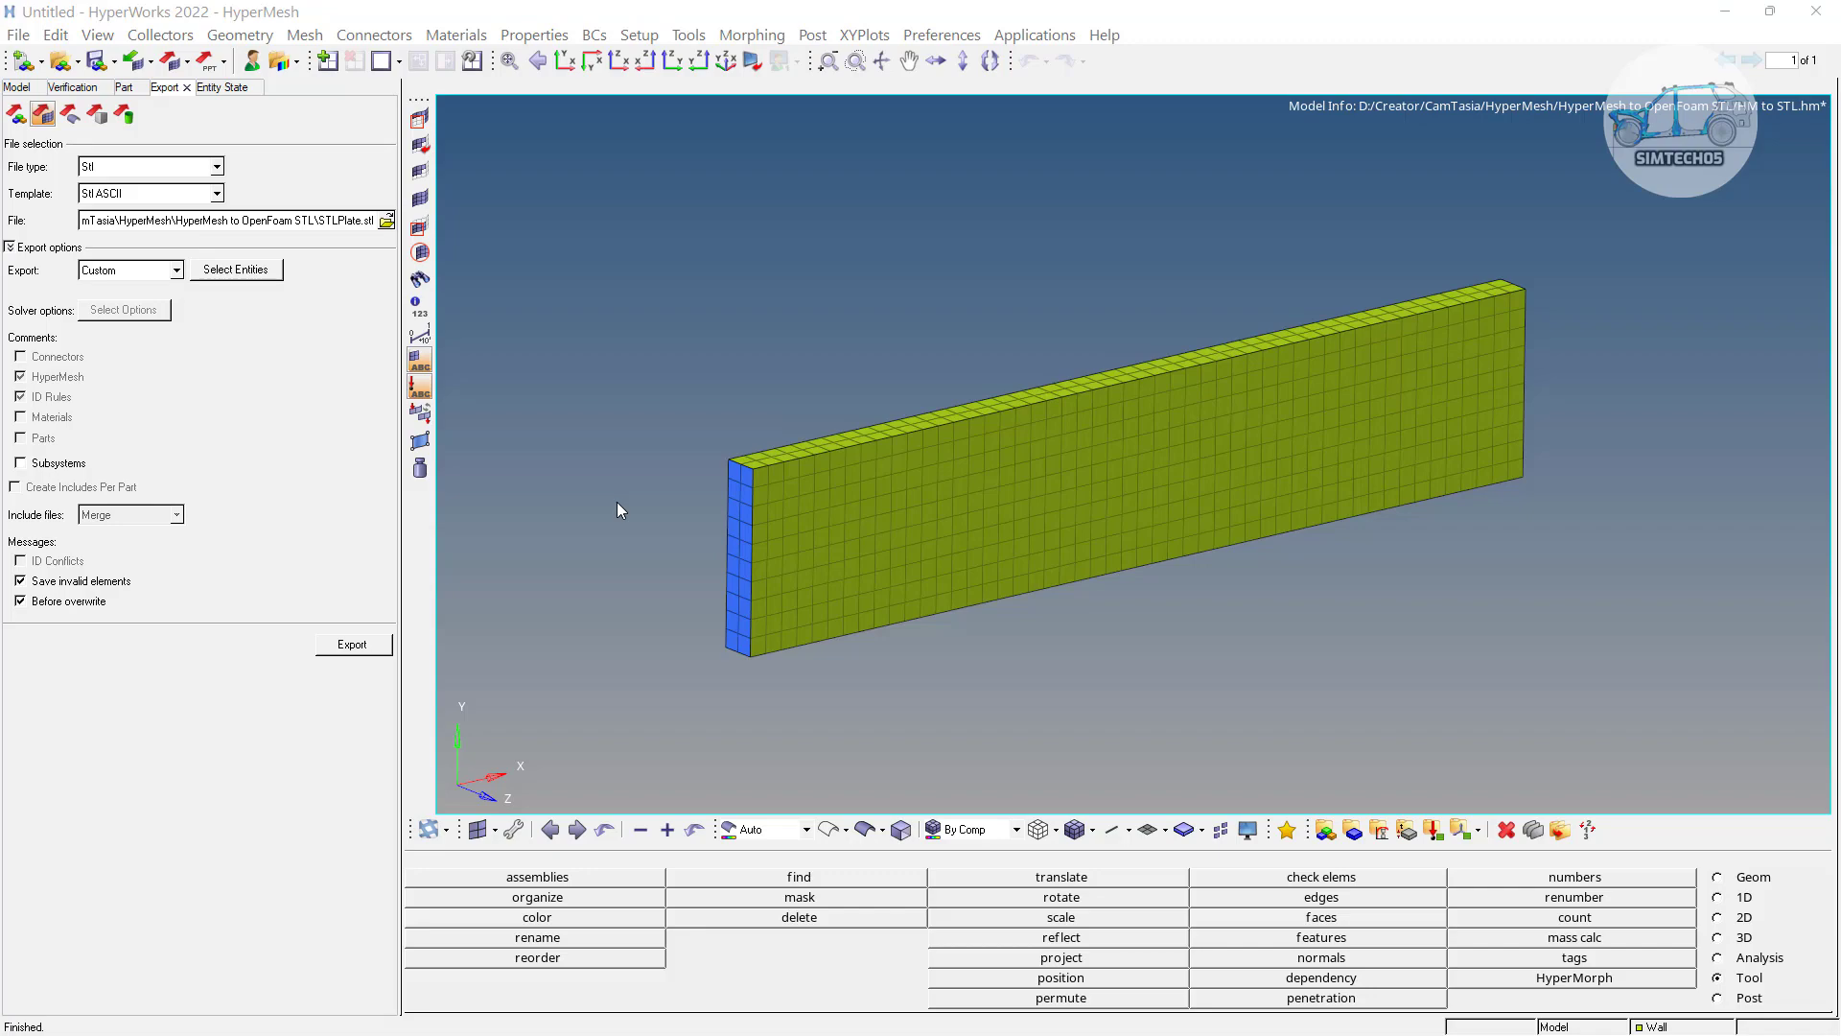
pyautogui.moveTo(622, 496)
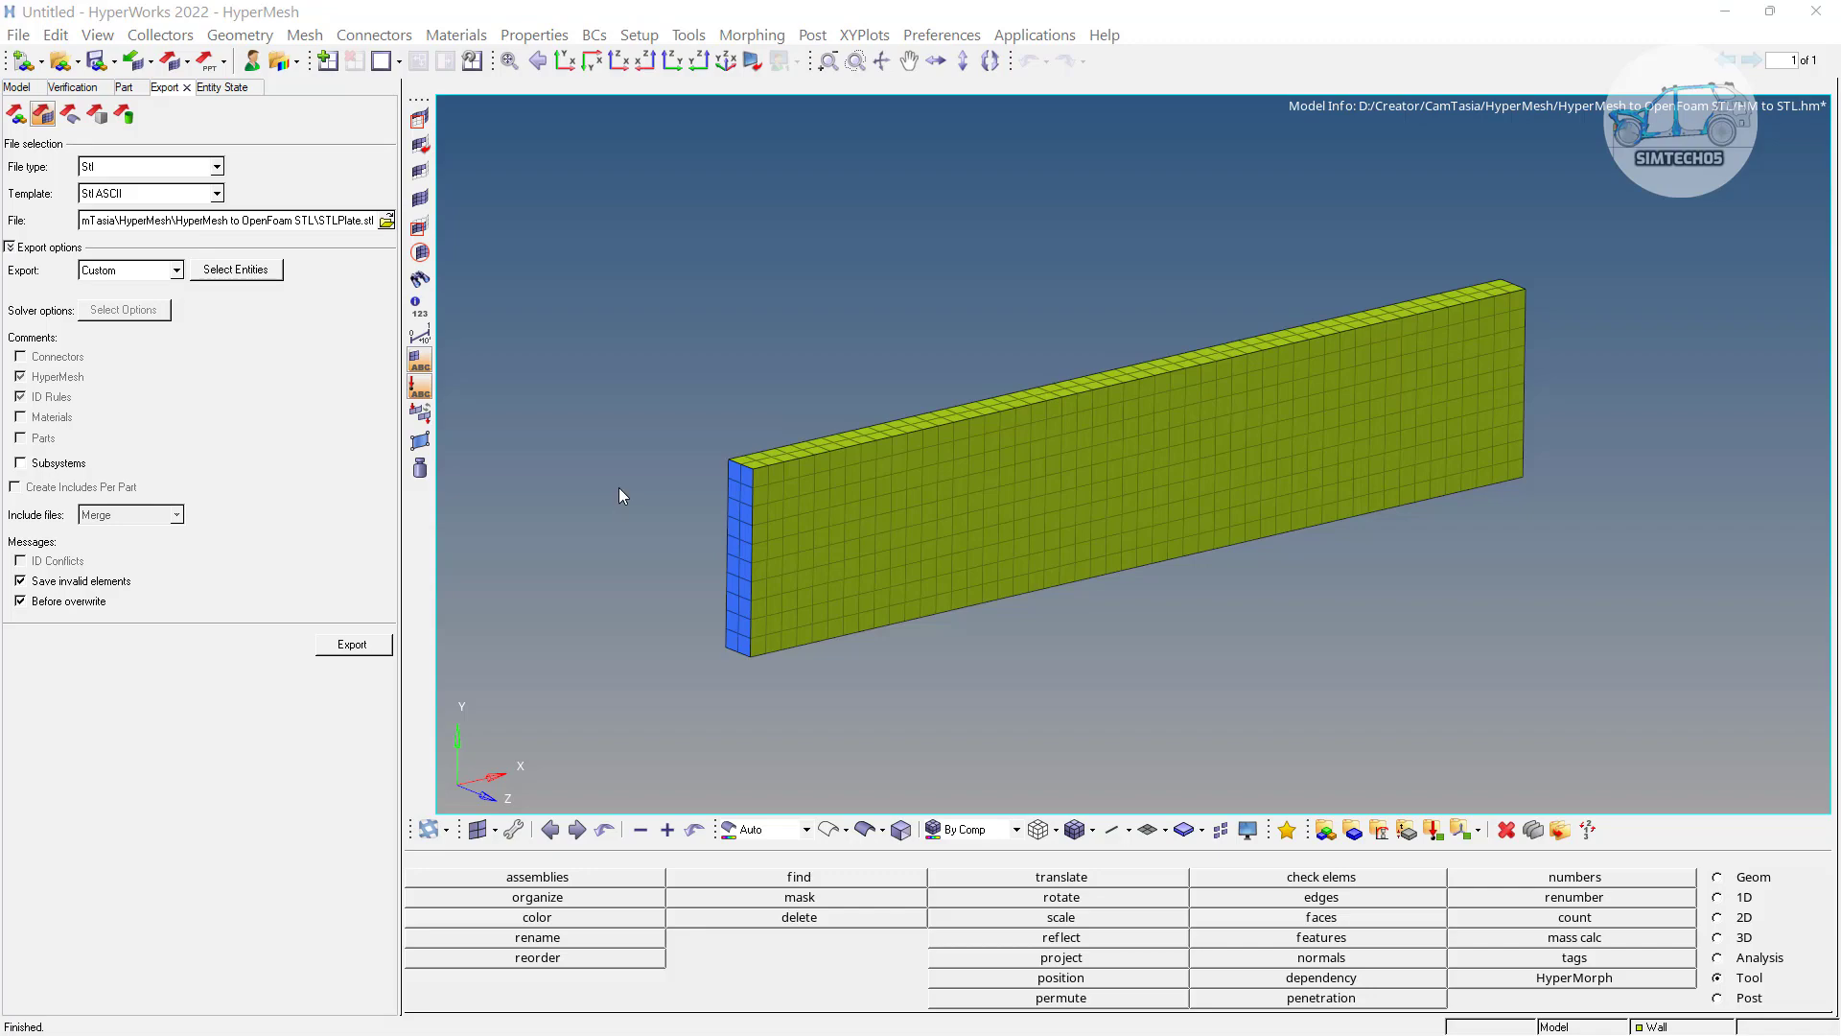
pyautogui.moveTo(757, 387)
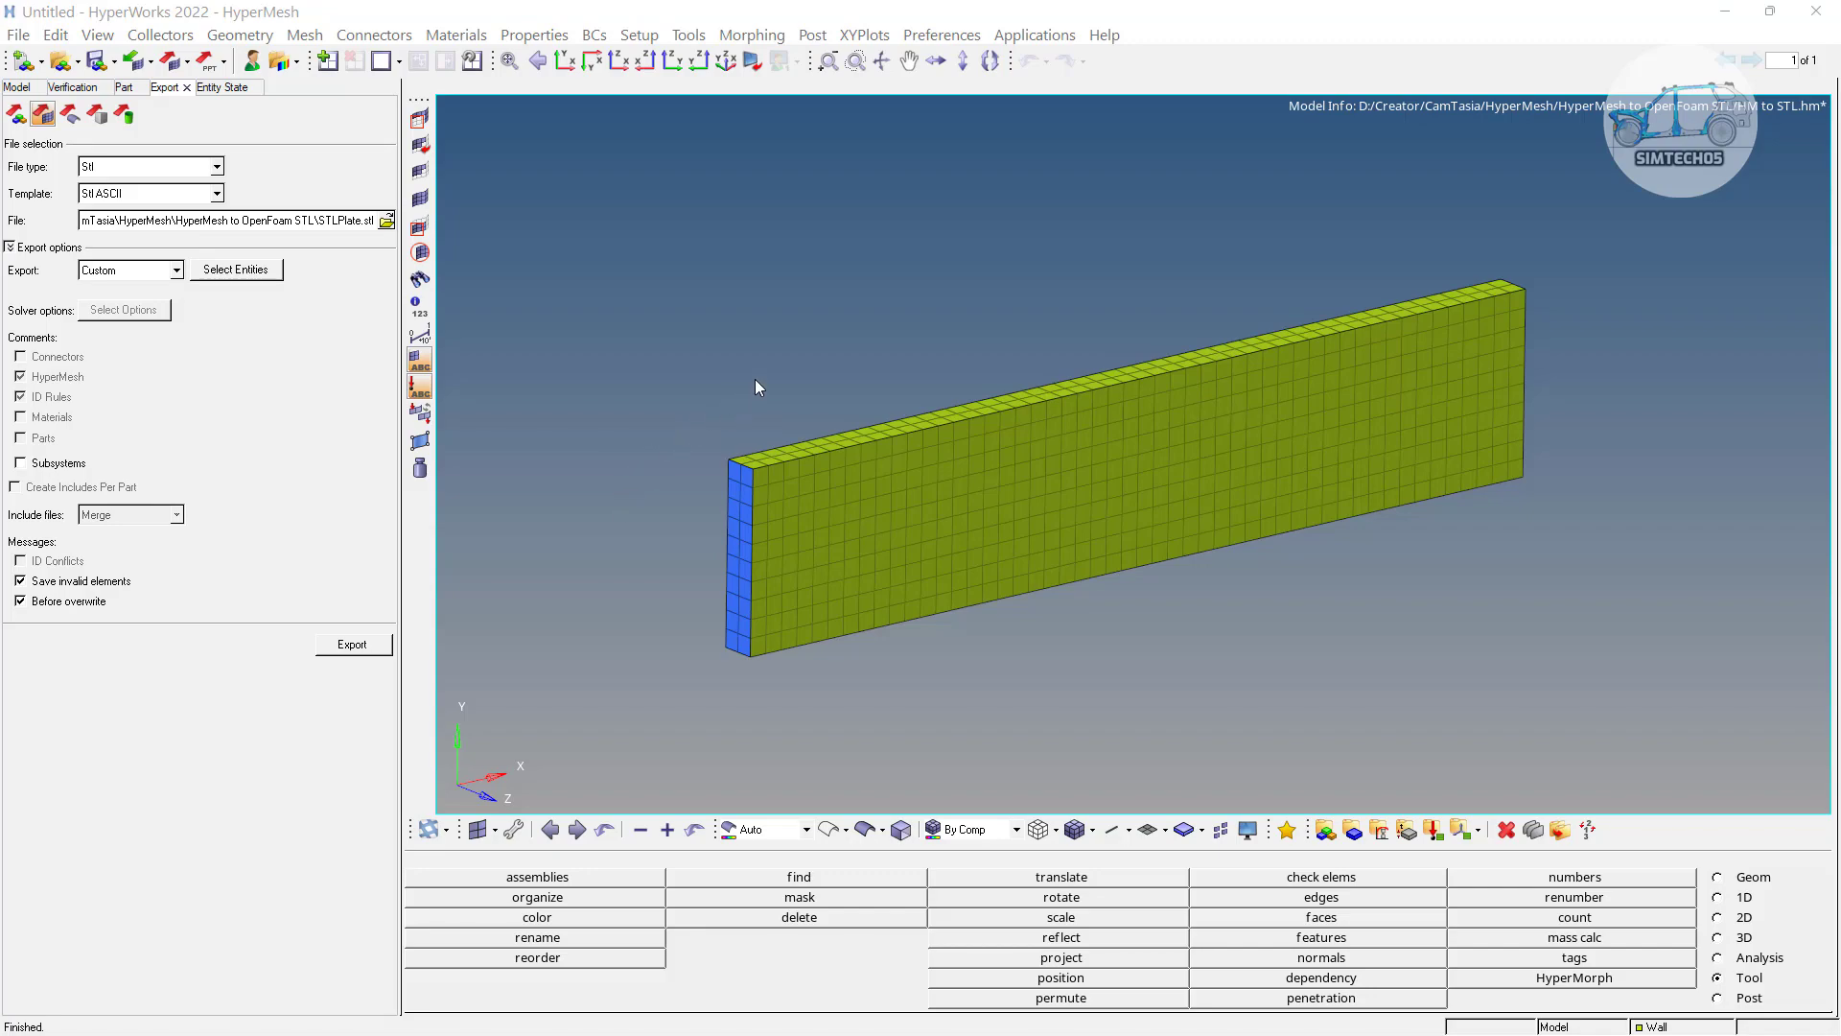